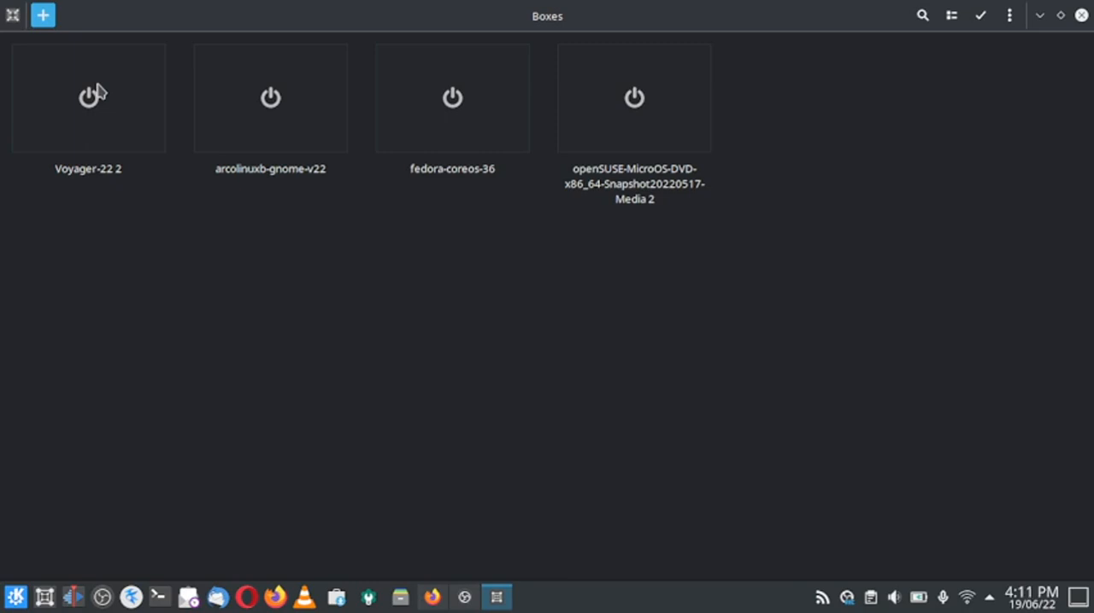
mouse_move(95, 113)
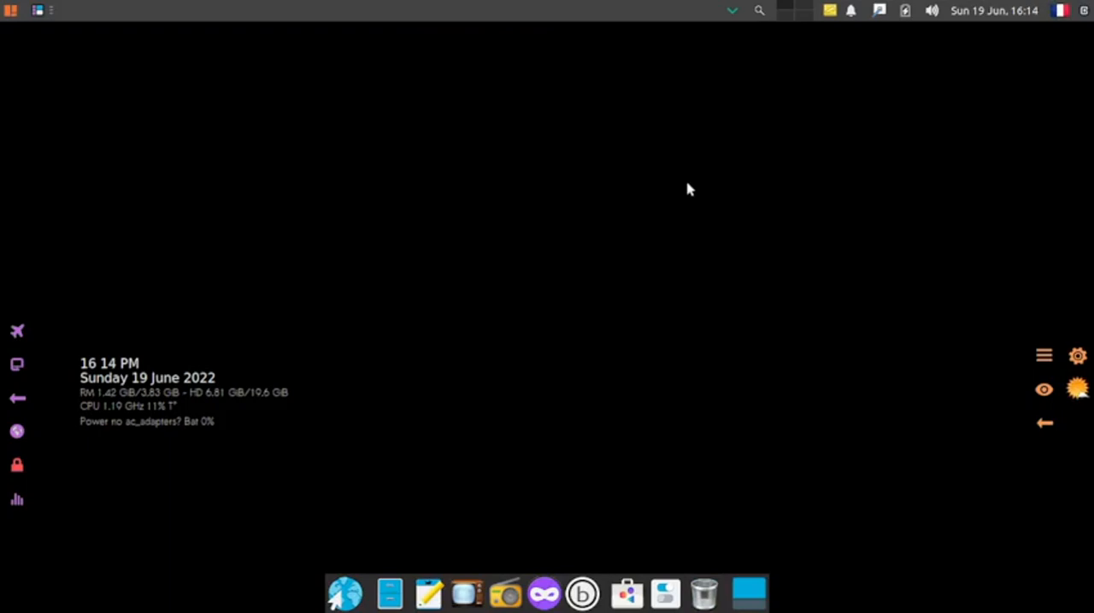
mouse_move(660, 202)
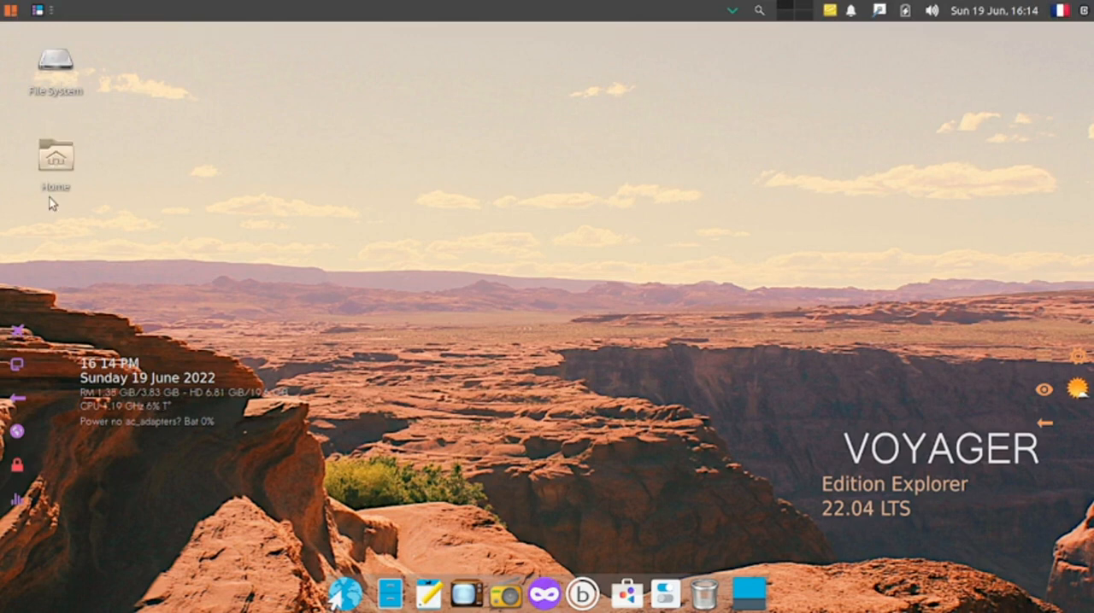
mouse_move(56, 157)
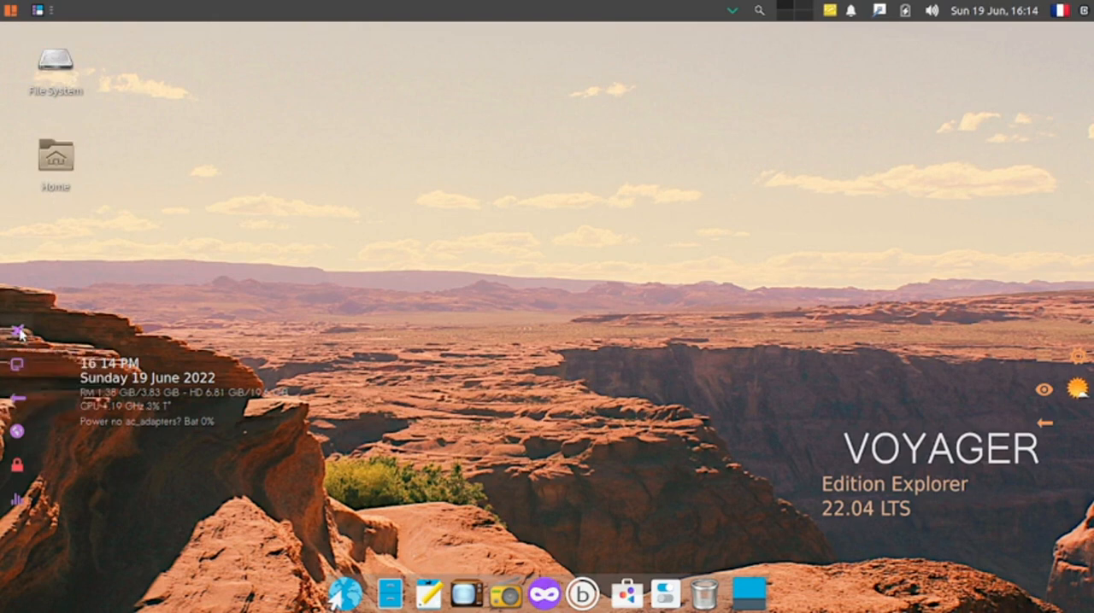
mouse_move(17, 345)
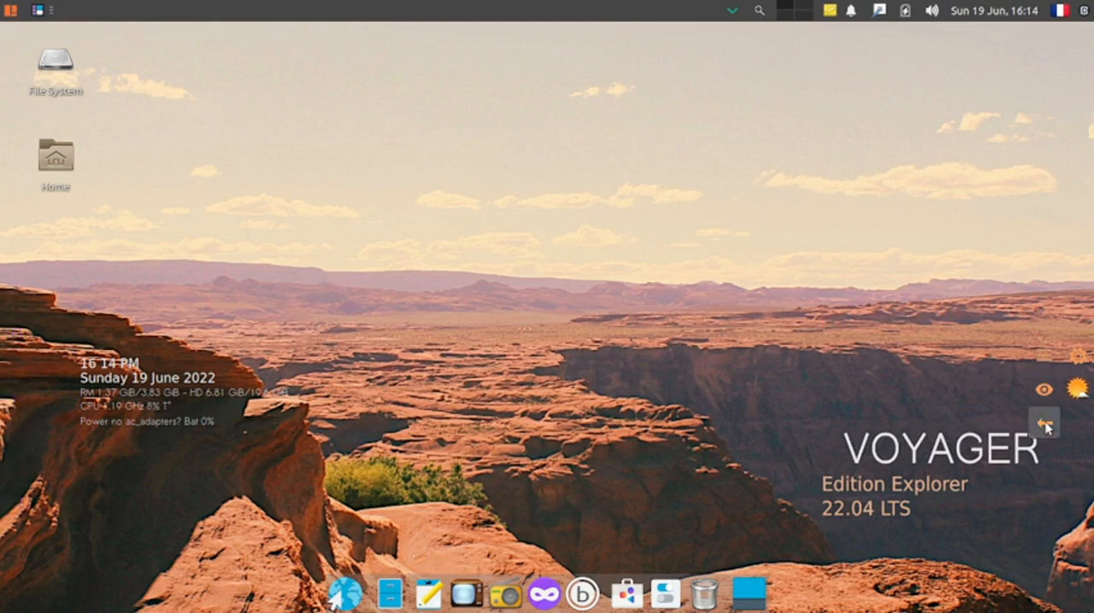
Step: Dismiss the Box Voyager notice once the desktop has loaded
click(1042, 422)
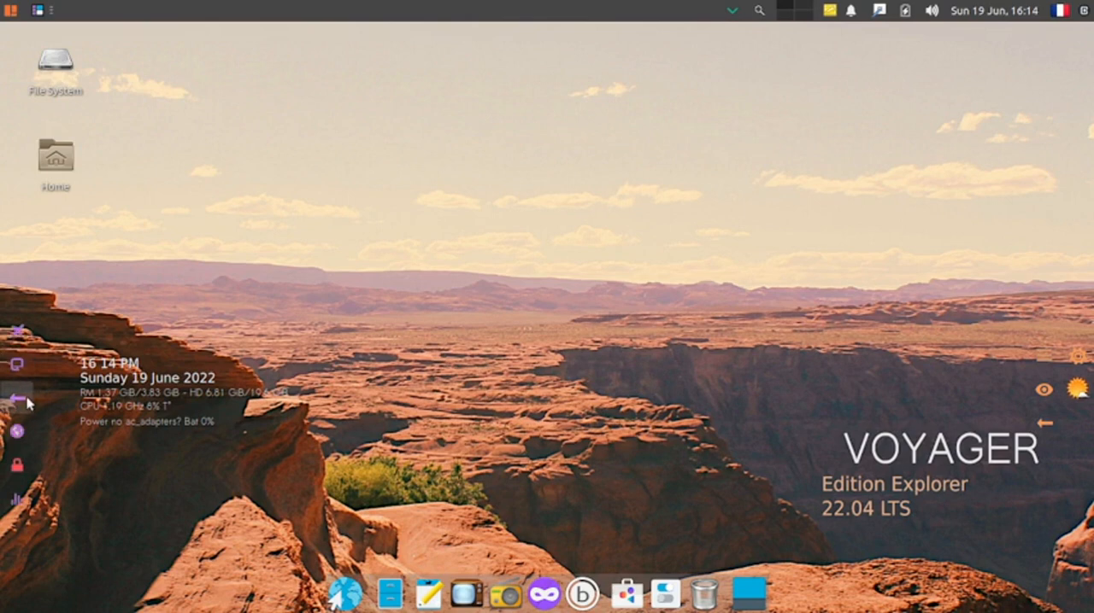
mouse_move(38, 304)
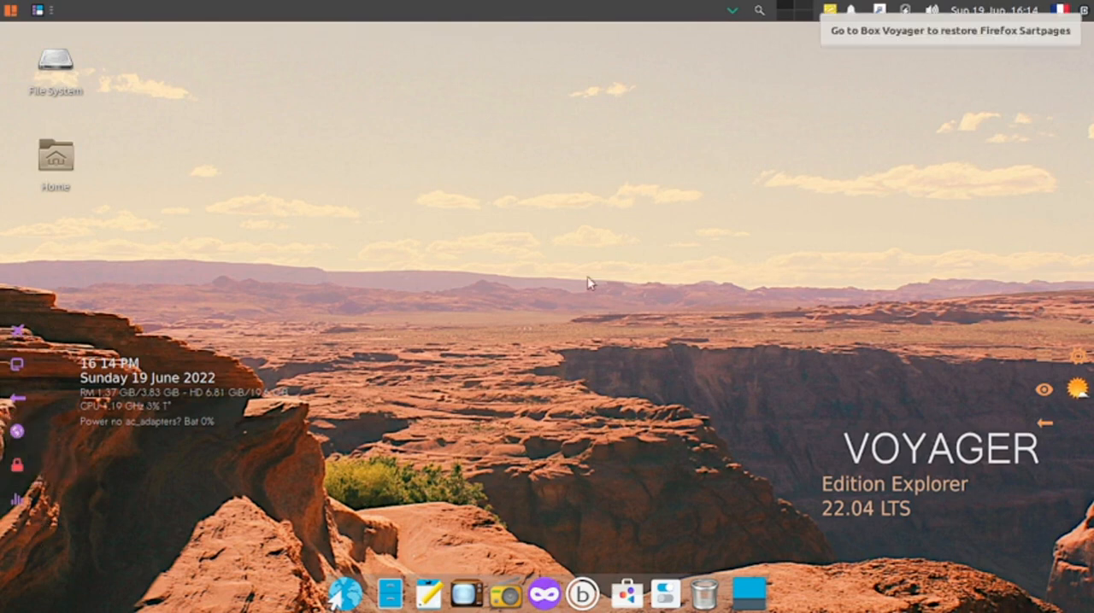
mouse_move(936, 72)
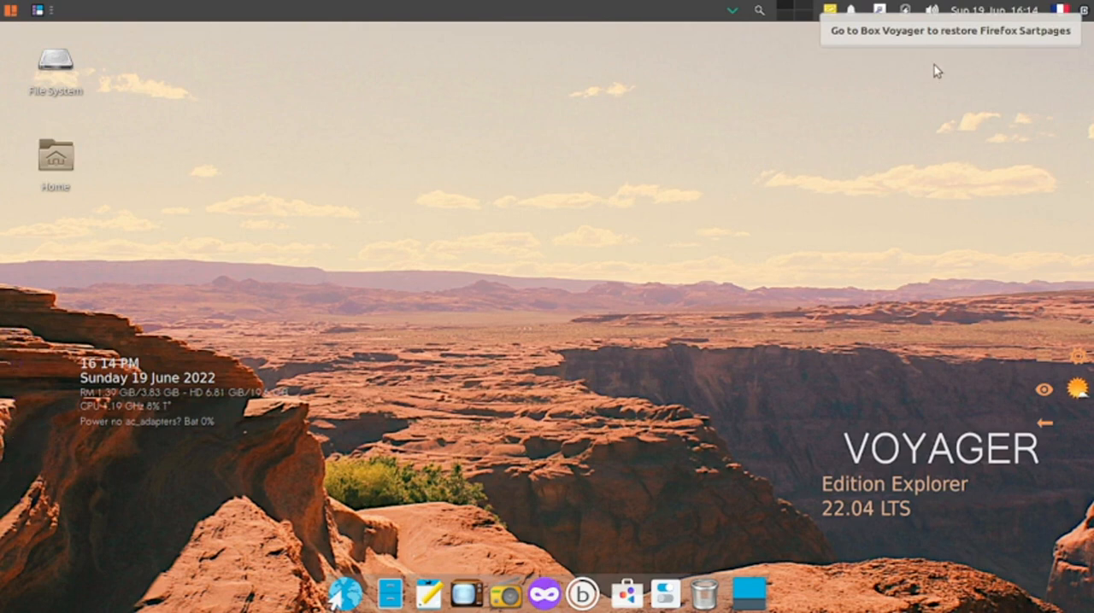
mouse_move(858, 42)
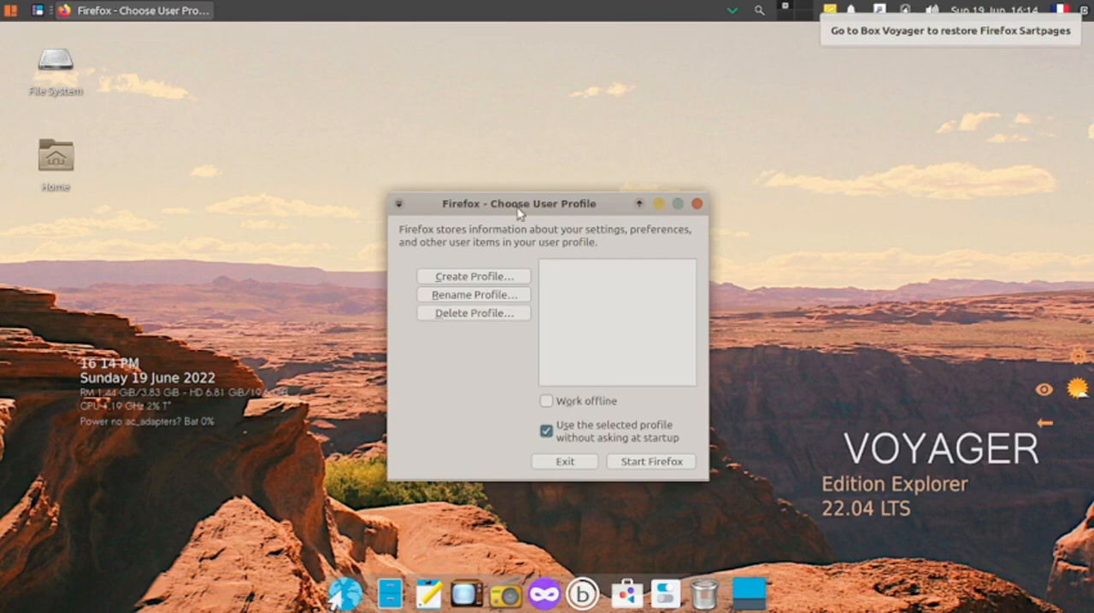
Step: Move the Firefox Choose User Profile dialog aside and exit it
drag(520, 203, 646, 187)
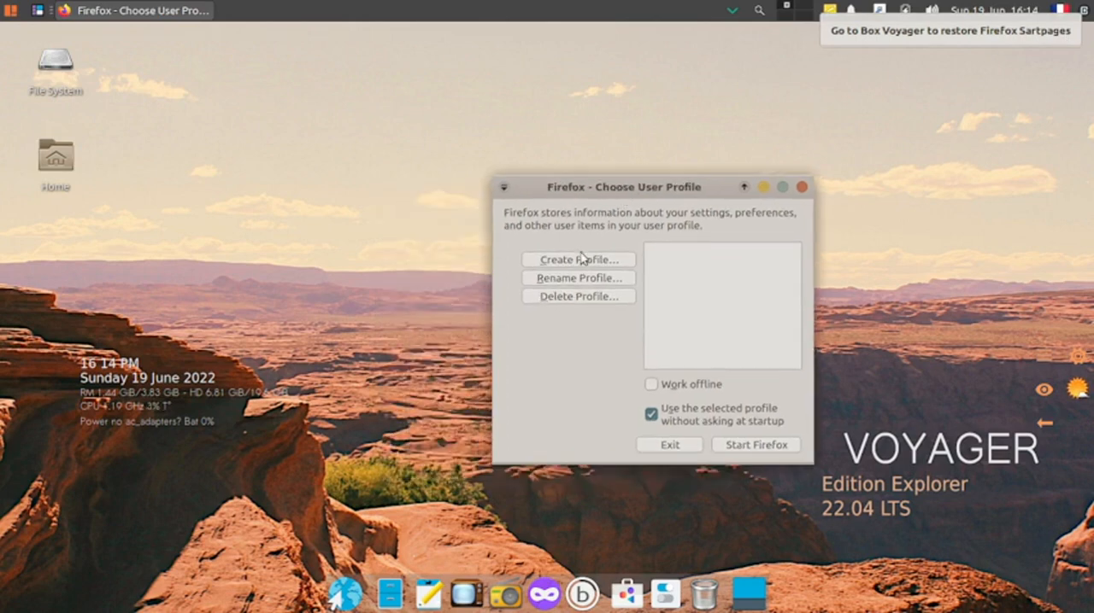
mouse_move(590, 312)
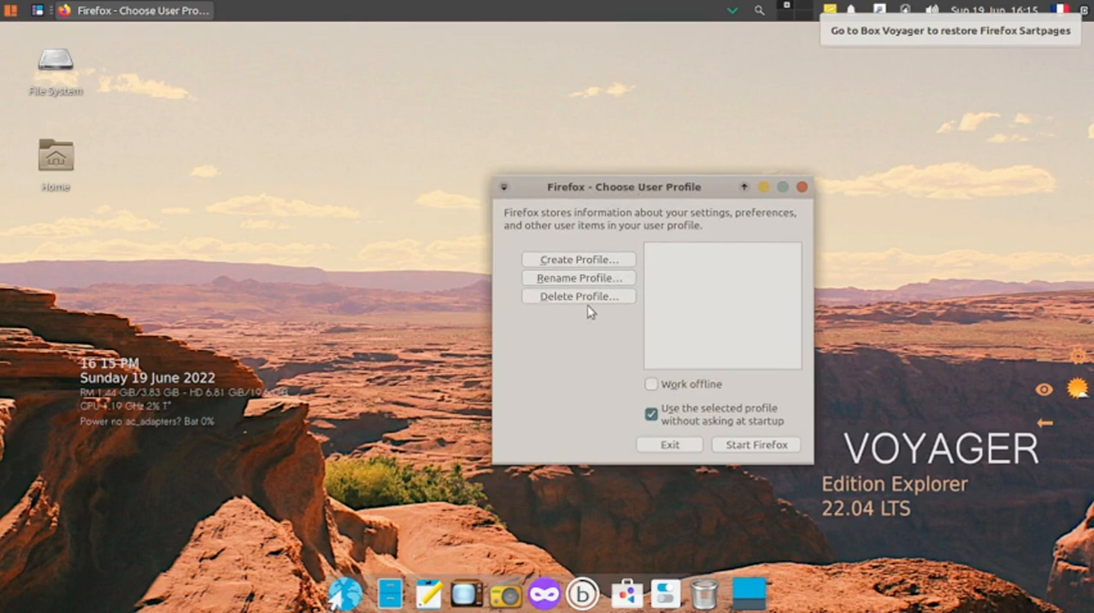
mouse_move(704, 340)
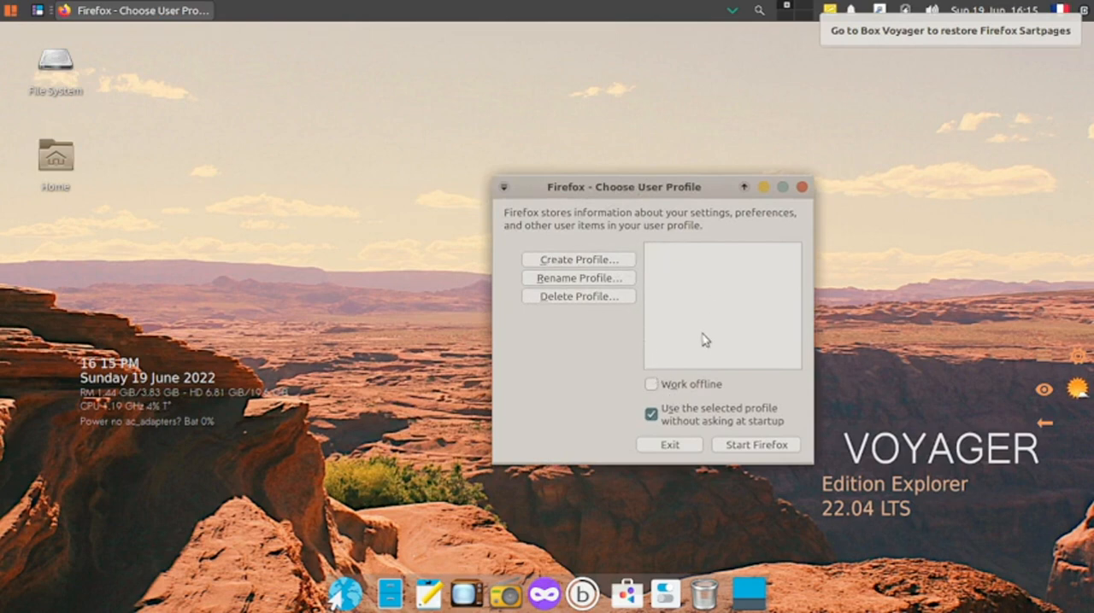
click(670, 445)
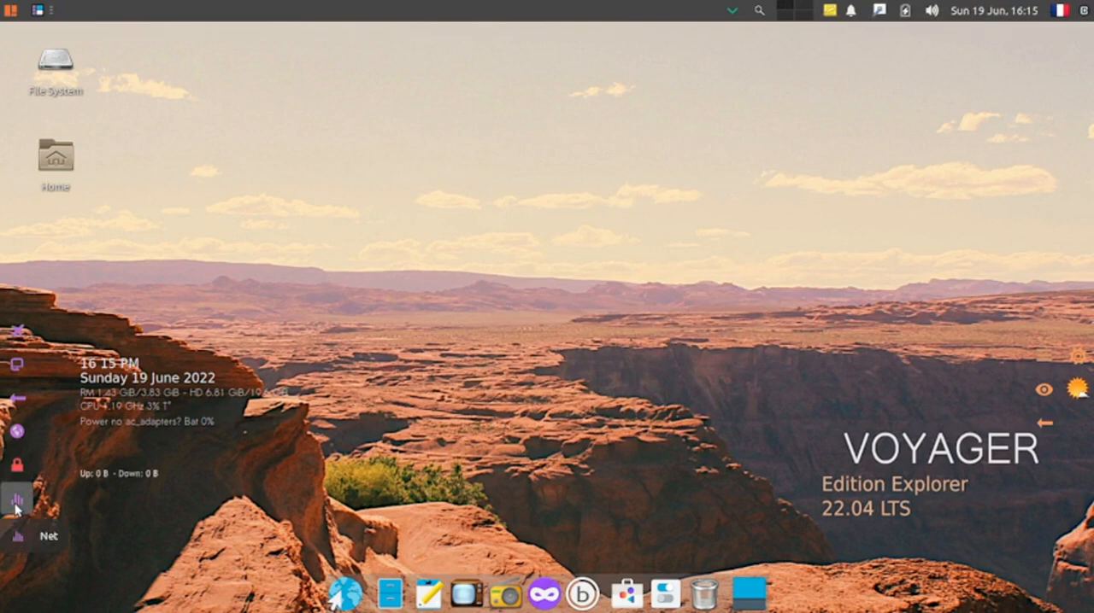
click(1073, 389)
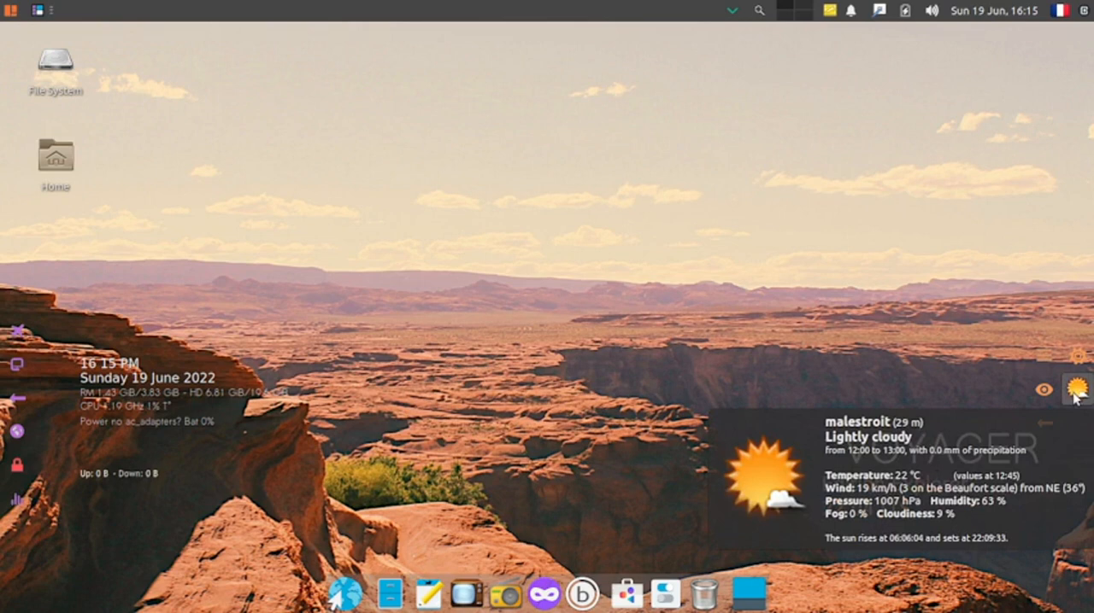
click(1073, 391)
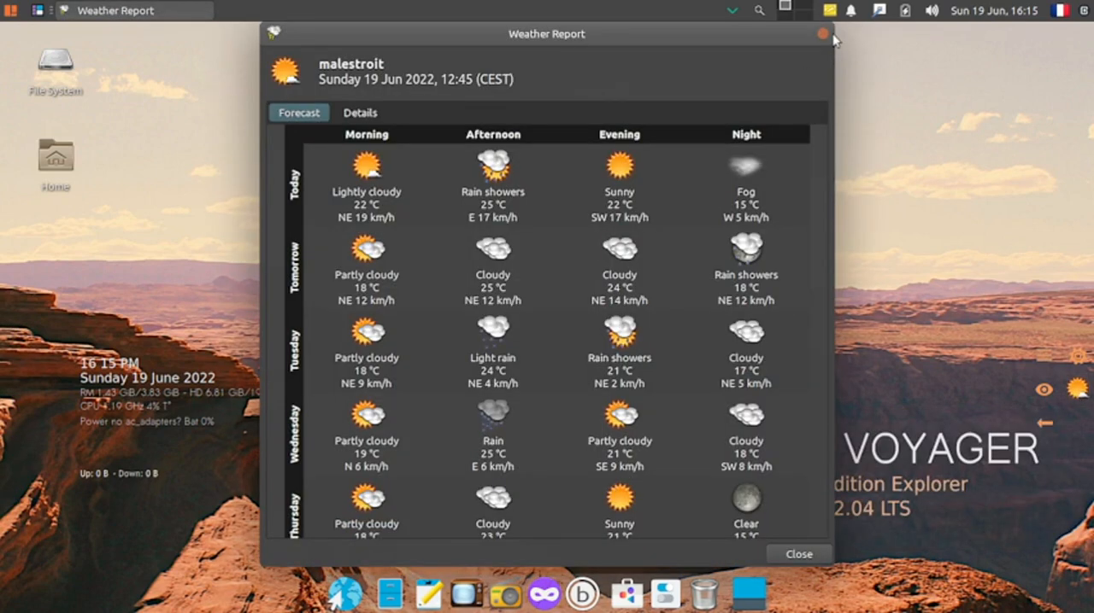
mouse_move(315, 75)
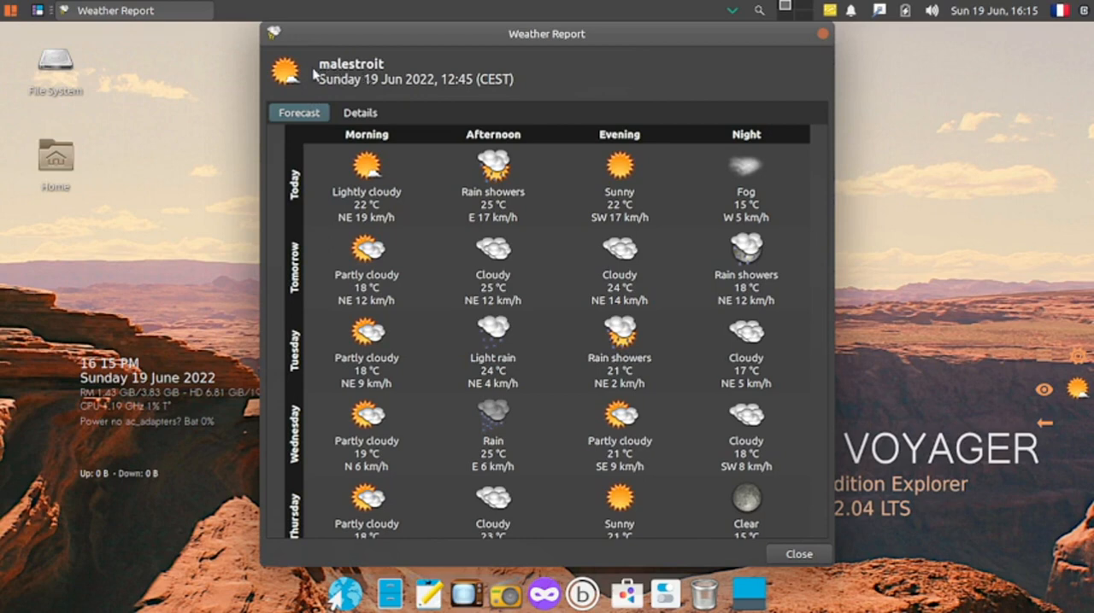
mouse_move(402, 72)
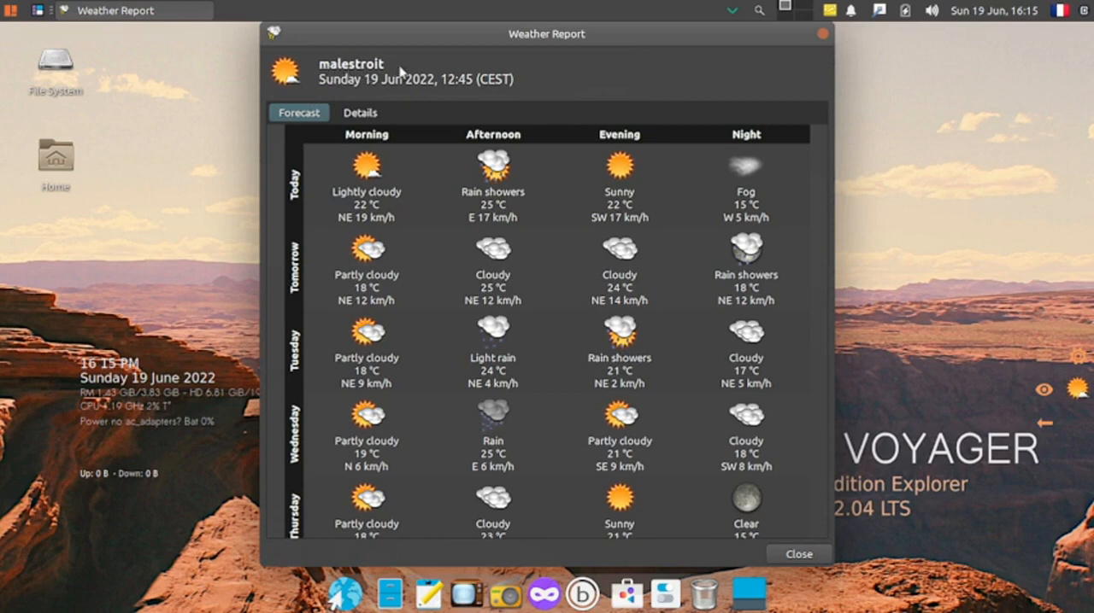
mouse_move(827, 37)
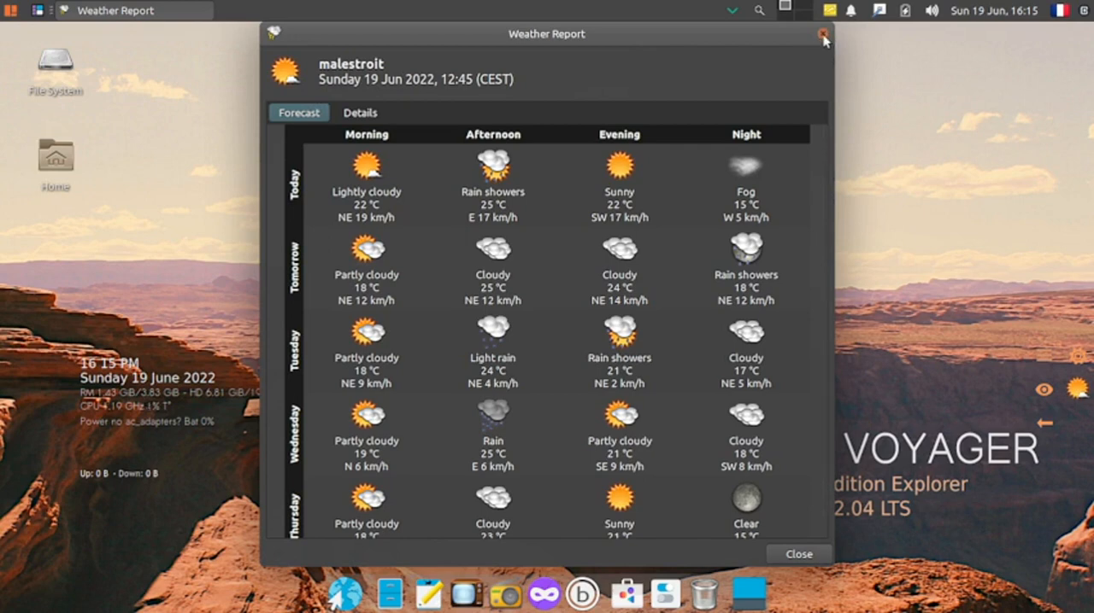
click(824, 35)
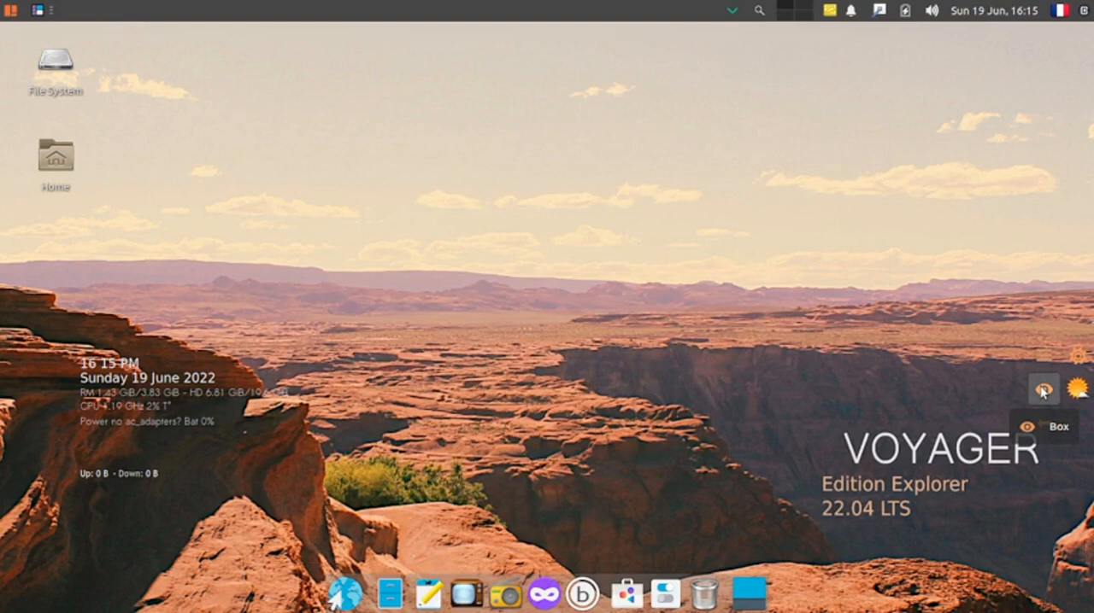
Step: Switch the desktop to Night Mode from the Voyager Box tools and return to the main list
click(1042, 389)
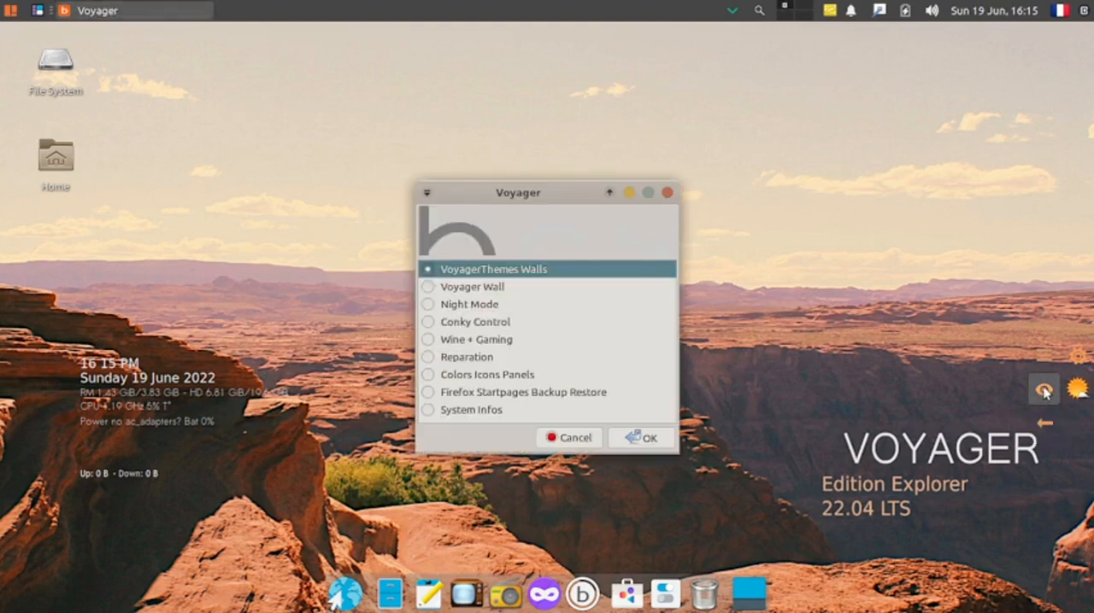
mouse_move(516, 201)
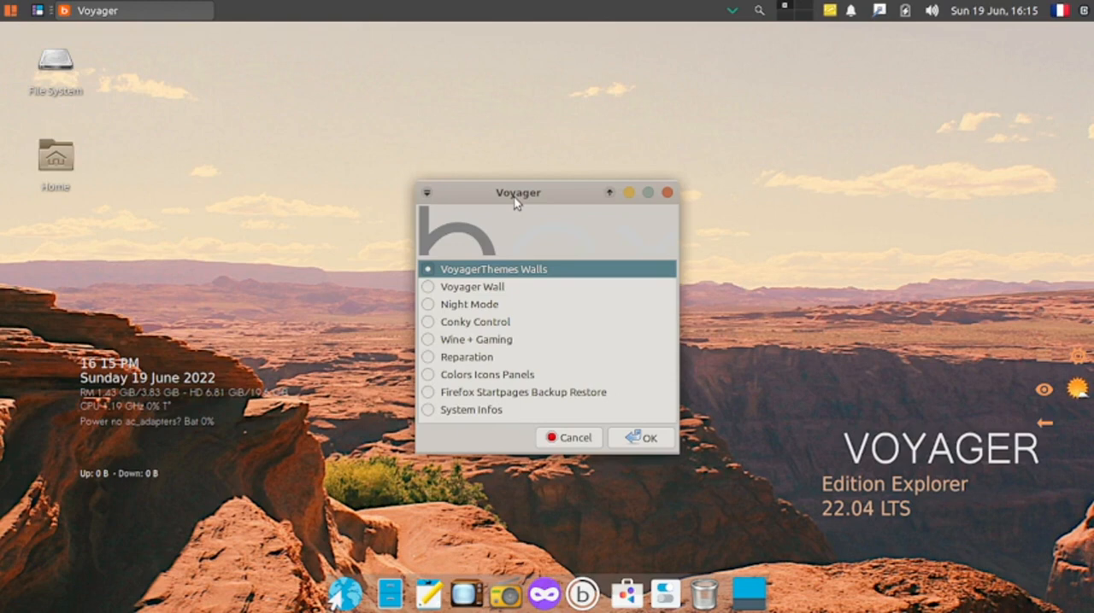
mouse_move(419, 313)
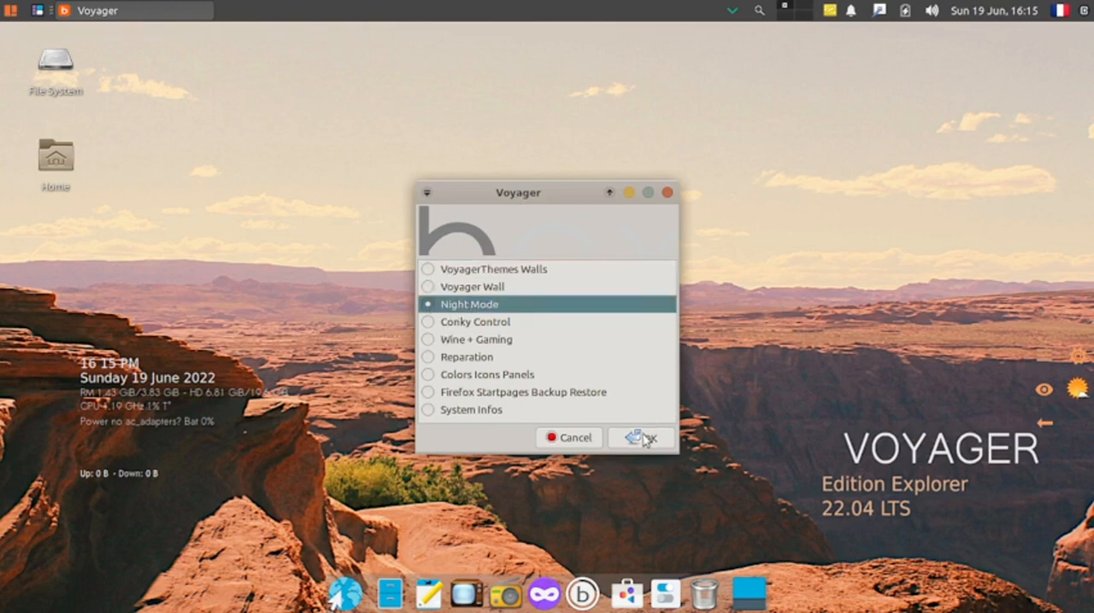
click(641, 437)
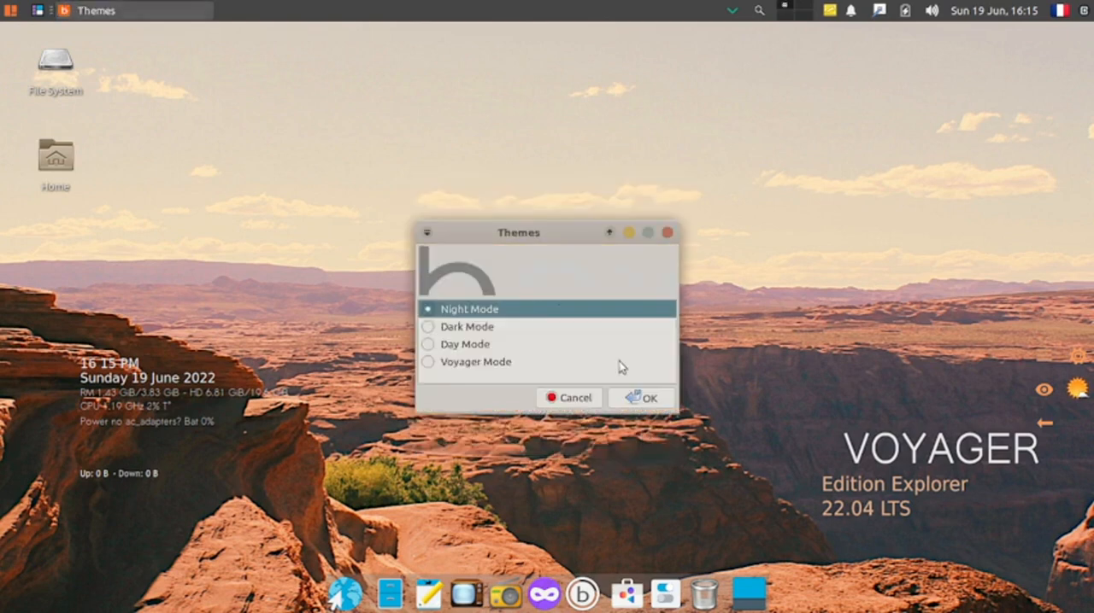
mouse_move(548, 237)
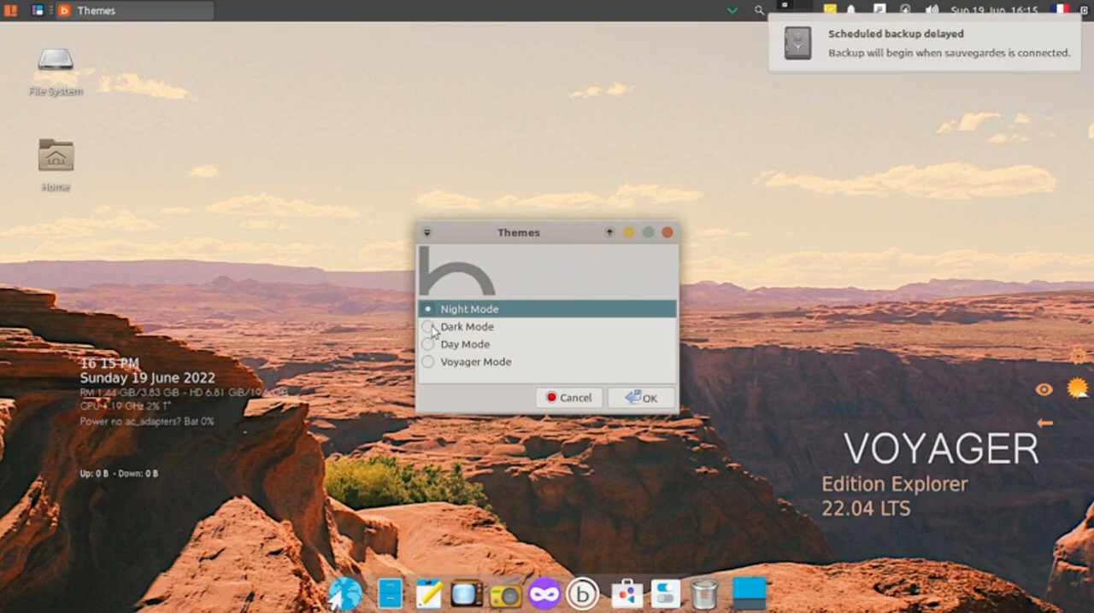
click(640, 397)
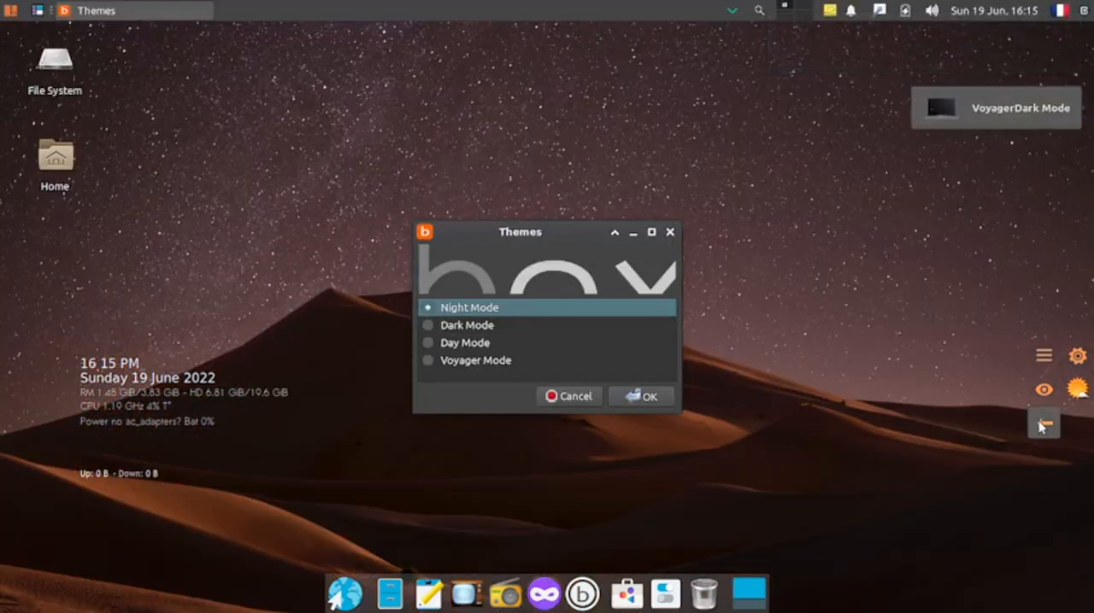
mouse_move(1042, 423)
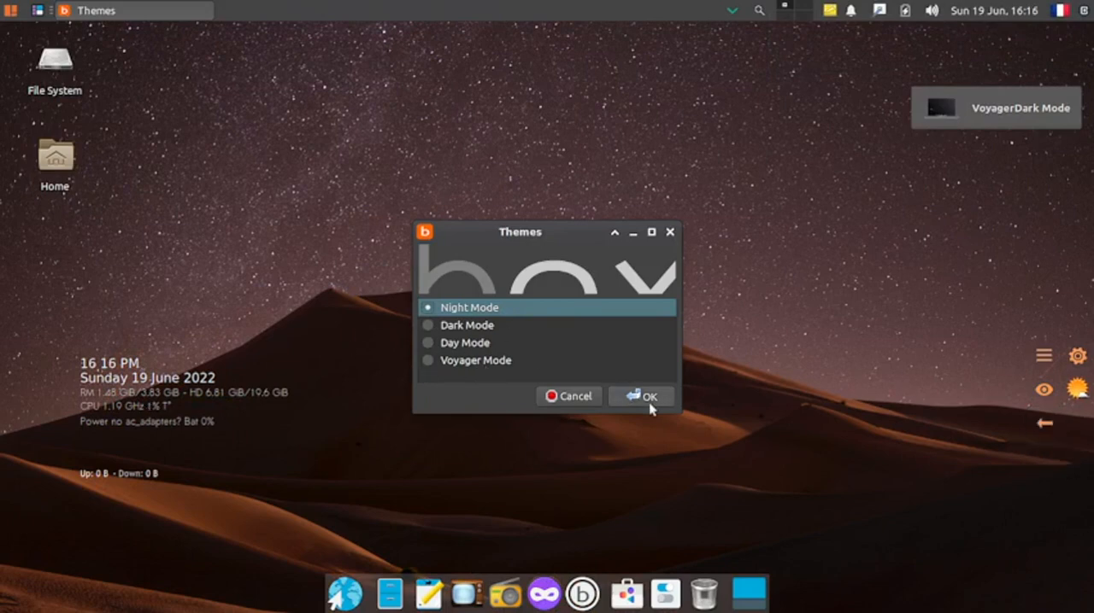
click(641, 397)
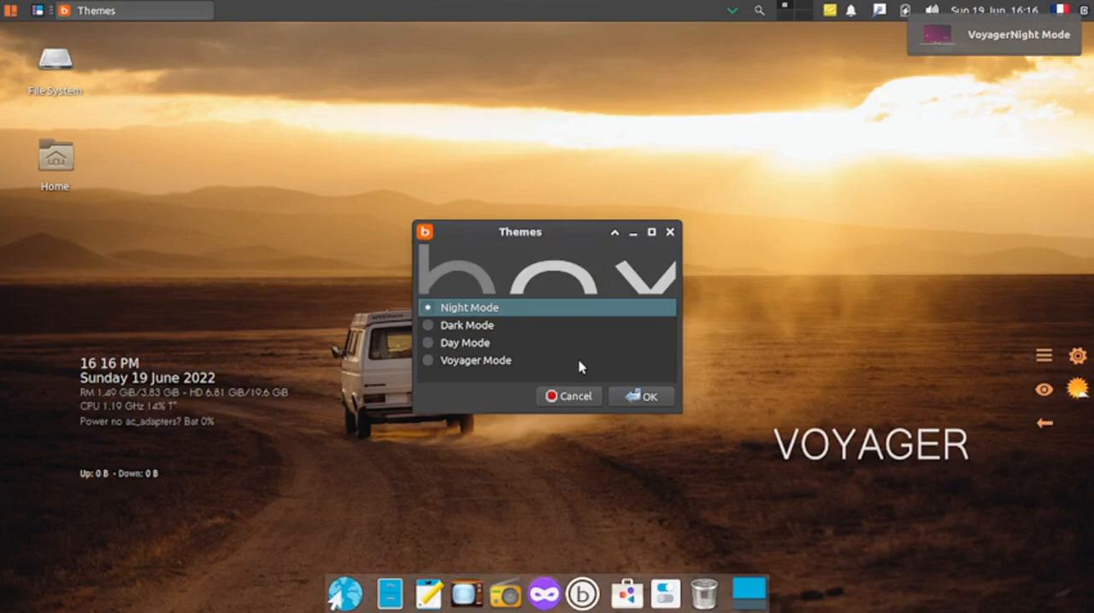
click(639, 397)
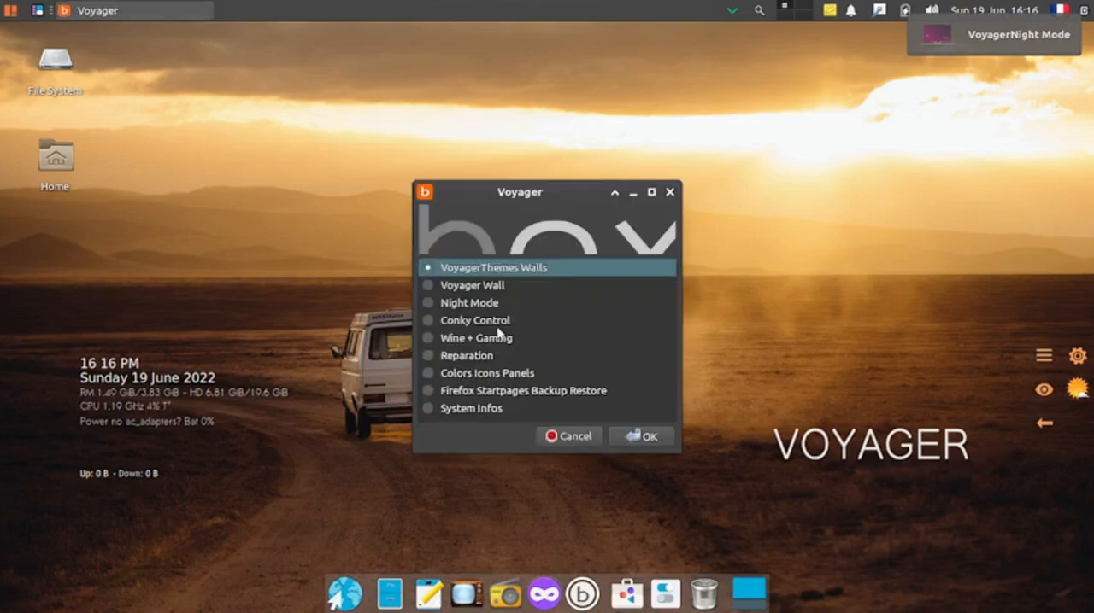
mouse_move(434, 292)
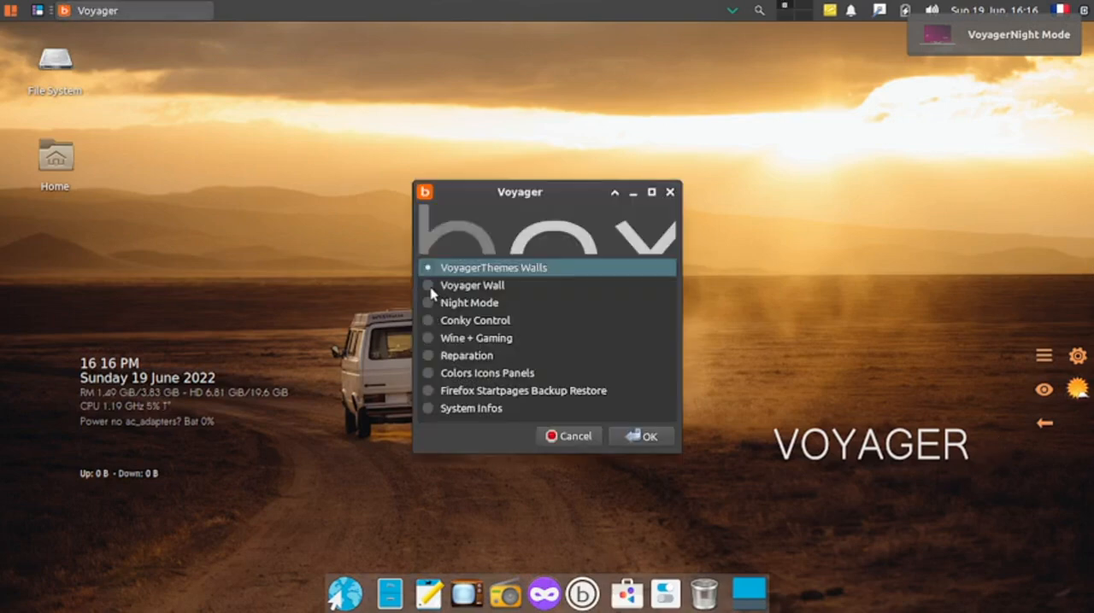
Step: Choose Voyager Wall in the Voyager dialog and confirm with OK
drag(519, 191, 721, 138)
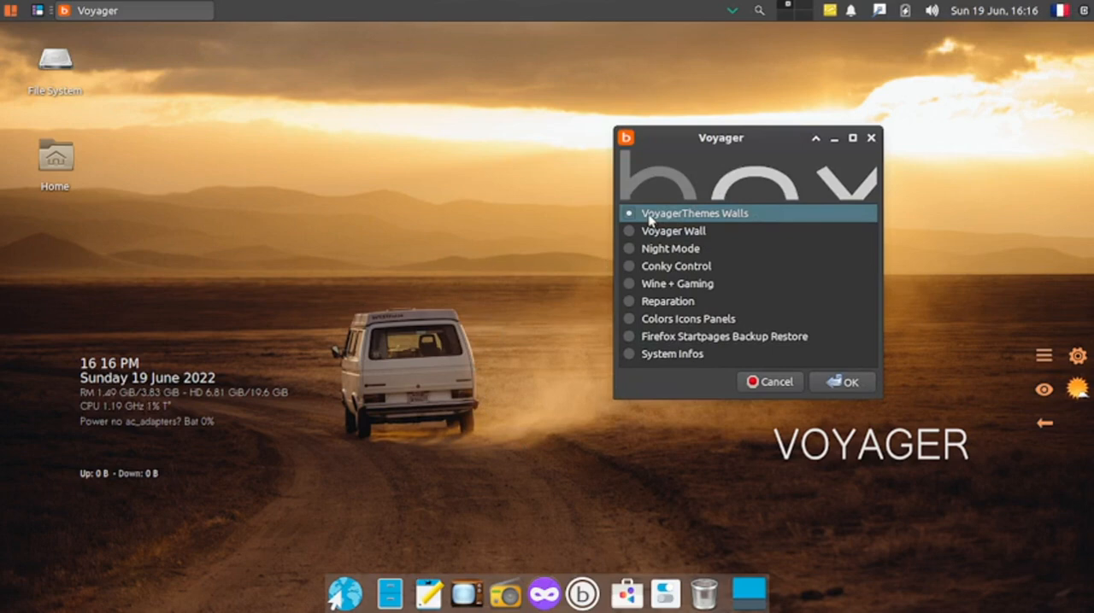
mouse_move(633, 239)
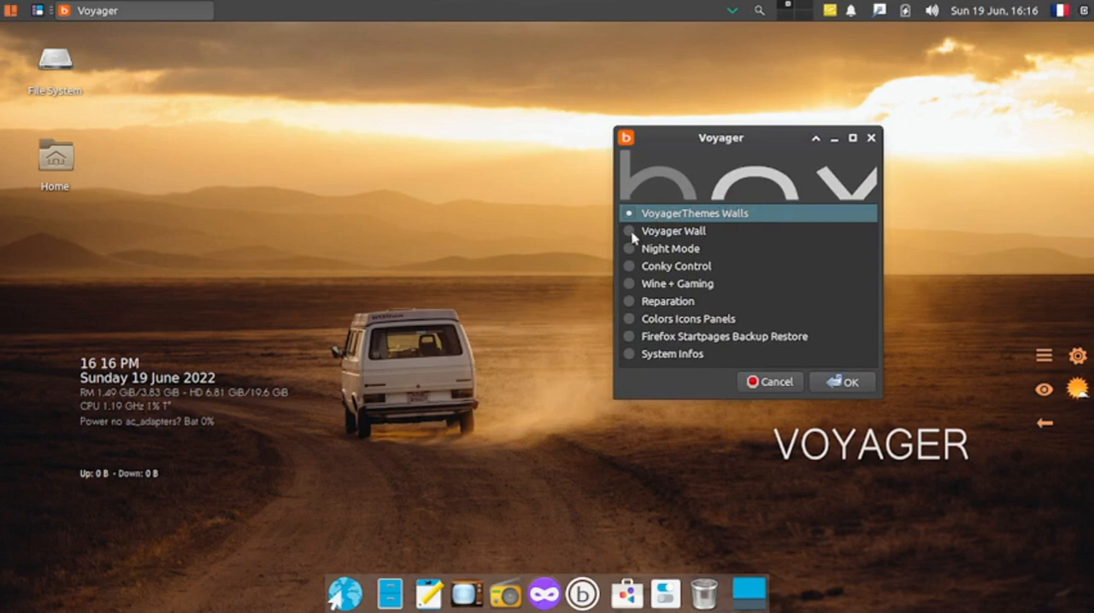
click(673, 231)
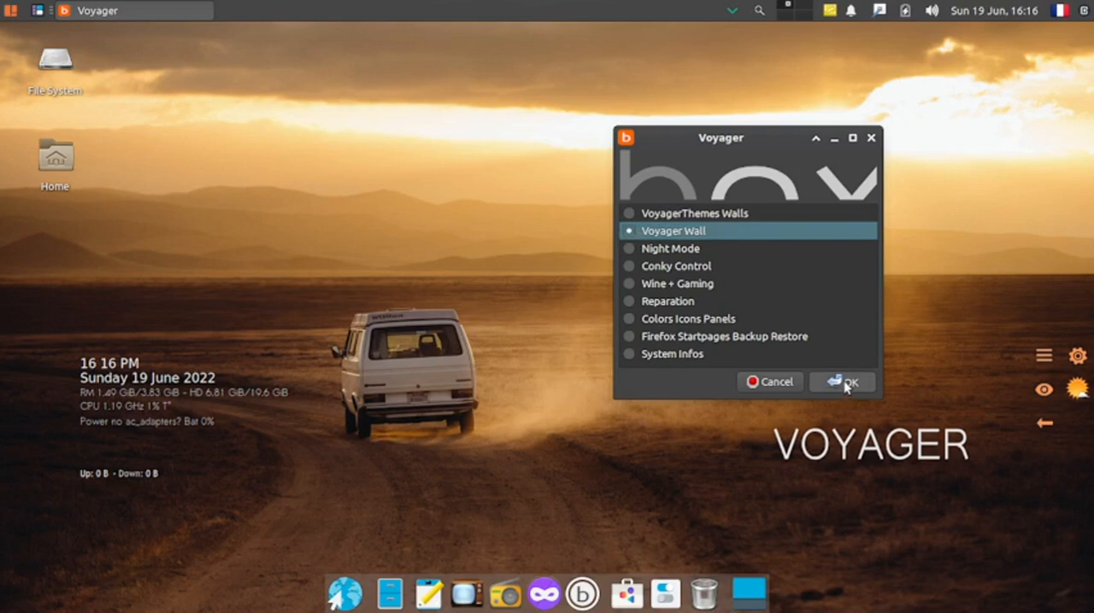
click(840, 382)
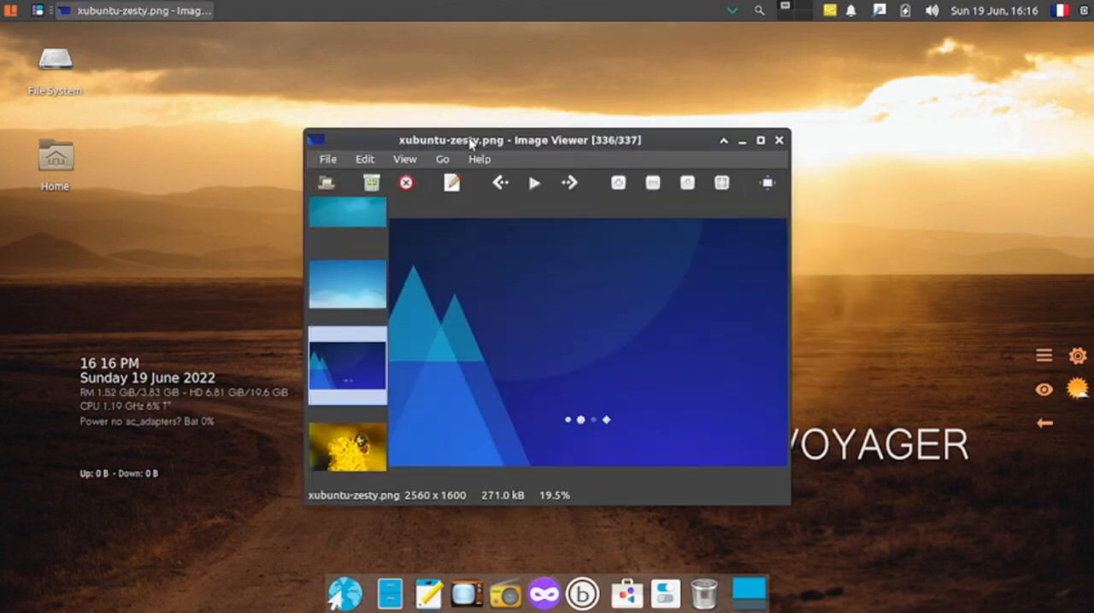
Step: Maximize Image Viewer, browse the thumbnails and show the xubuntu-xenial.png wallpaper
click(758, 140)
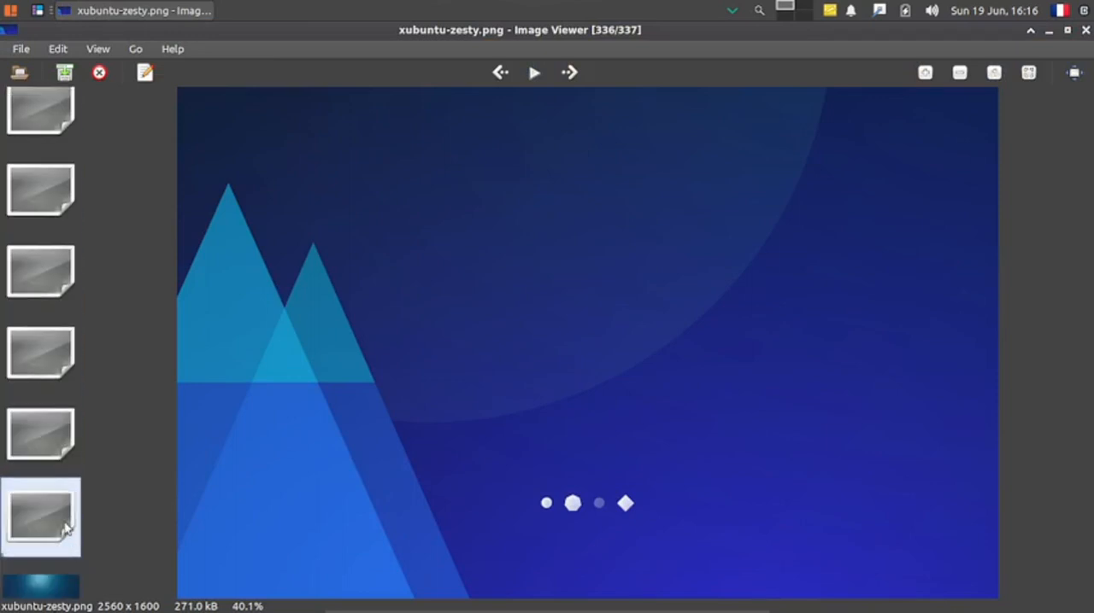
scroll(down, 3)
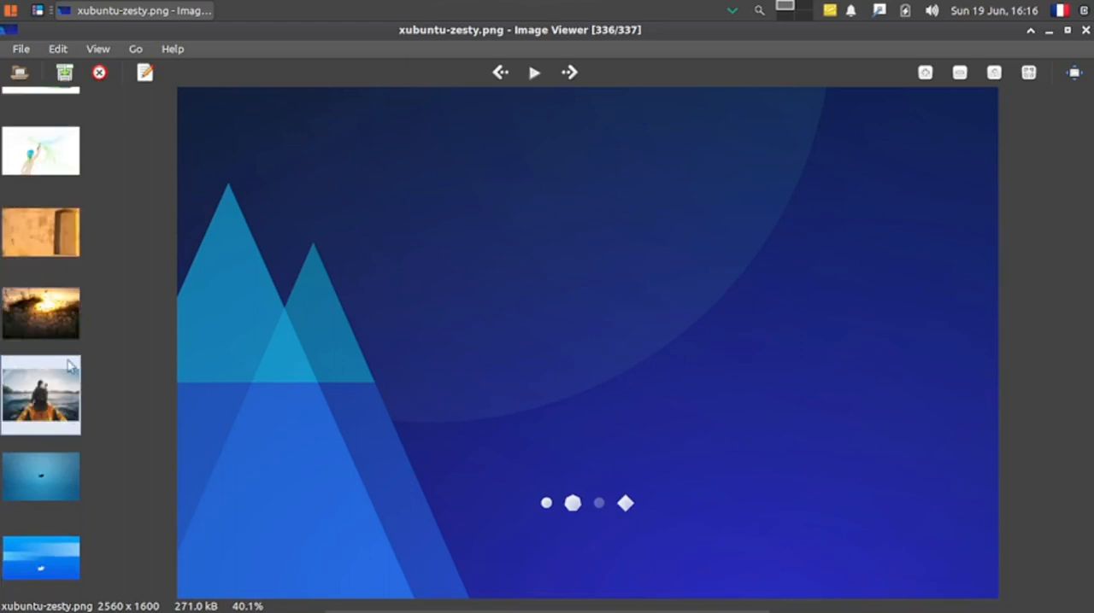
scroll(up, 3)
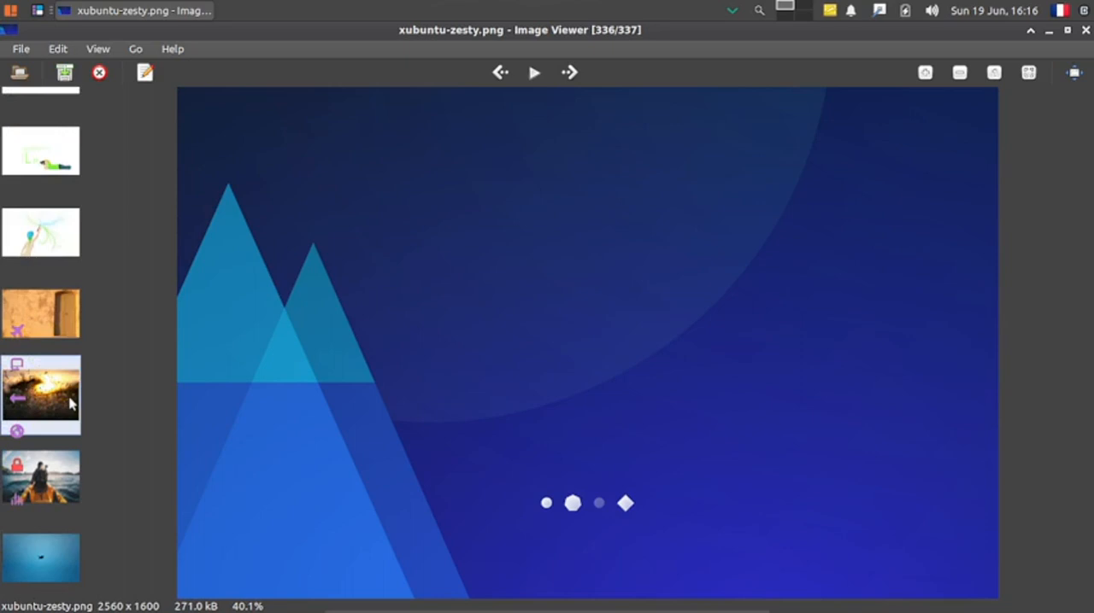
scroll(up, 3)
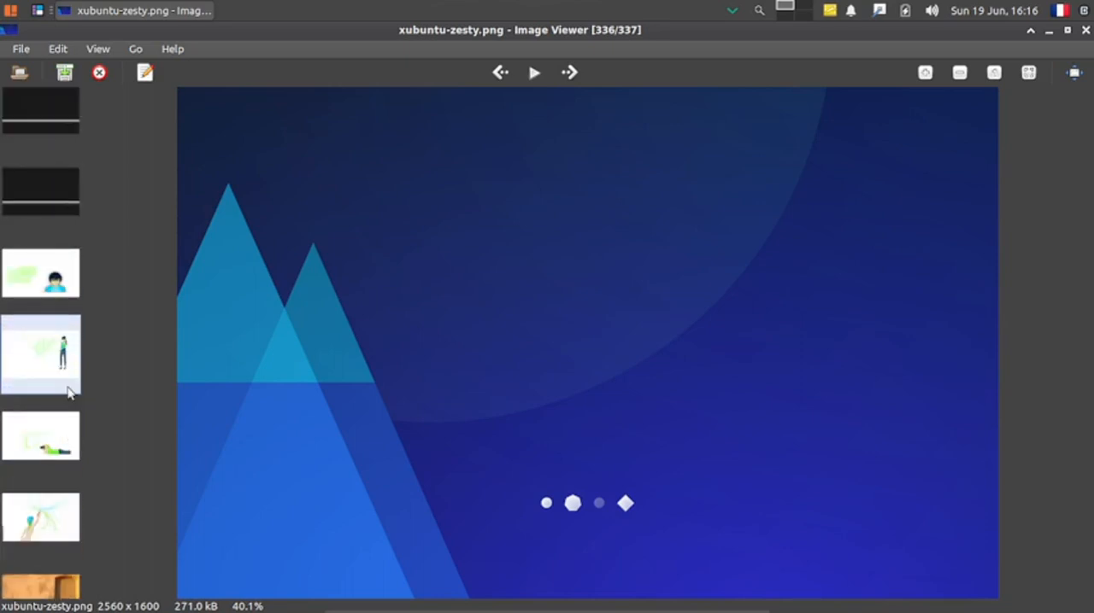
scroll(up, 3)
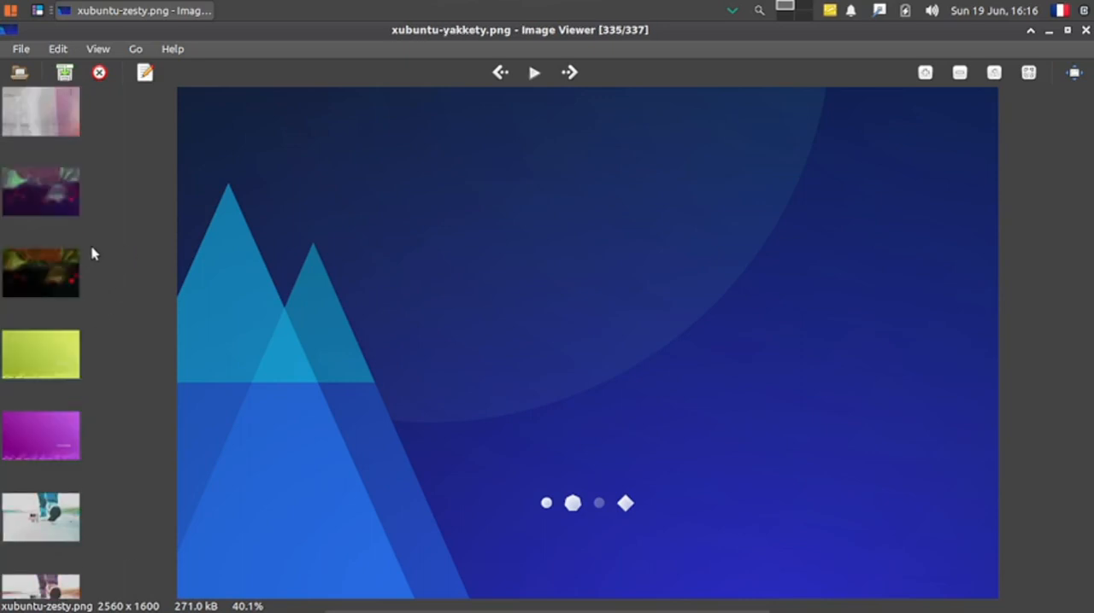
click(499, 72)
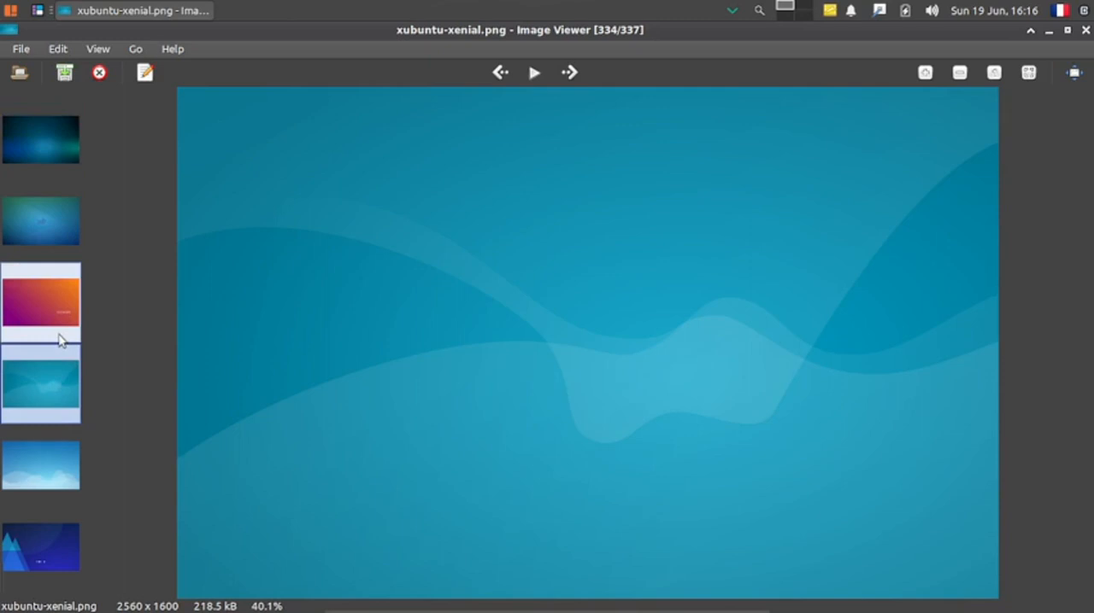
scroll(down, 3)
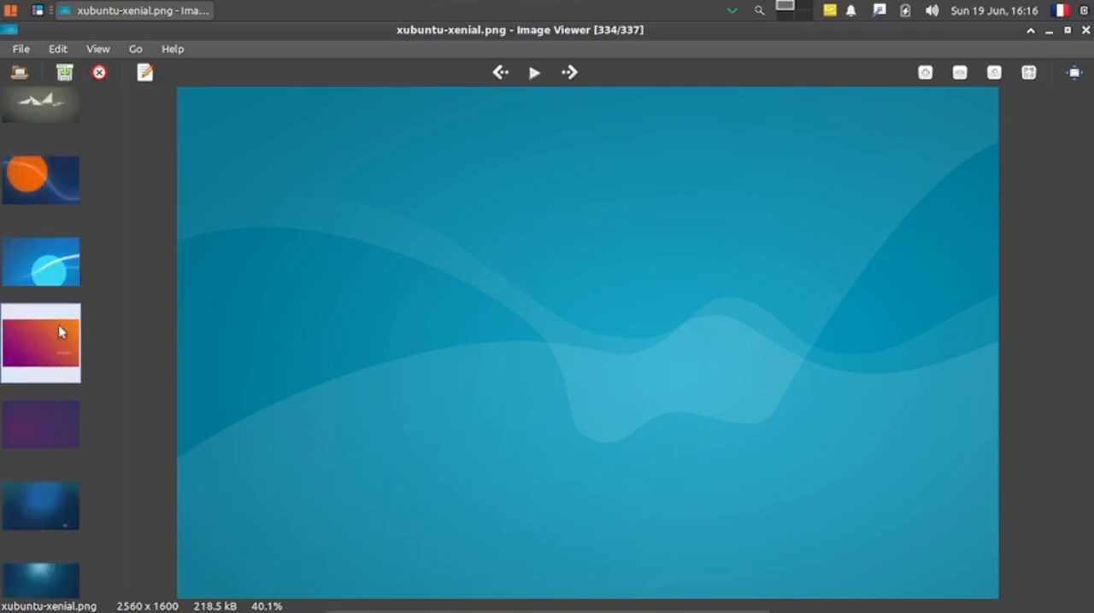
scroll(down, 3)
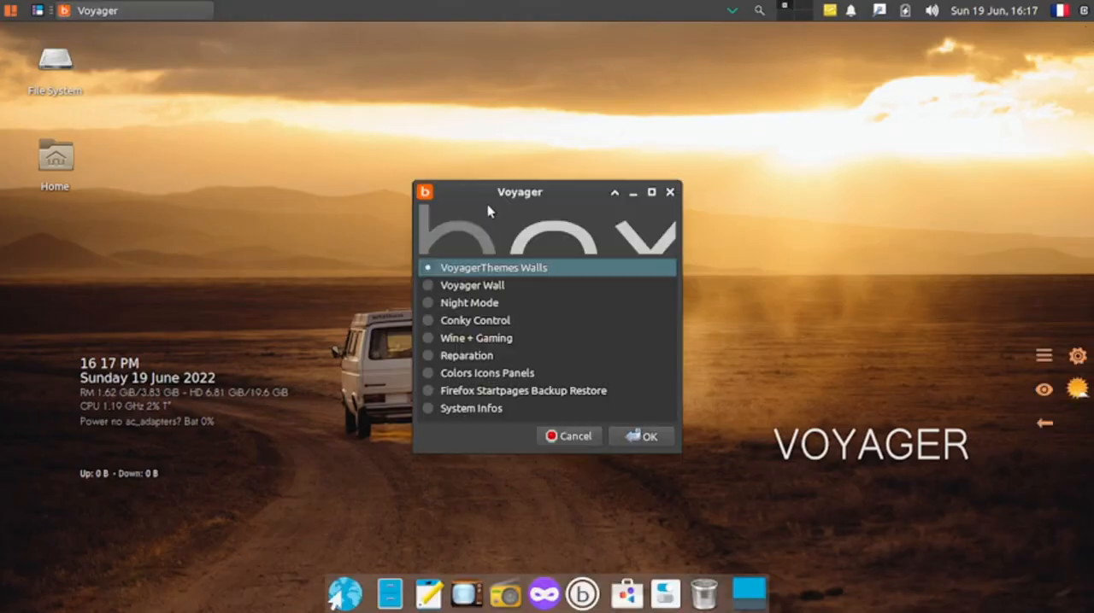
mouse_move(431, 299)
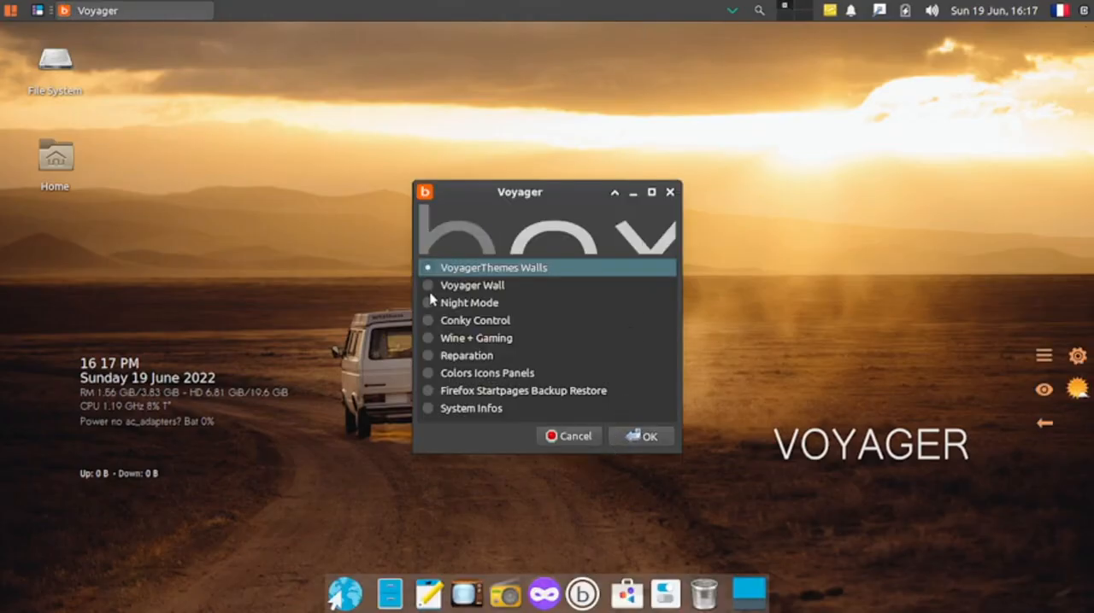
Step: Enter the Voyager themes manager, view the theme list and leave without choosing
click(641, 437)
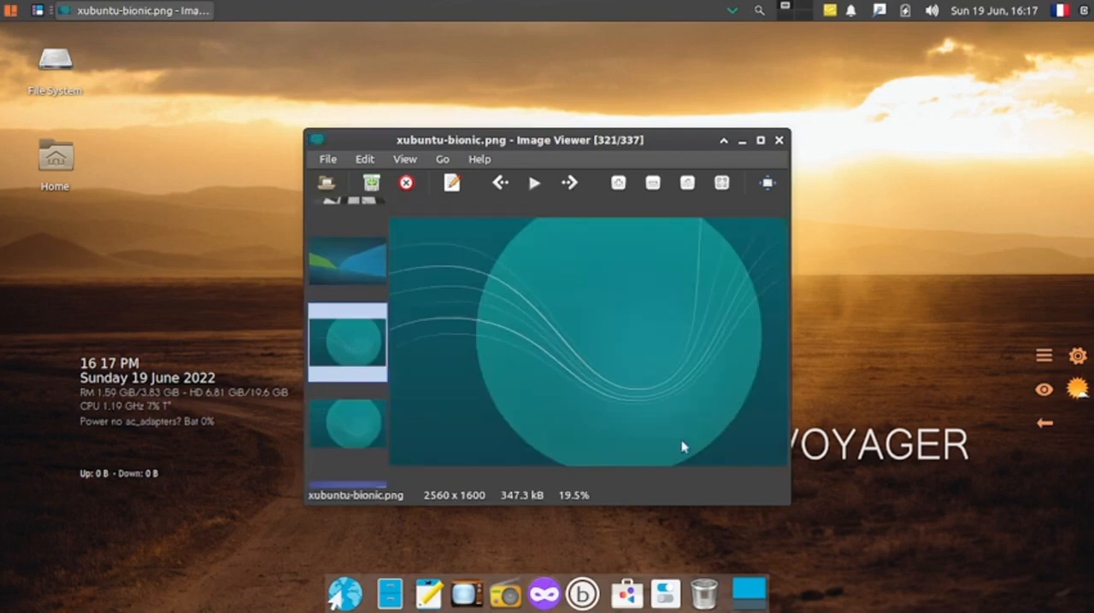
mouse_move(328, 160)
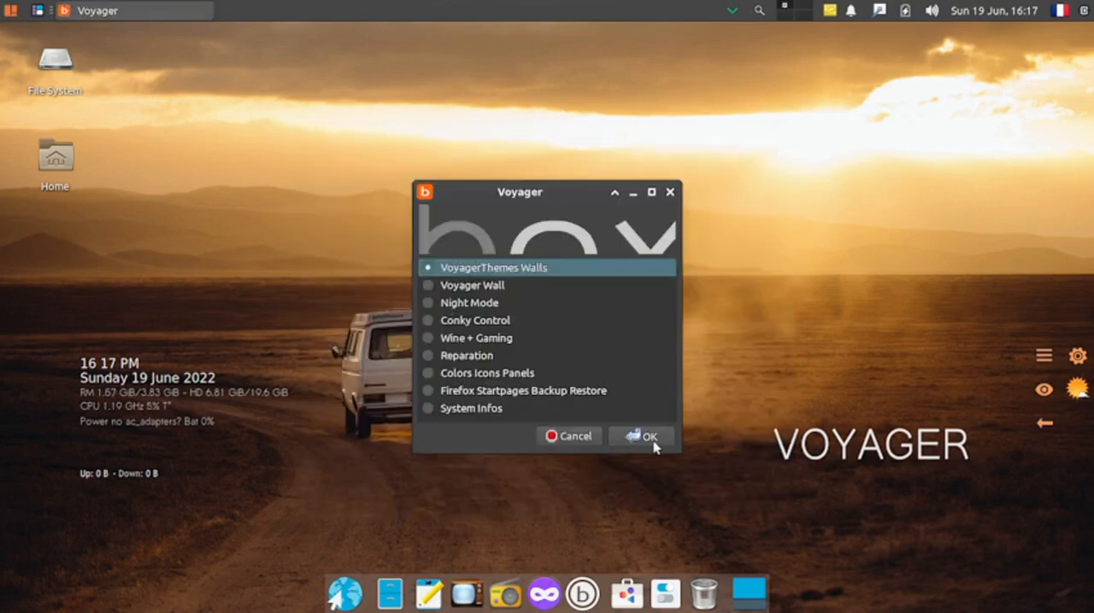
click(640, 436)
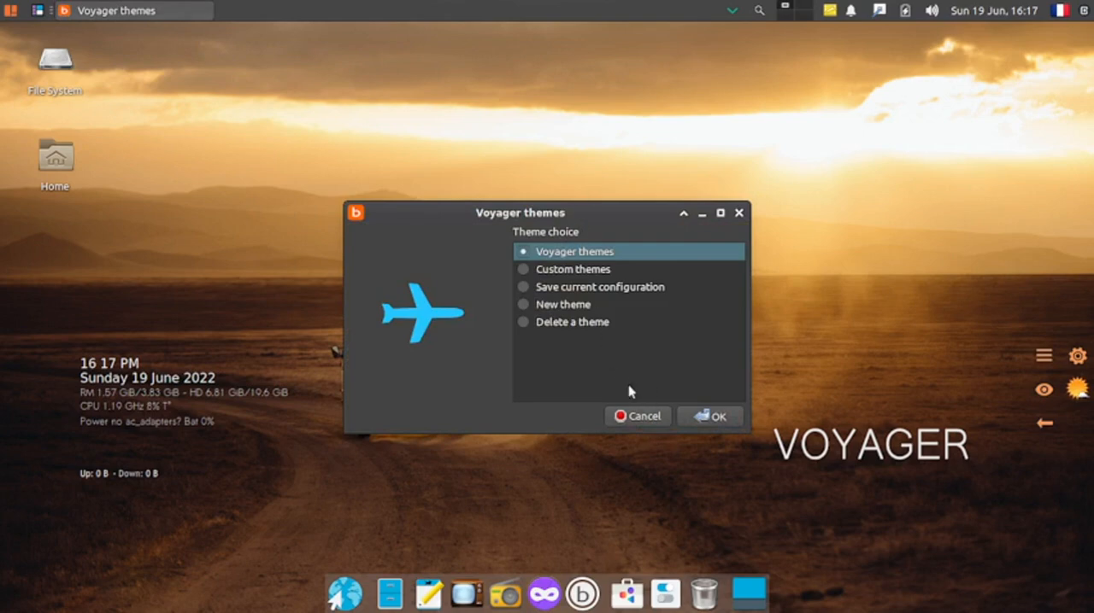
click(711, 417)
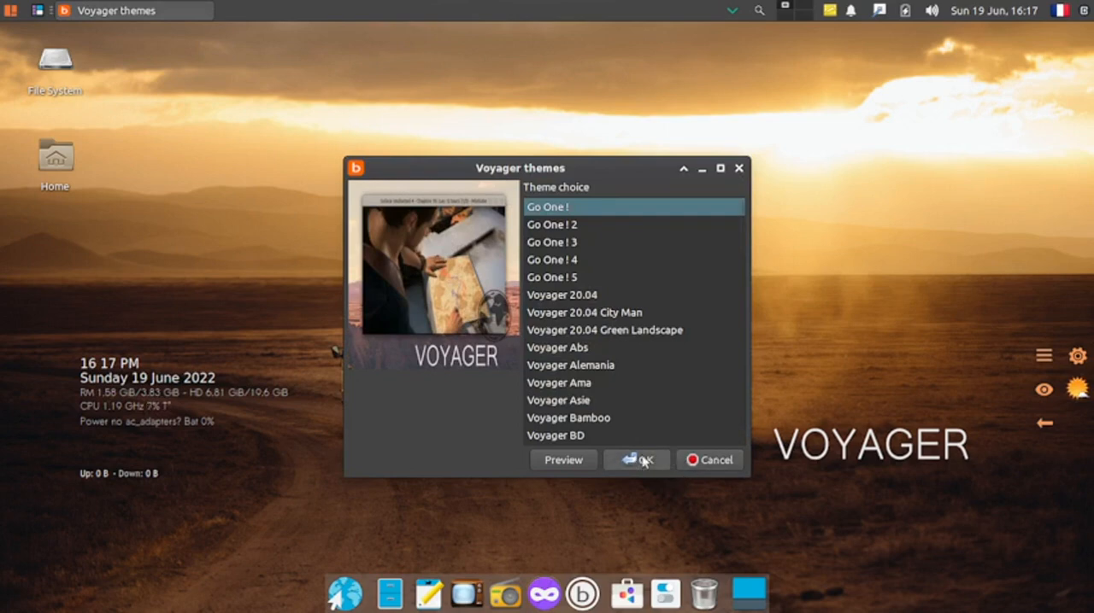
mouse_move(584, 369)
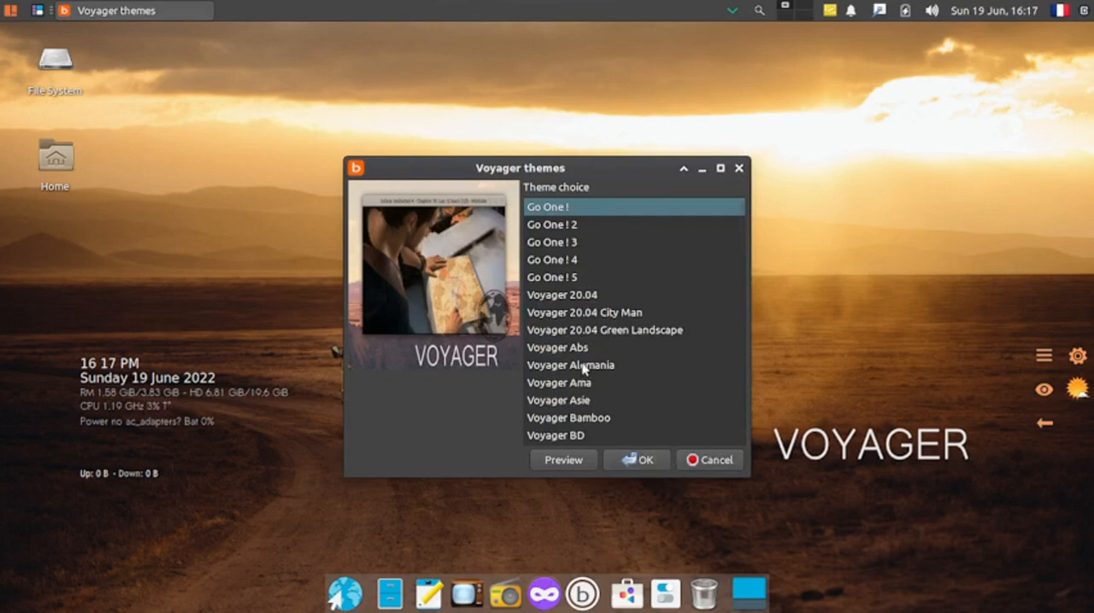
mouse_move(571, 219)
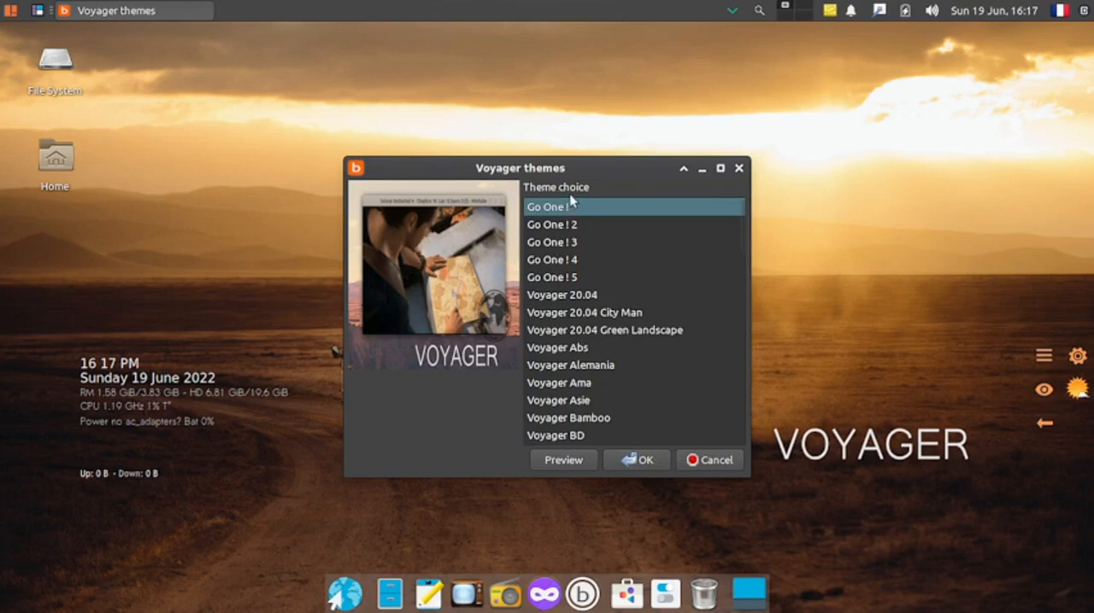
click(636, 460)
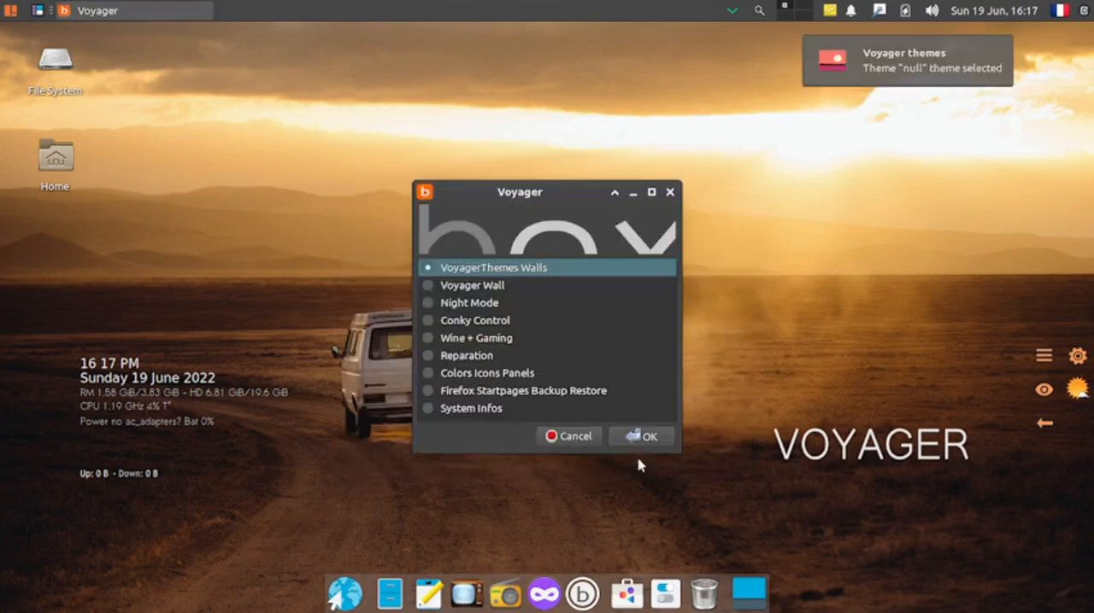
mouse_move(553, 279)
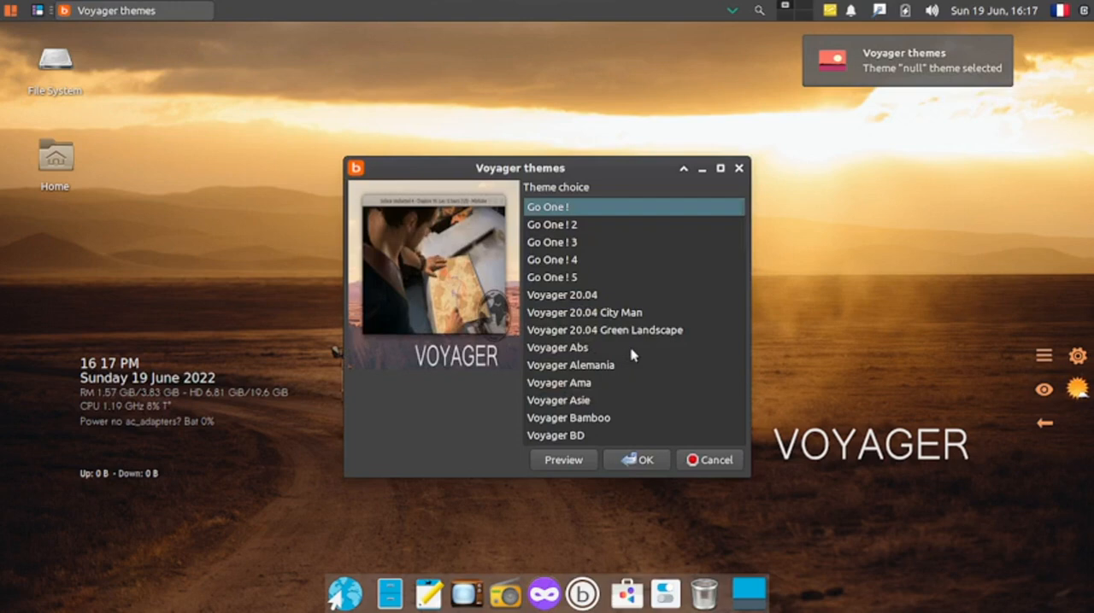
Step: Pick the Go One ! 2 theme, back out, and reopen the Voyager themes manager
click(552, 226)
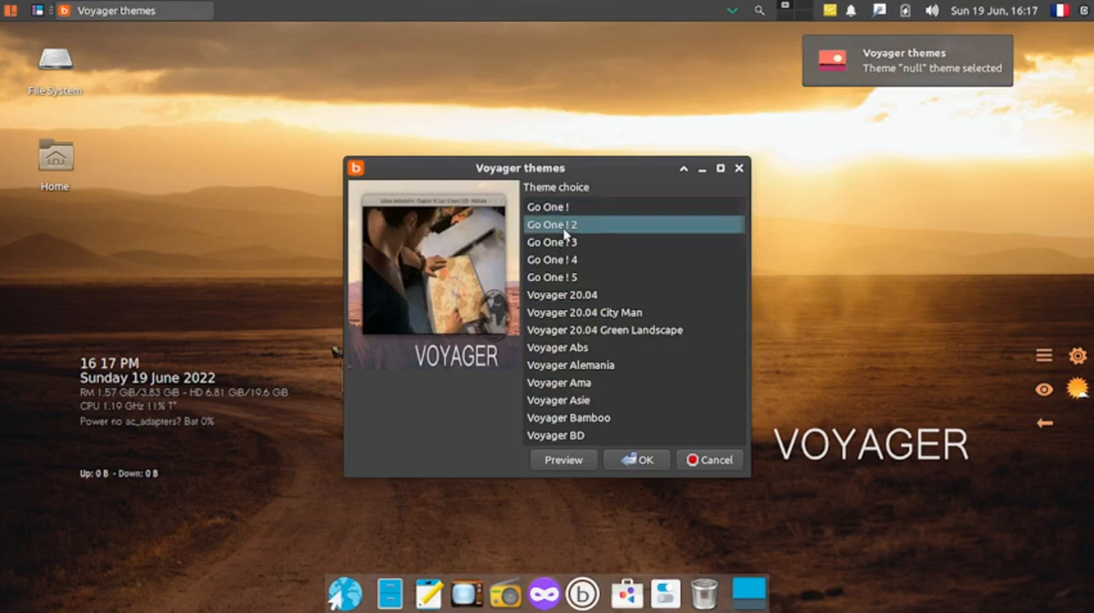
click(636, 460)
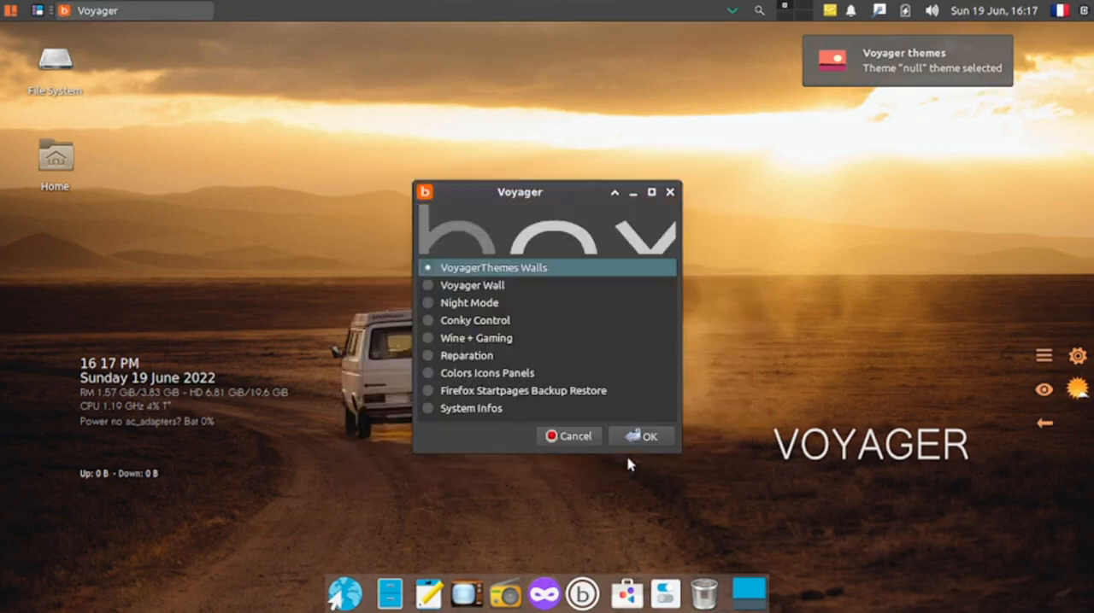
click(639, 438)
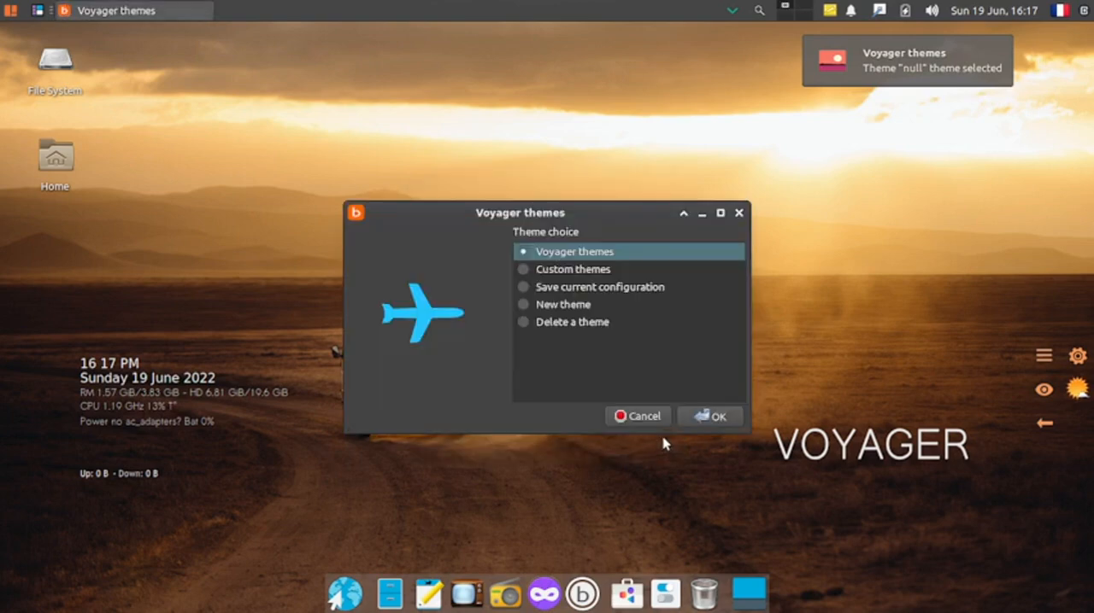
mouse_move(704, 408)
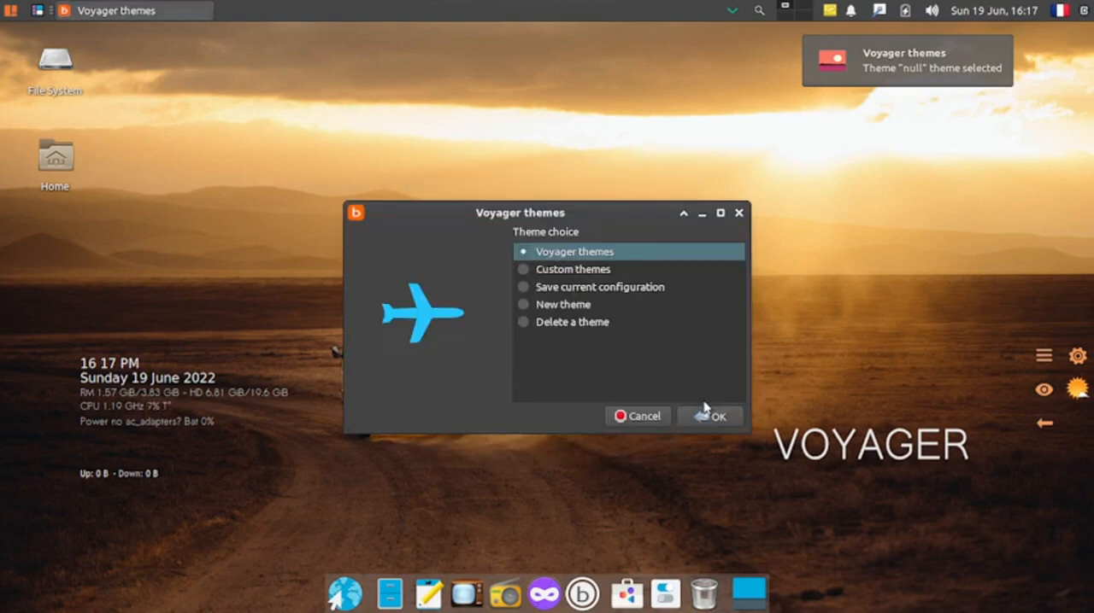
mouse_move(538, 315)
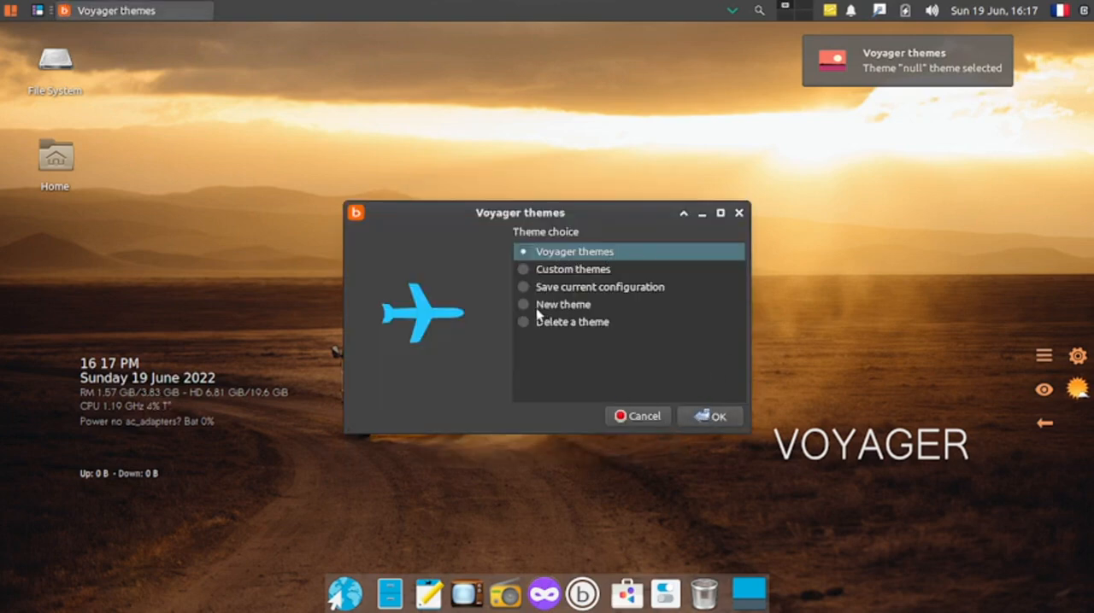
mouse_move(601, 332)
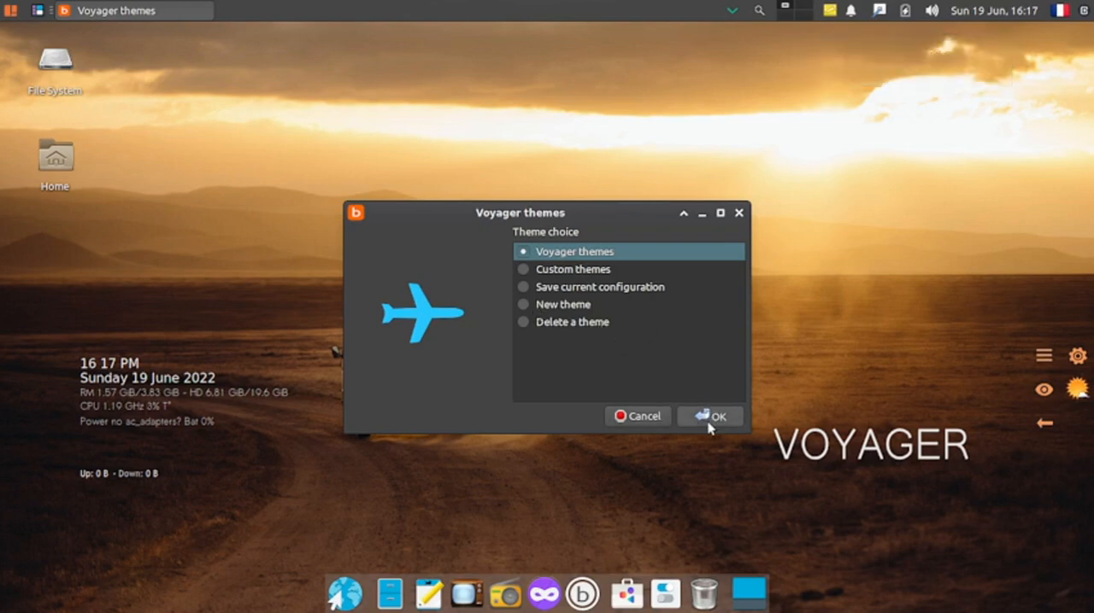
Step: Browse the Voyager themes list and confirm the tested Voyager 20.04 theme
click(710, 417)
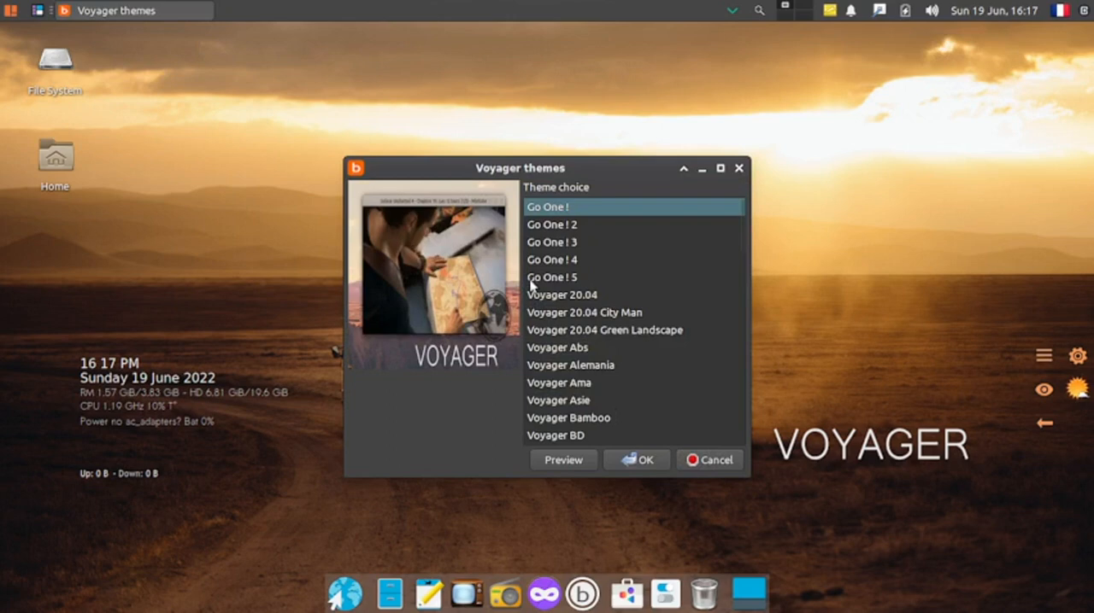
mouse_move(555, 311)
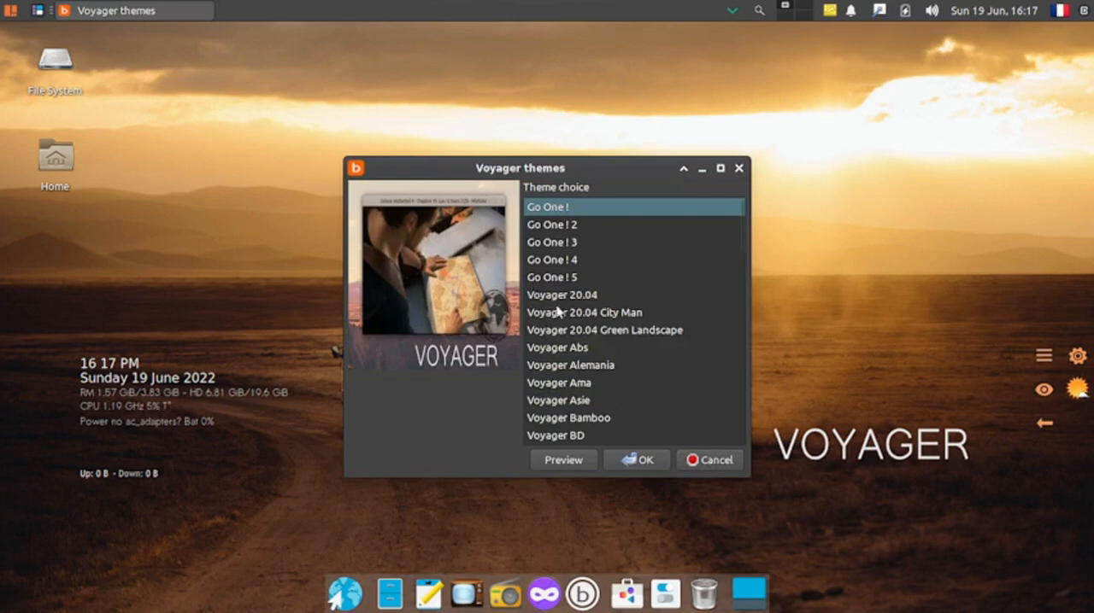
click(564, 460)
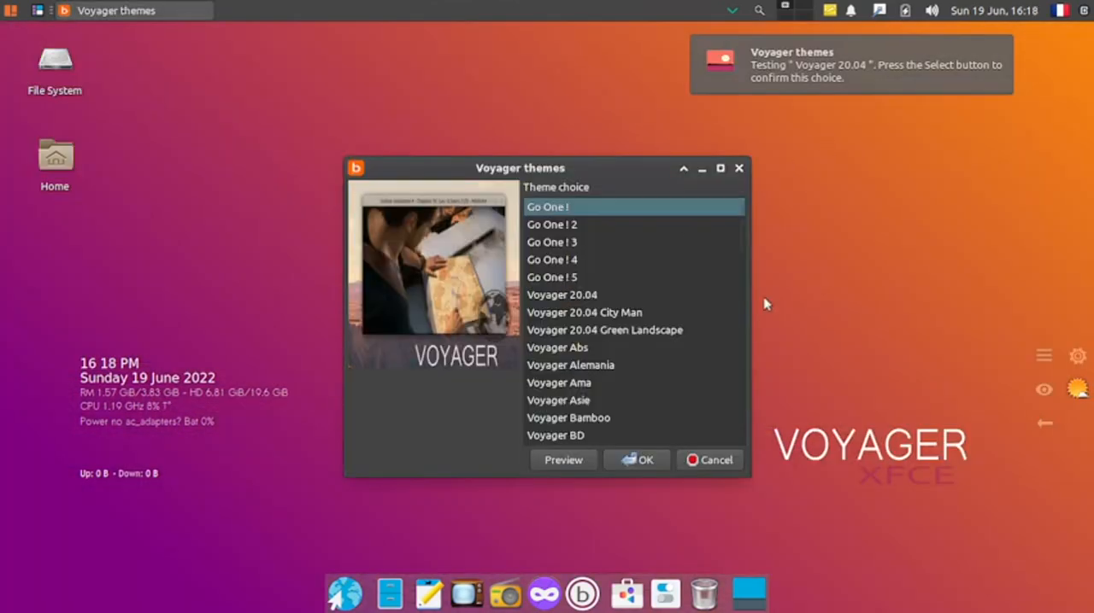
mouse_move(555, 219)
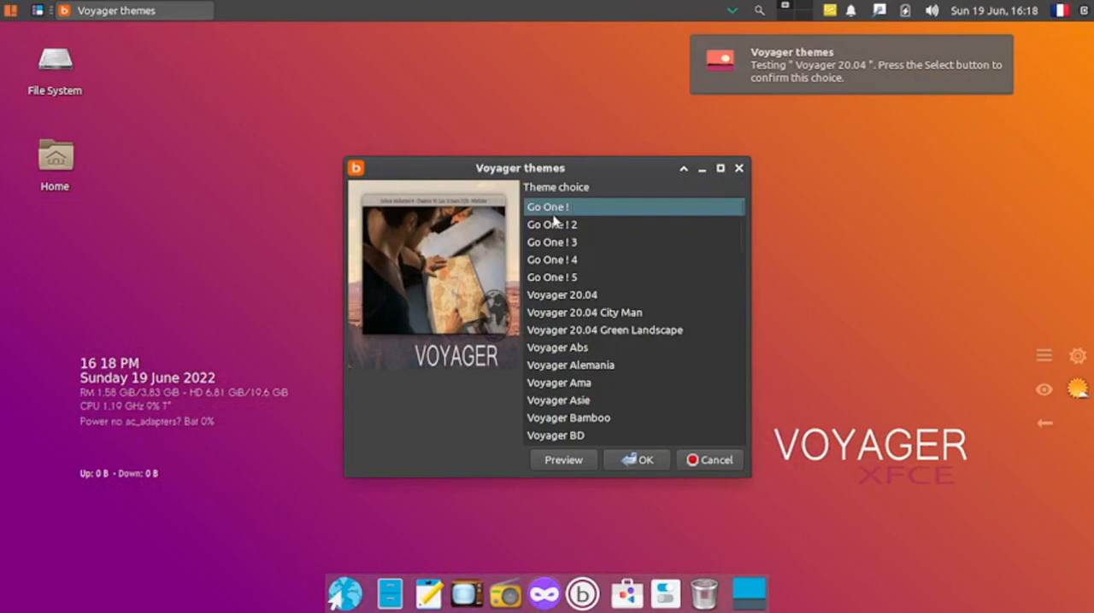
mouse_move(588, 236)
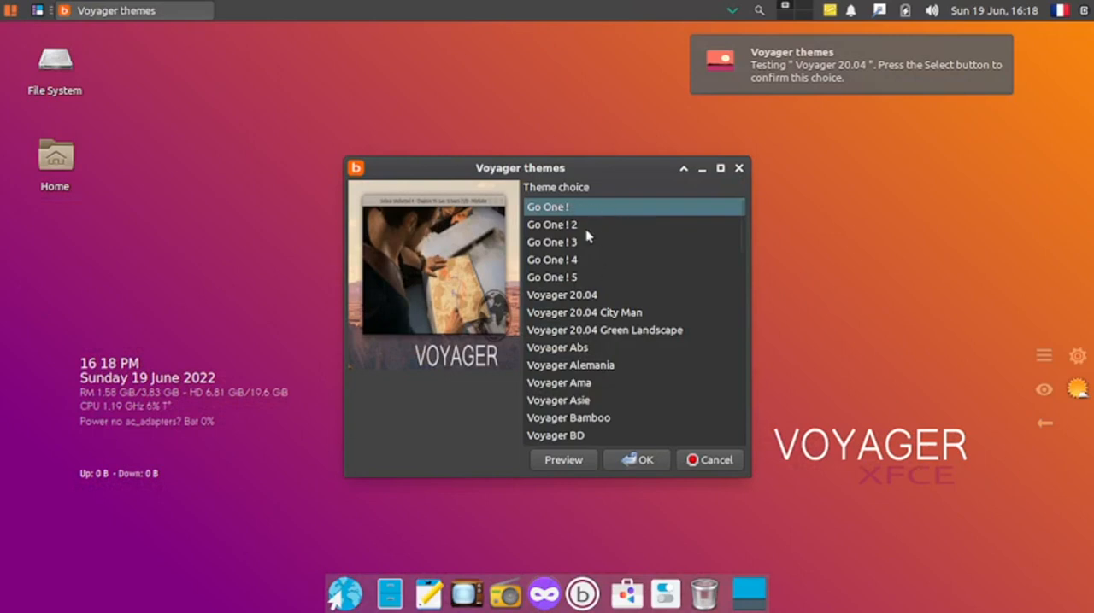
mouse_move(598, 234)
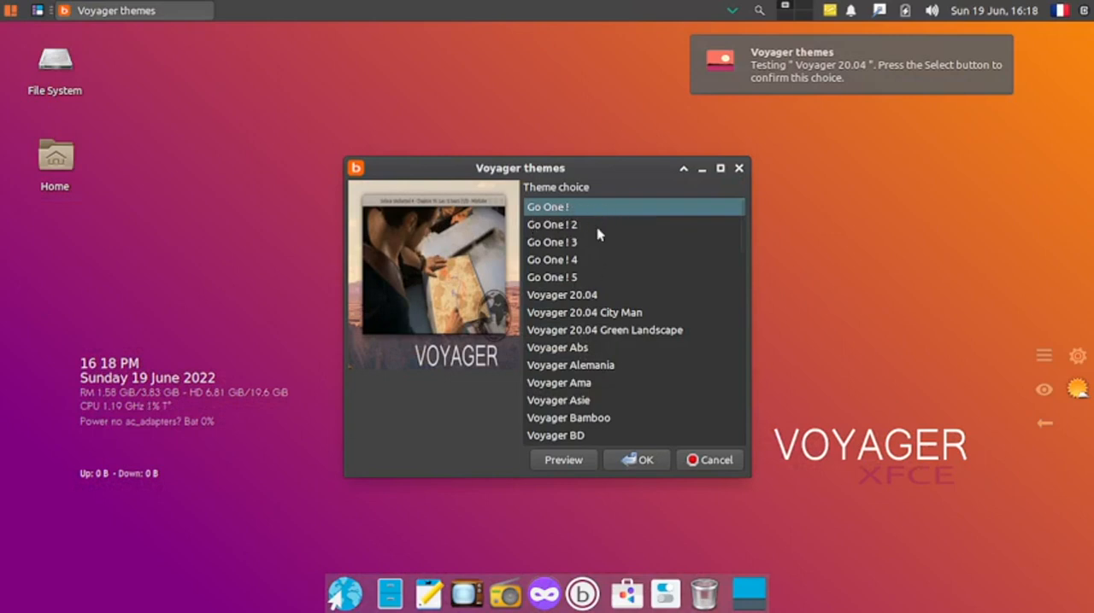
mouse_move(560, 343)
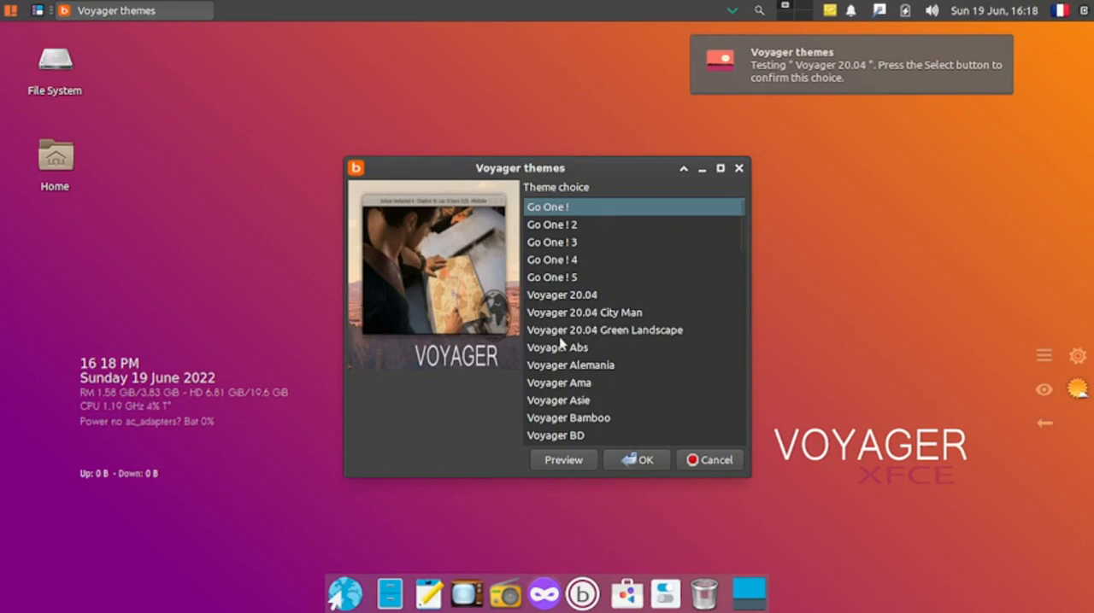
mouse_move(613, 311)
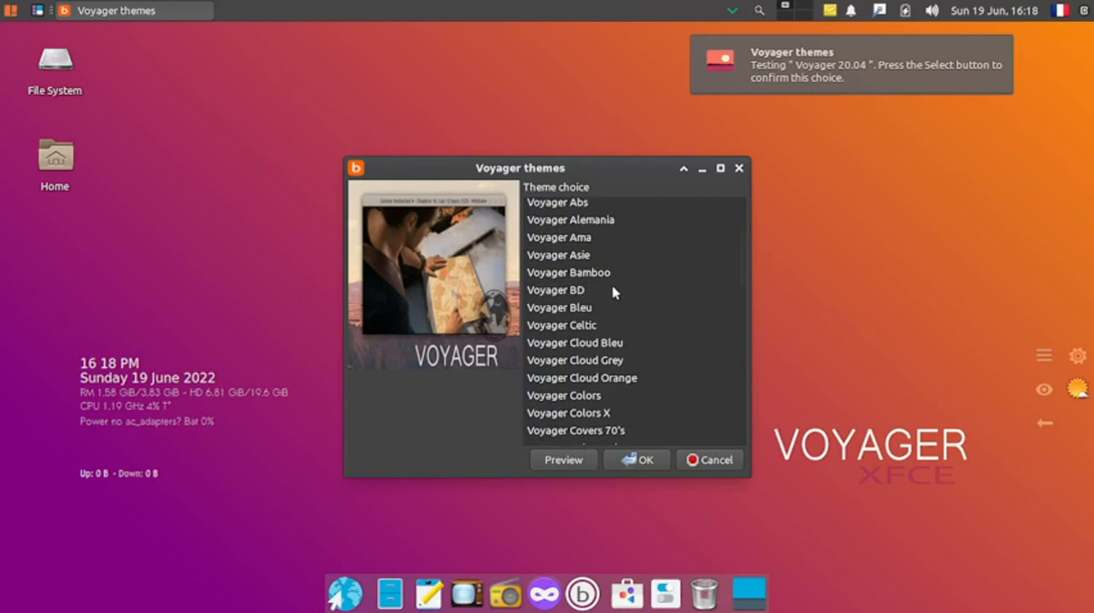
mouse_move(612, 354)
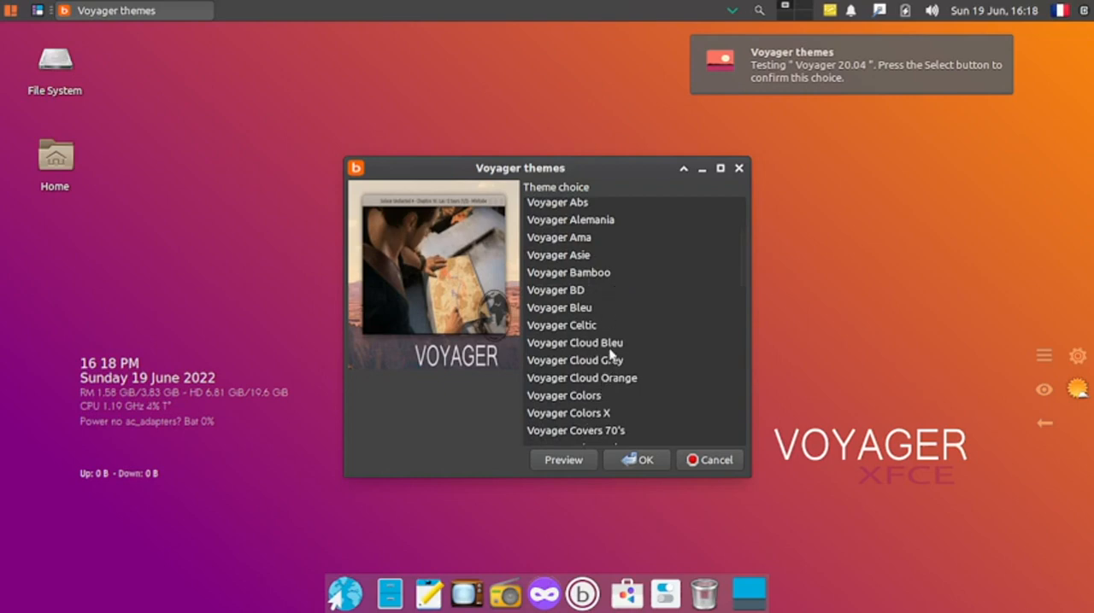
click(561, 324)
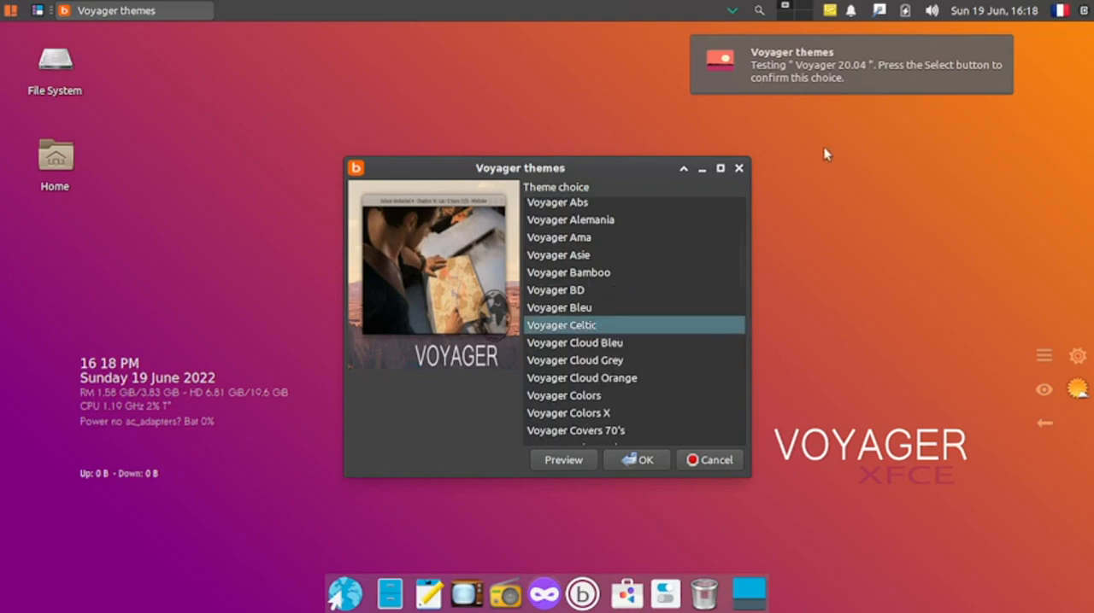
click(635, 460)
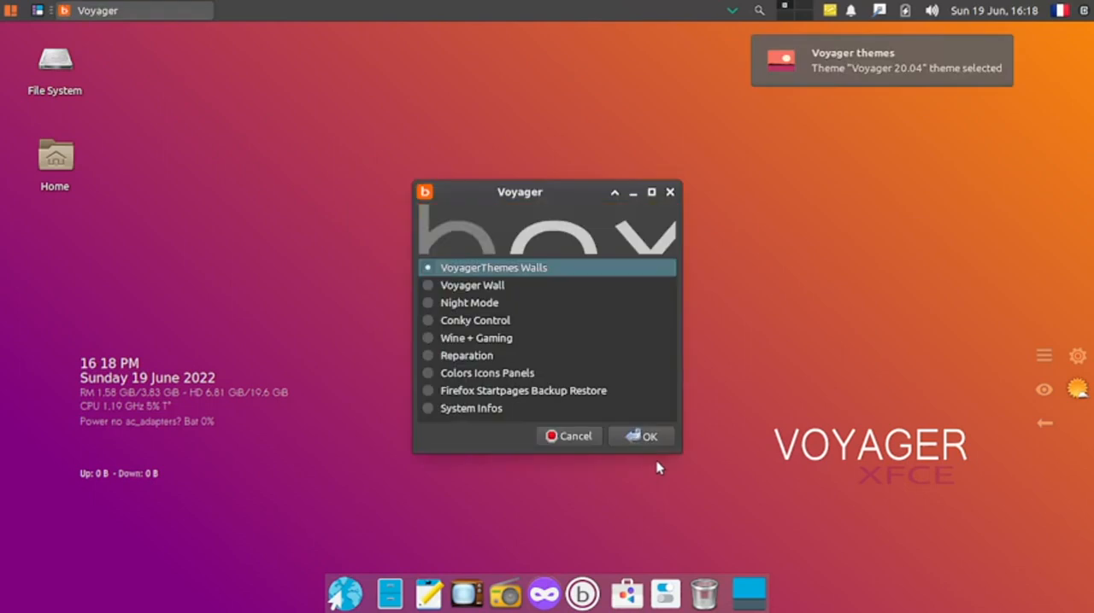
Step: Apply the Voyager 20.04 City Man theme from the Voyager themes list
click(641, 436)
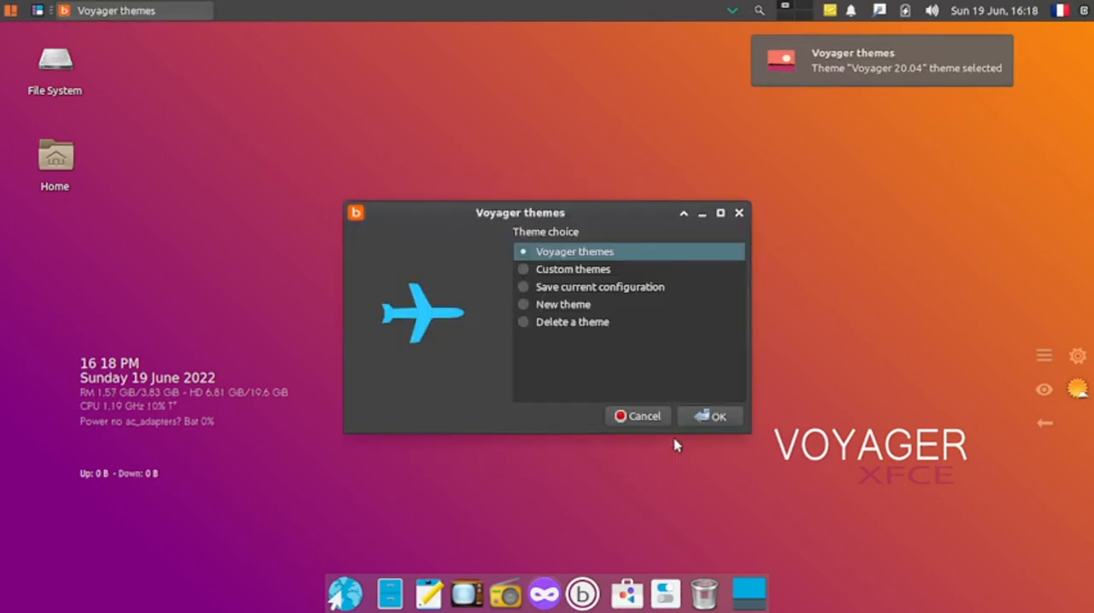
mouse_move(650, 377)
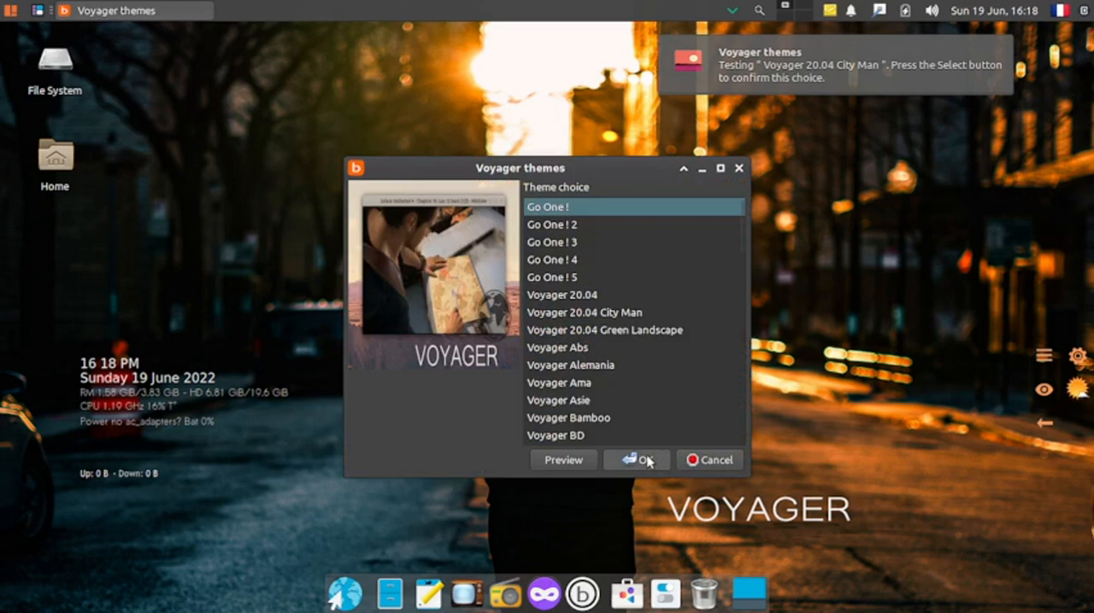
click(642, 460)
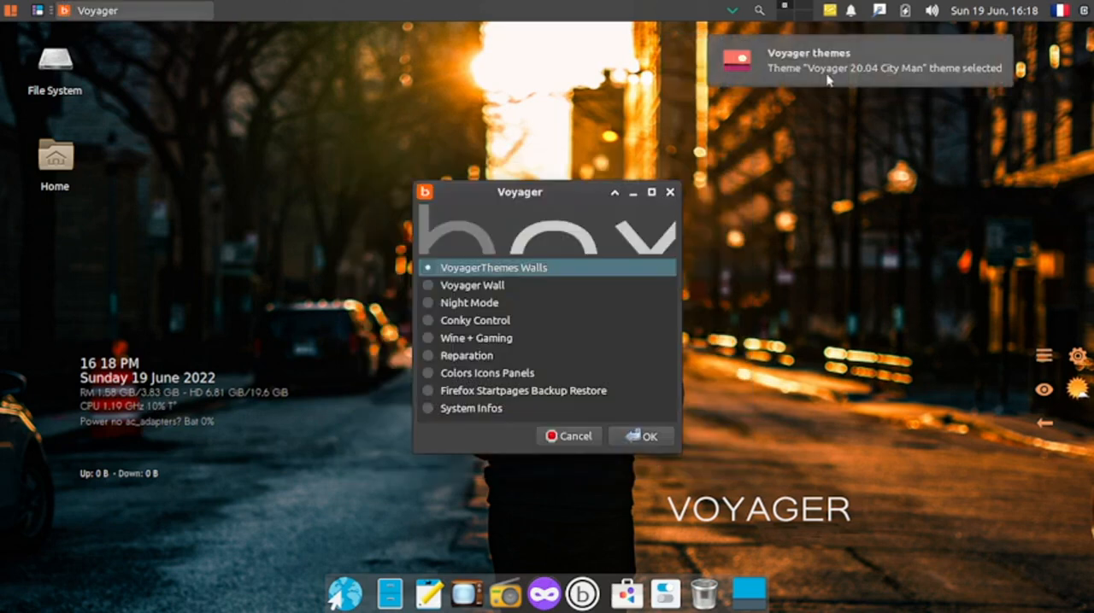
mouse_move(622, 357)
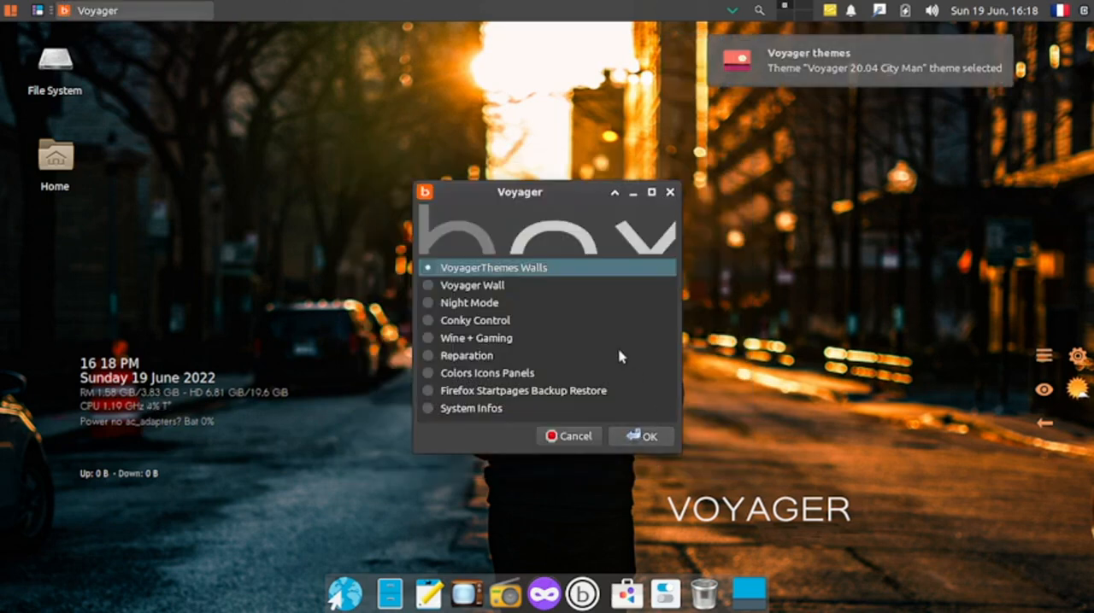
Step: Launch Conky Control, review its Conky lists, management and Autostart menus, and enter the Base collection
click(475, 321)
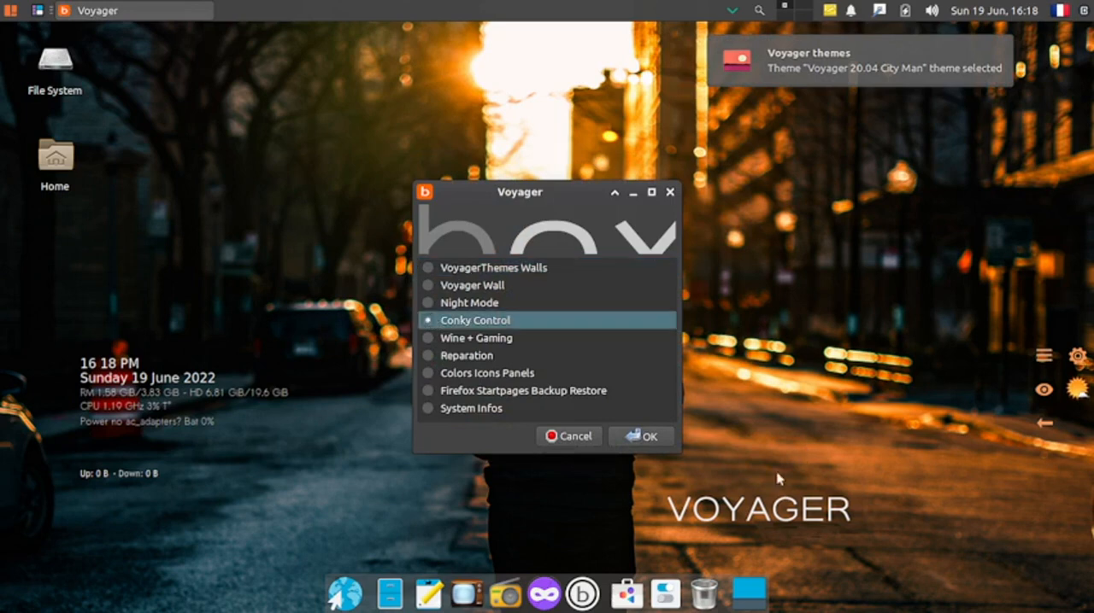
click(641, 435)
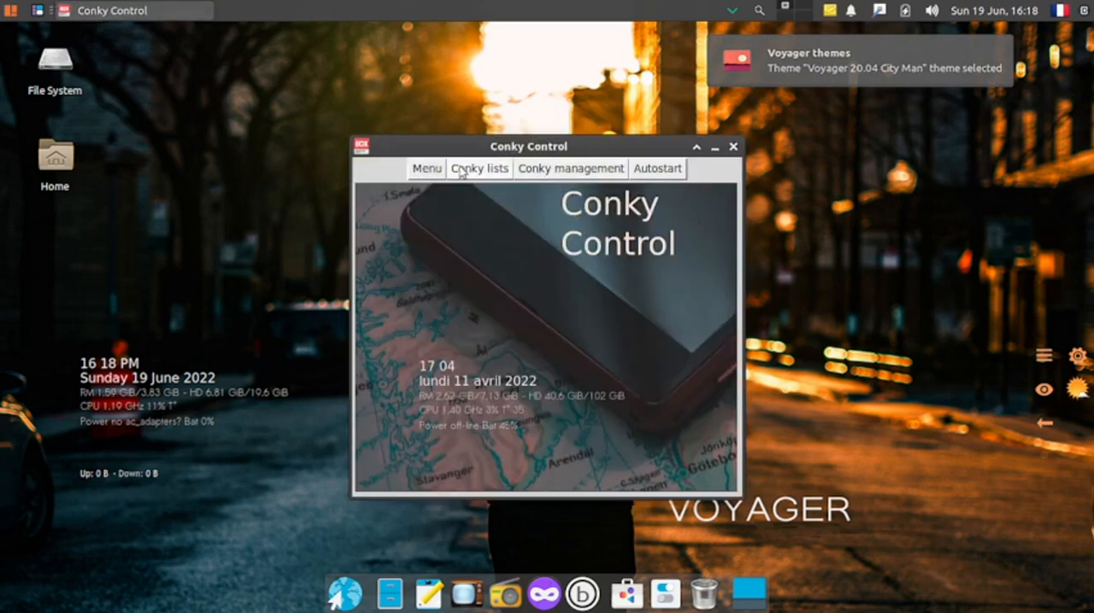
click(478, 170)
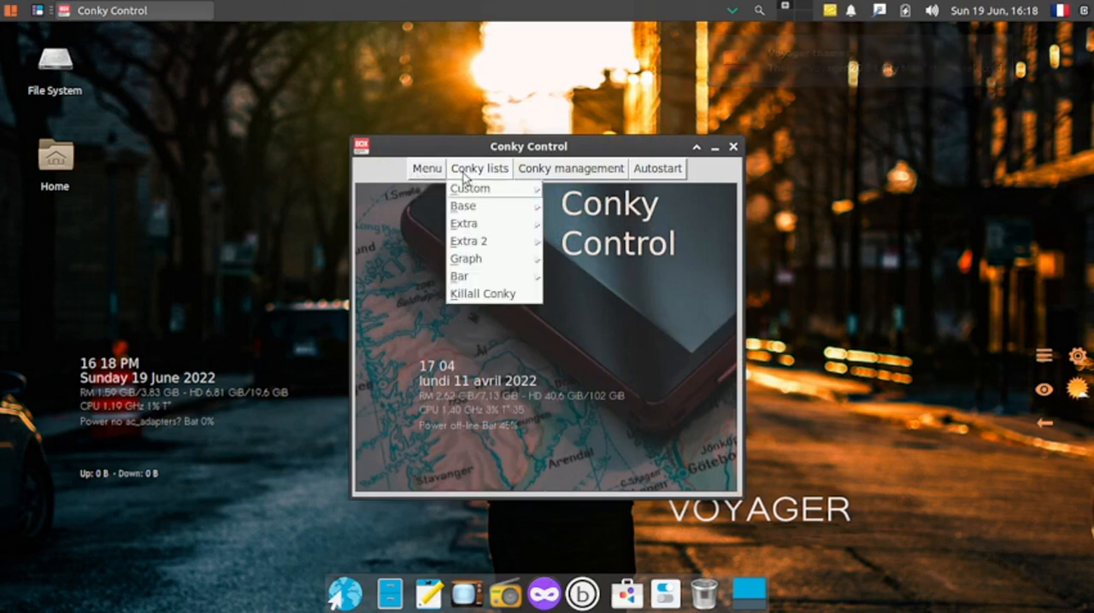
click(571, 169)
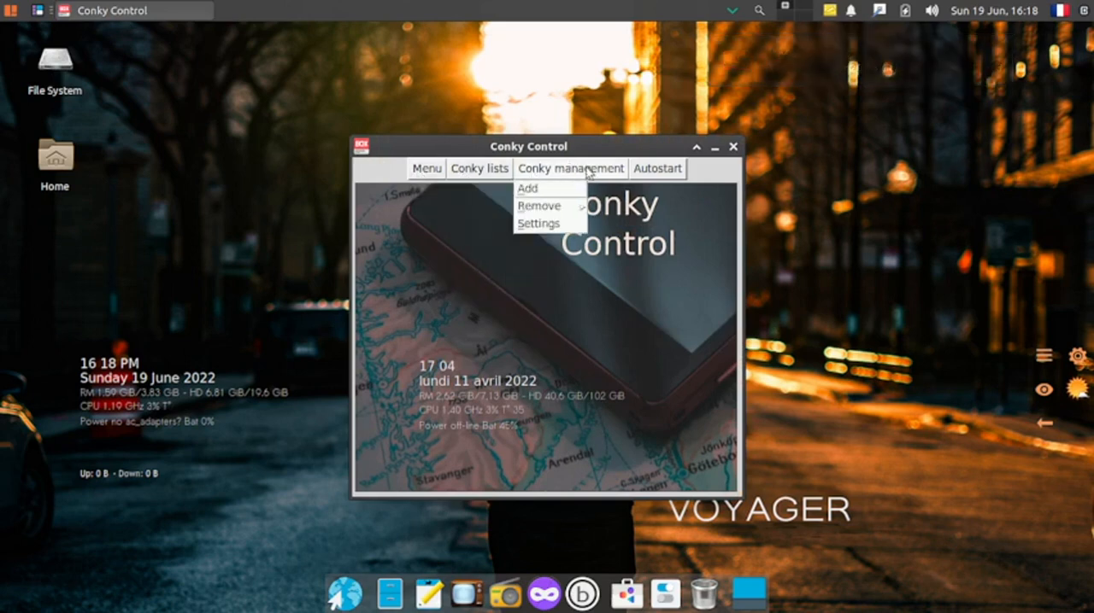
click(656, 169)
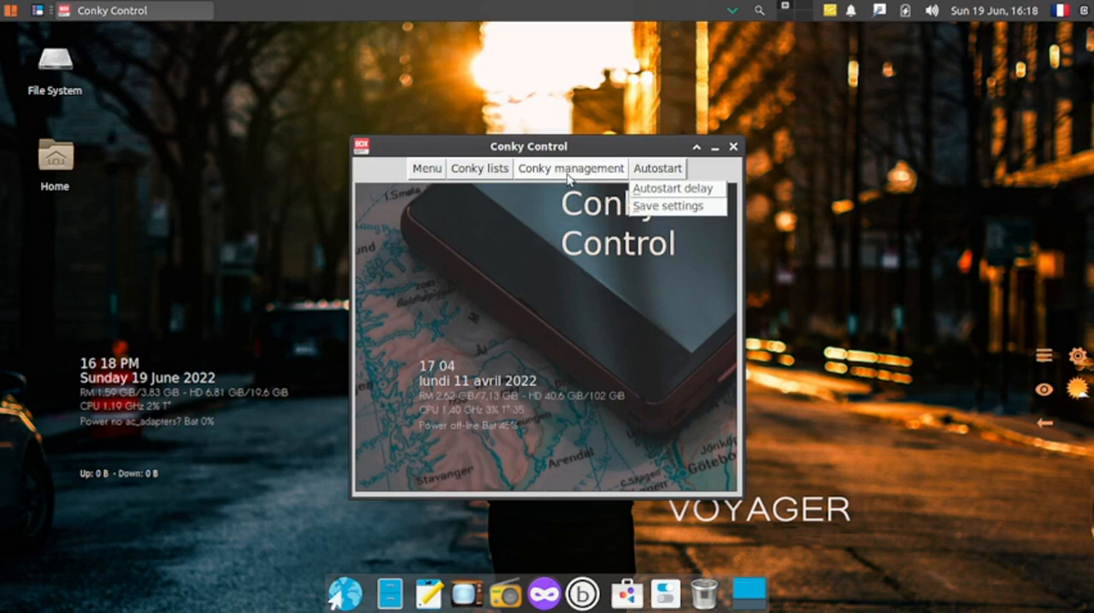
click(479, 169)
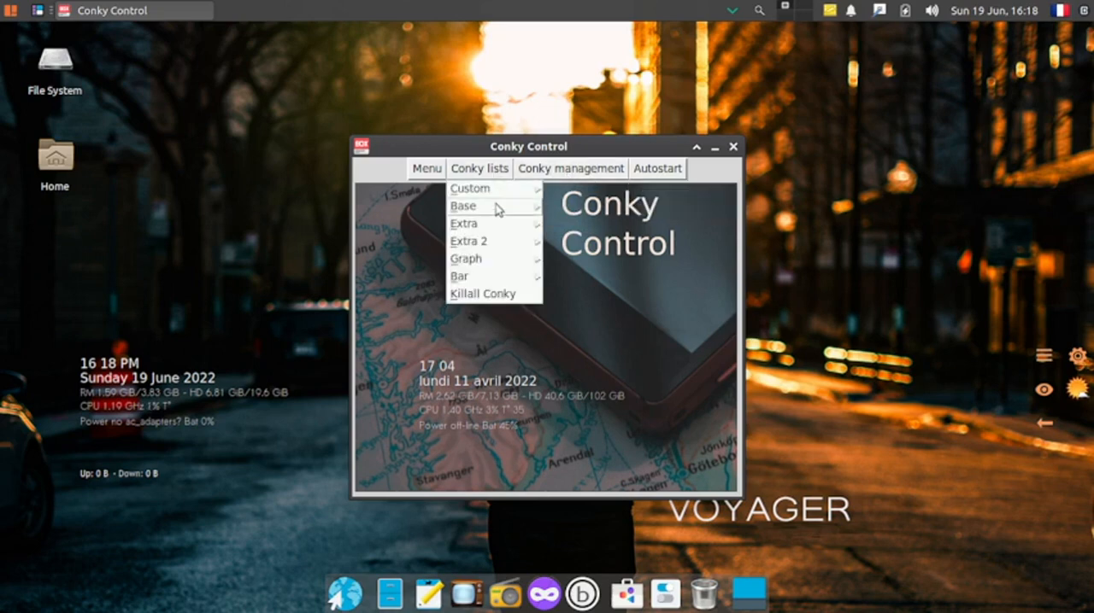
click(463, 205)
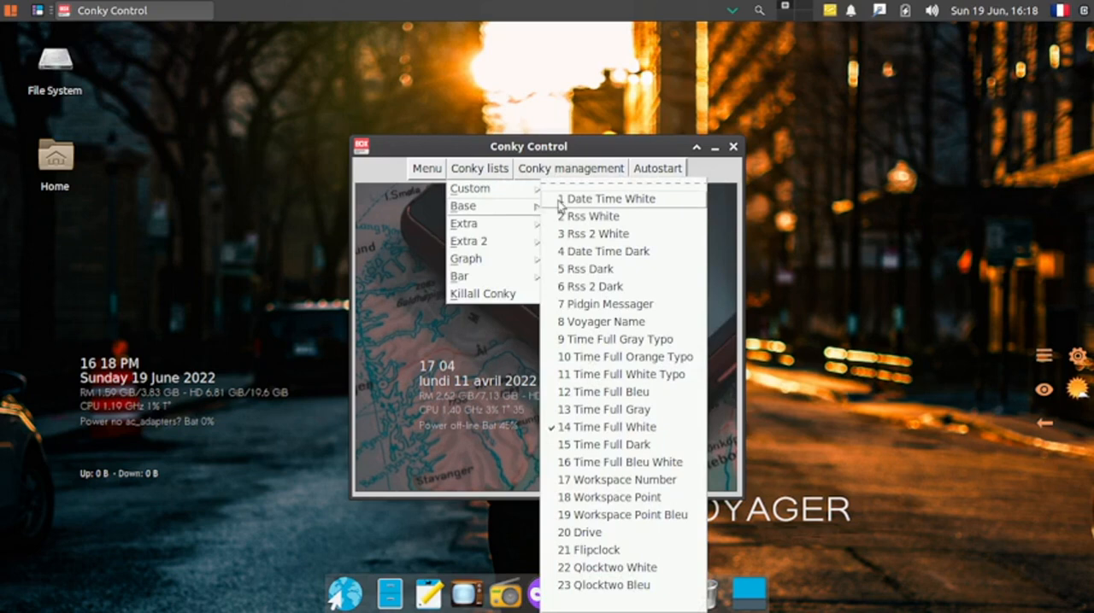
mouse_move(623, 419)
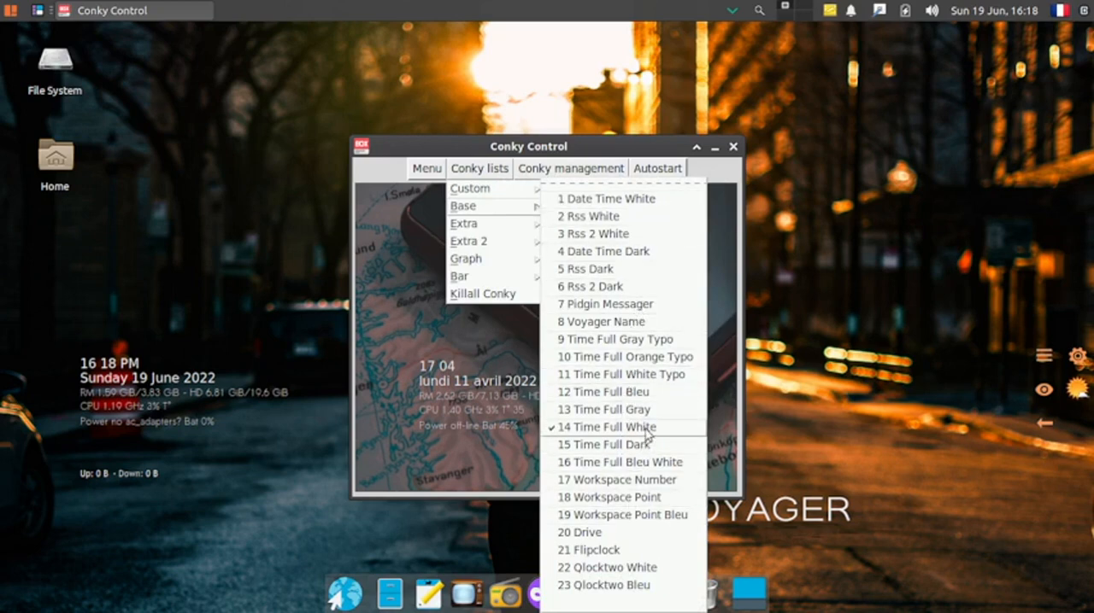
mouse_move(31, 379)
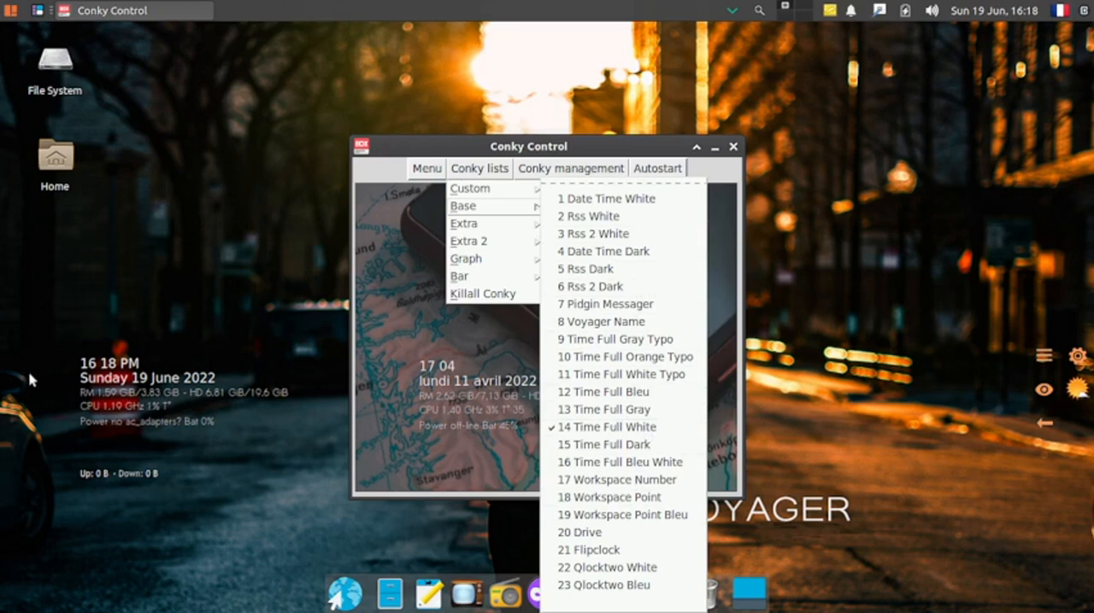
mouse_move(690, 526)
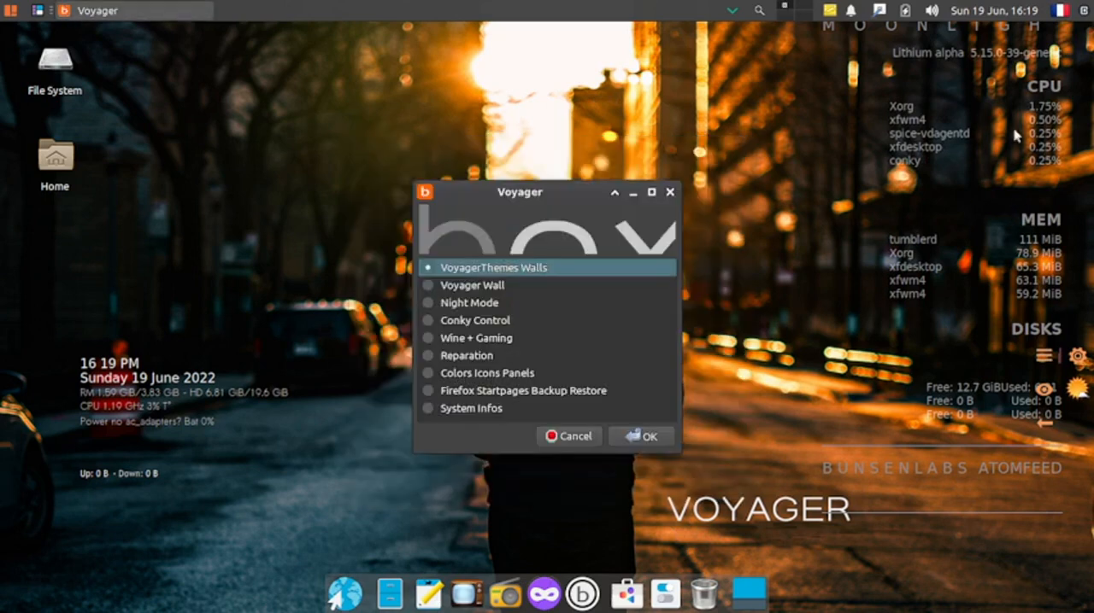
mouse_move(814, 431)
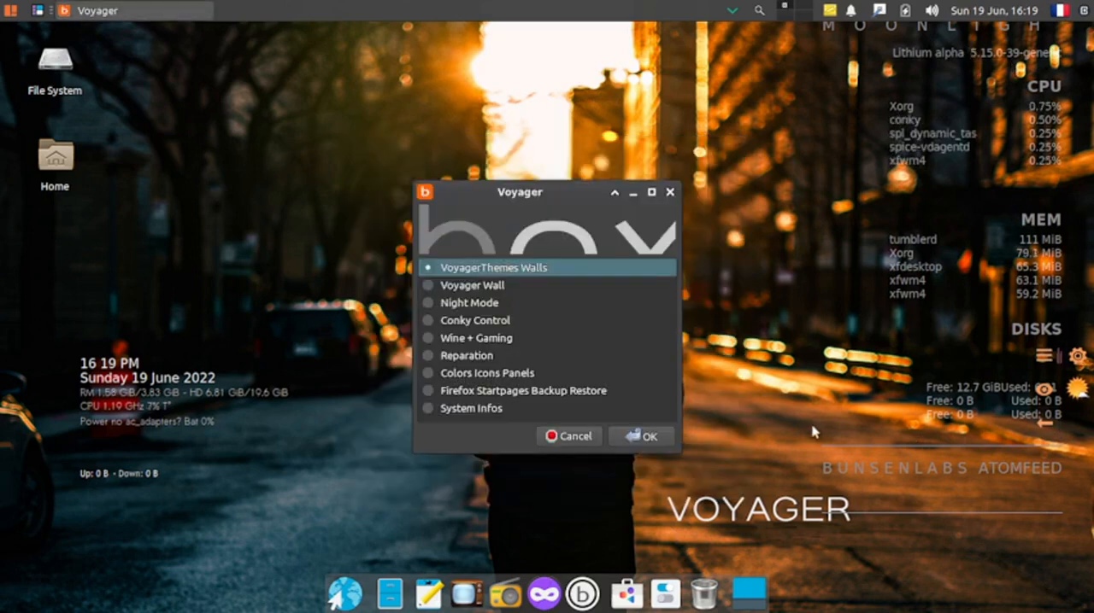
click(639, 436)
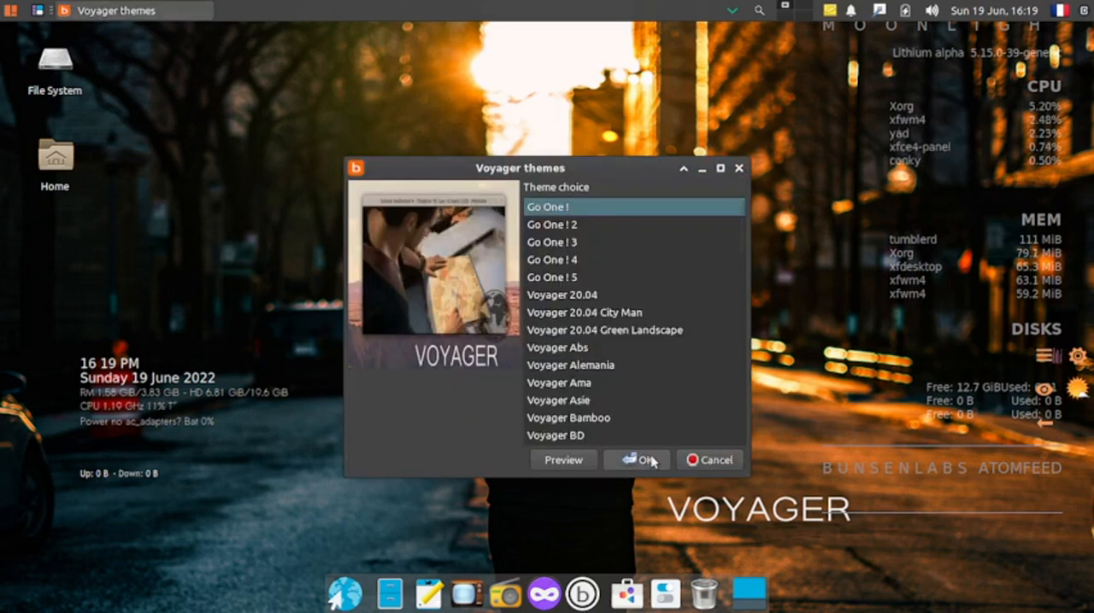
click(643, 460)
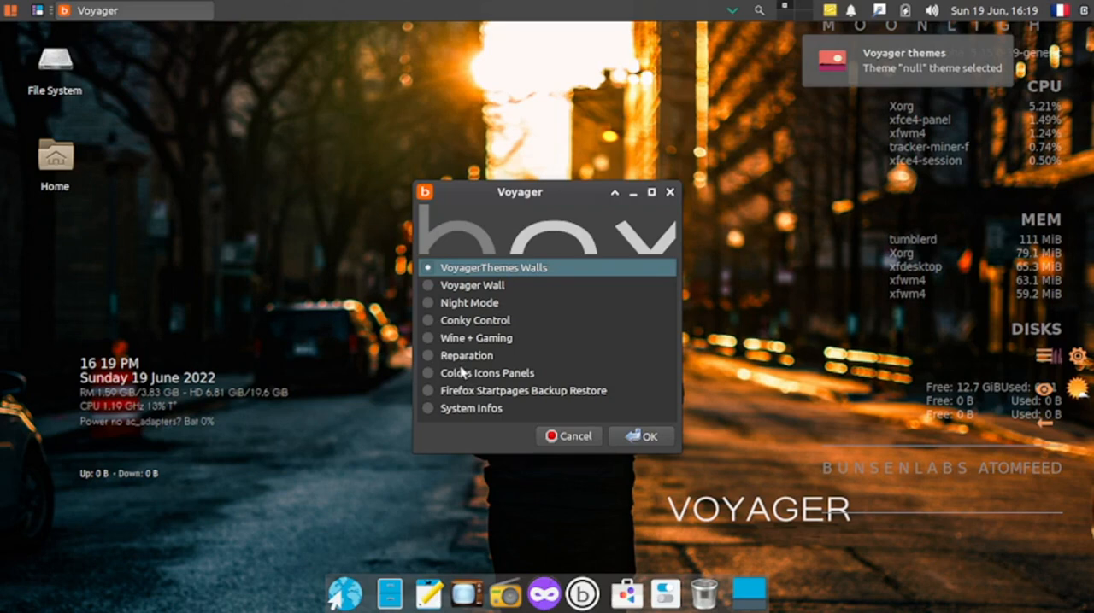
mouse_move(423, 338)
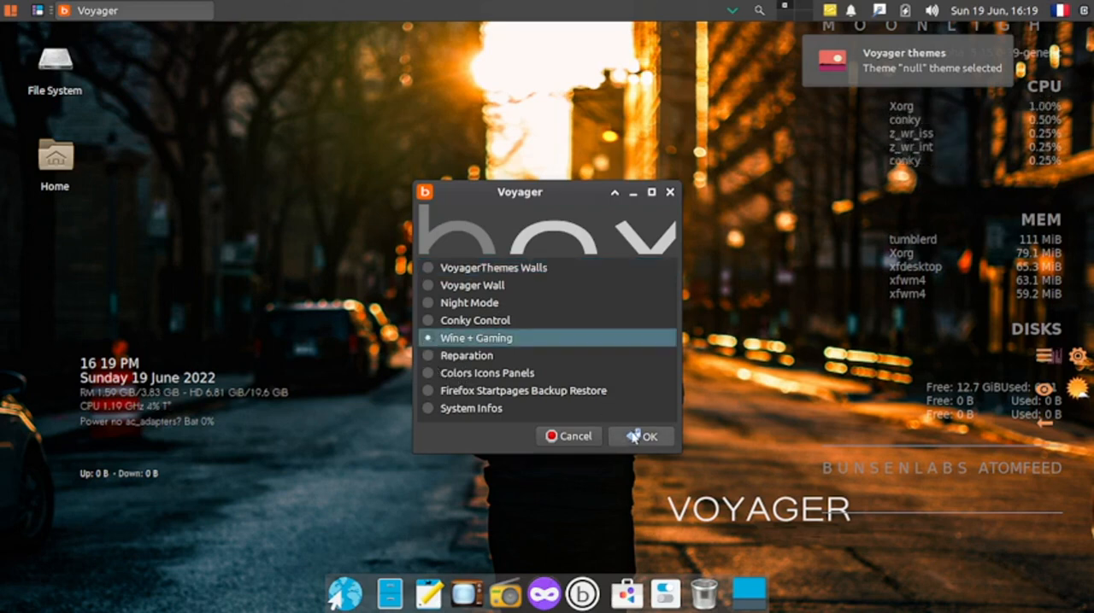
Step: Bring up the Wine + Gaming tools list from the Voyager menu
click(640, 436)
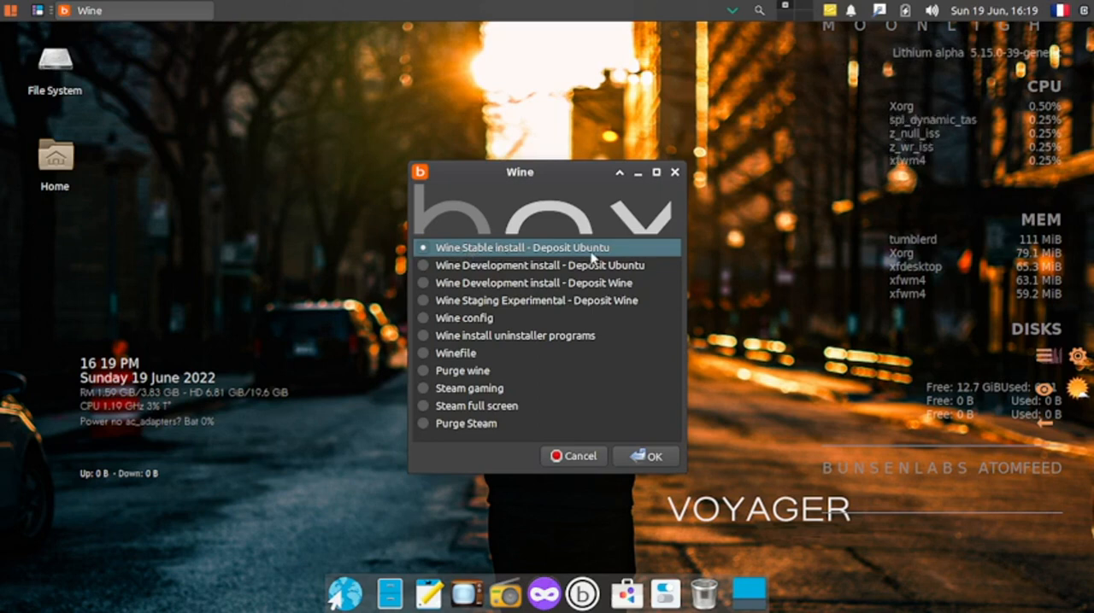
mouse_move(441, 282)
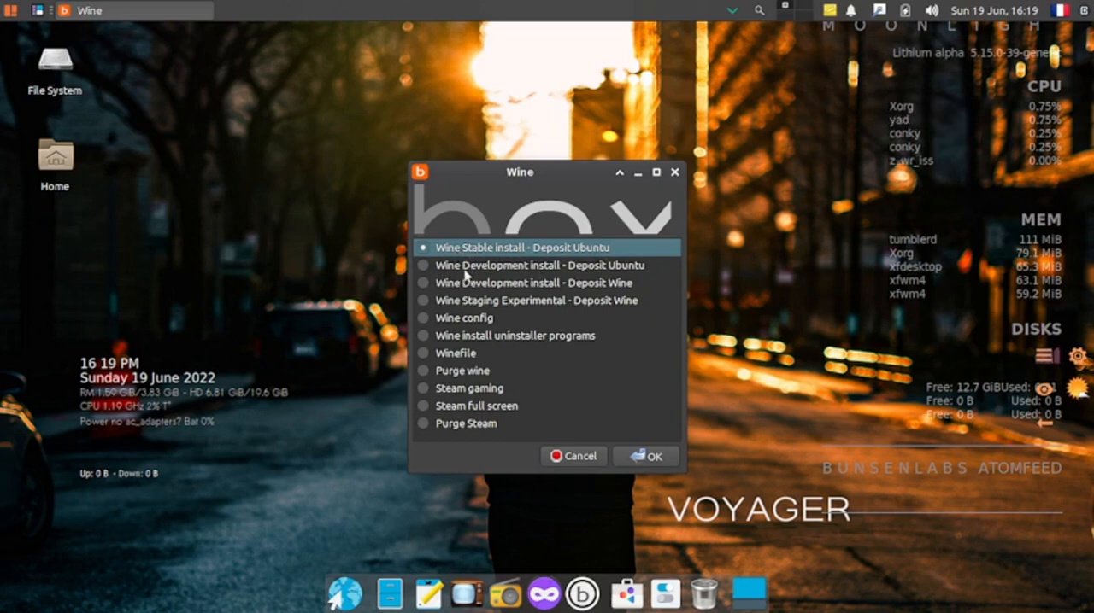
mouse_move(640, 299)
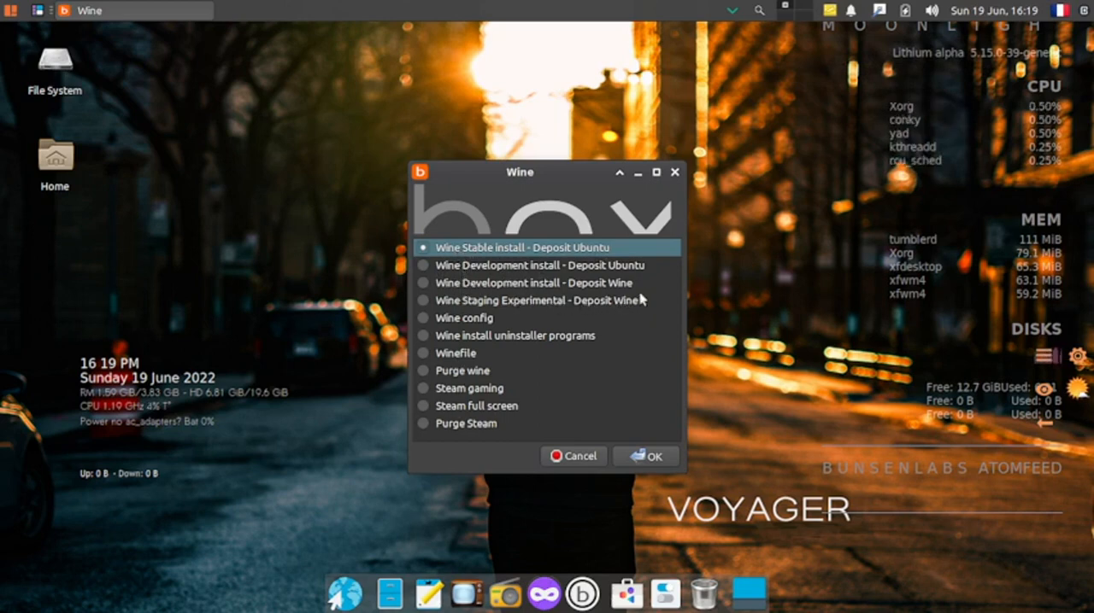
mouse_move(585, 306)
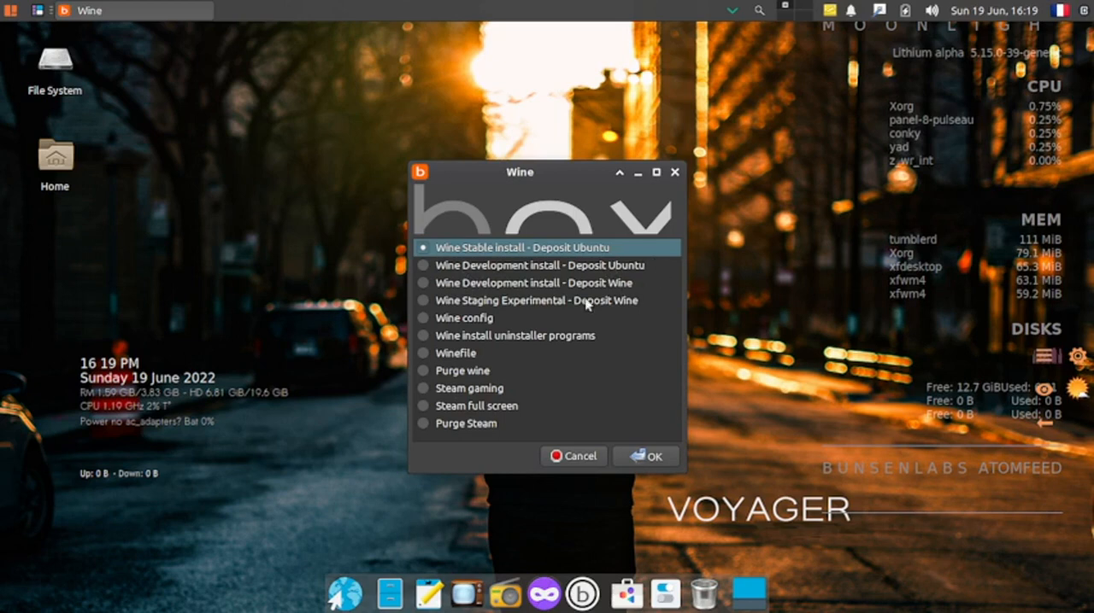
mouse_move(529, 331)
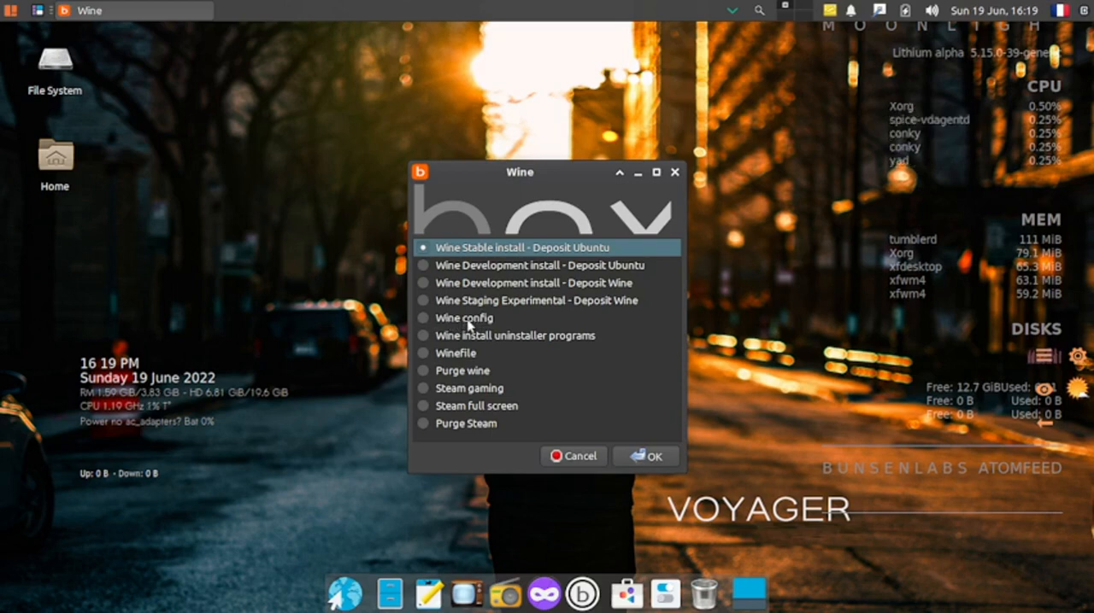
mouse_move(523, 340)
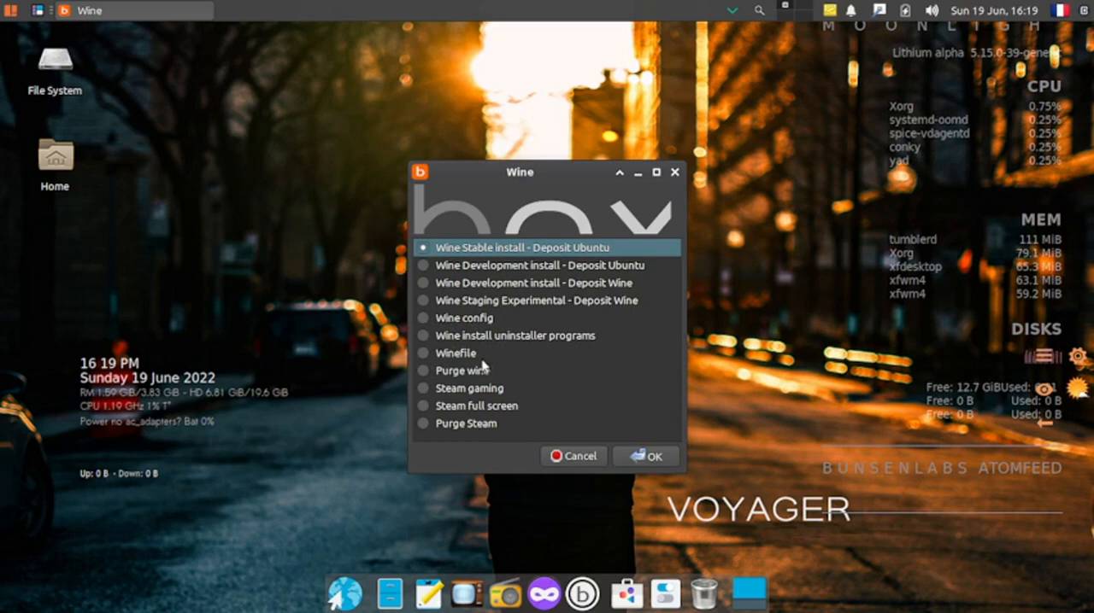
mouse_move(453, 391)
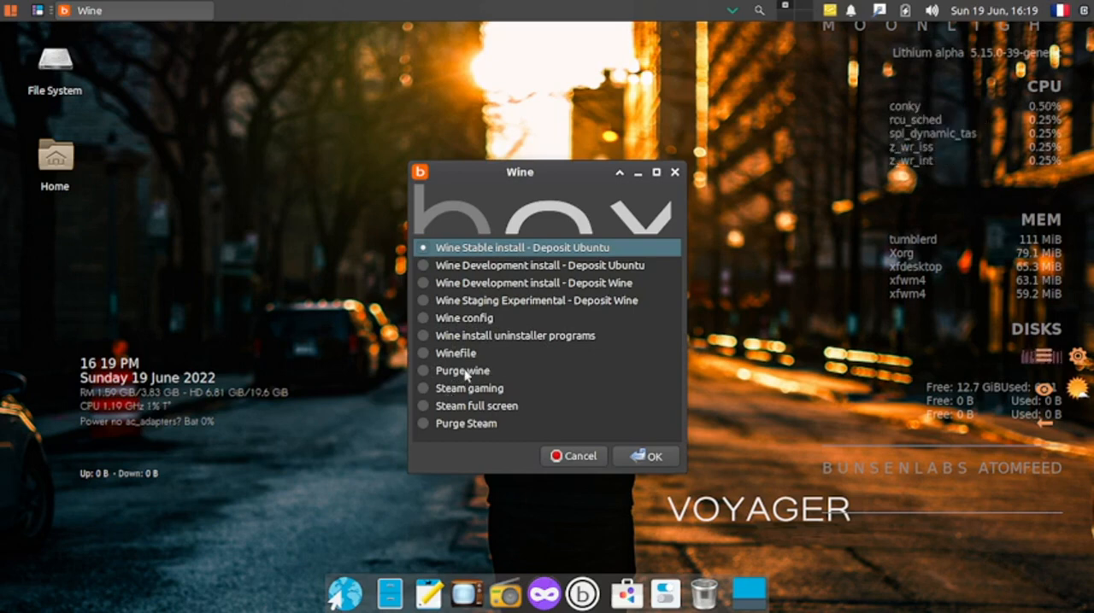
mouse_move(420, 393)
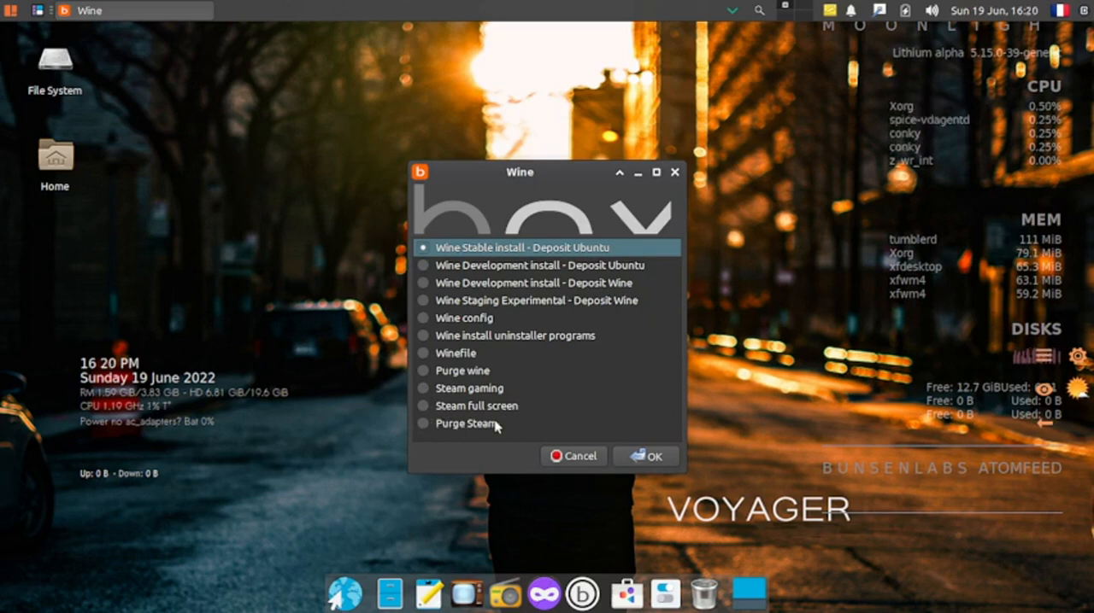
mouse_move(597, 371)
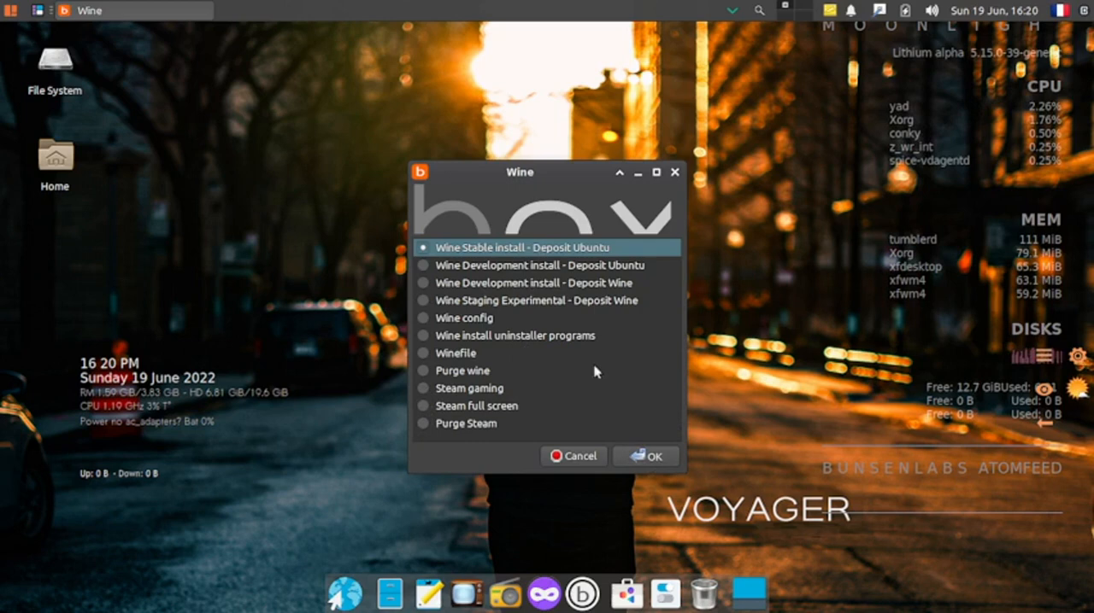
mouse_move(591, 469)
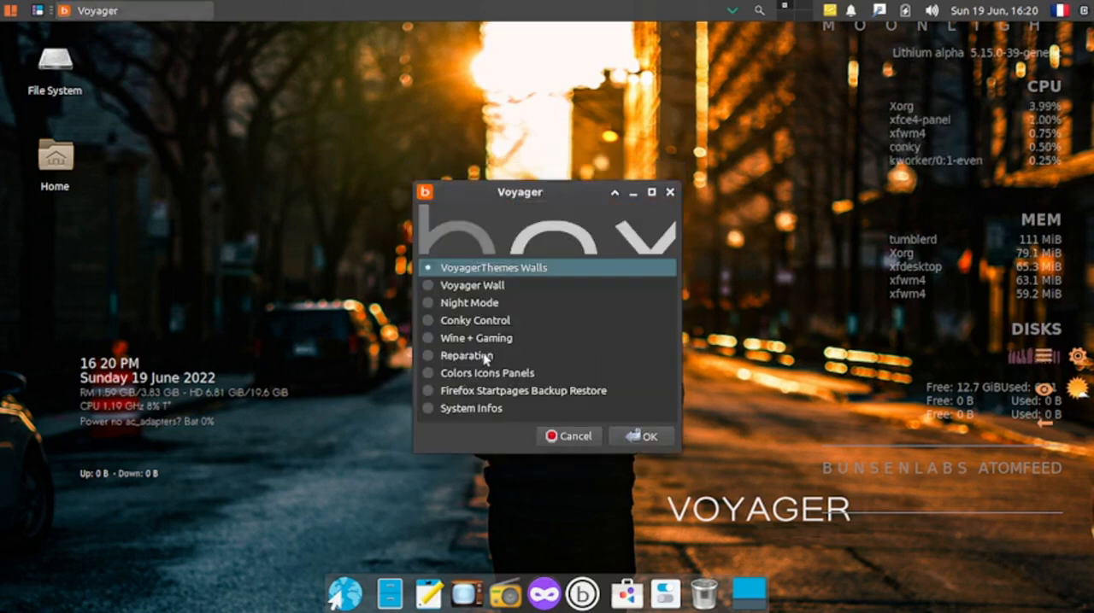
click(641, 435)
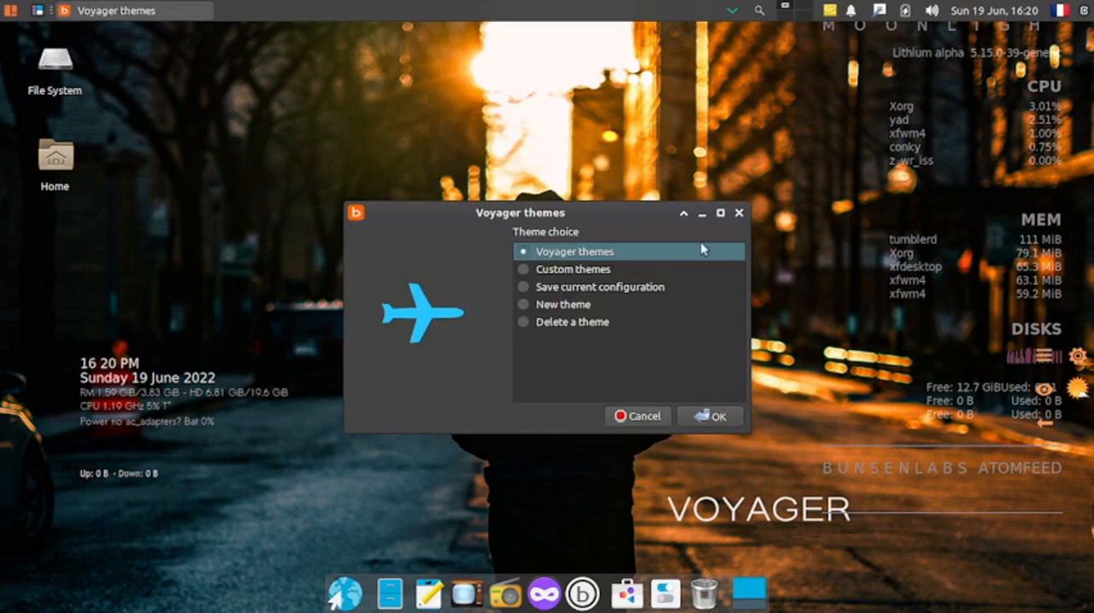
click(709, 417)
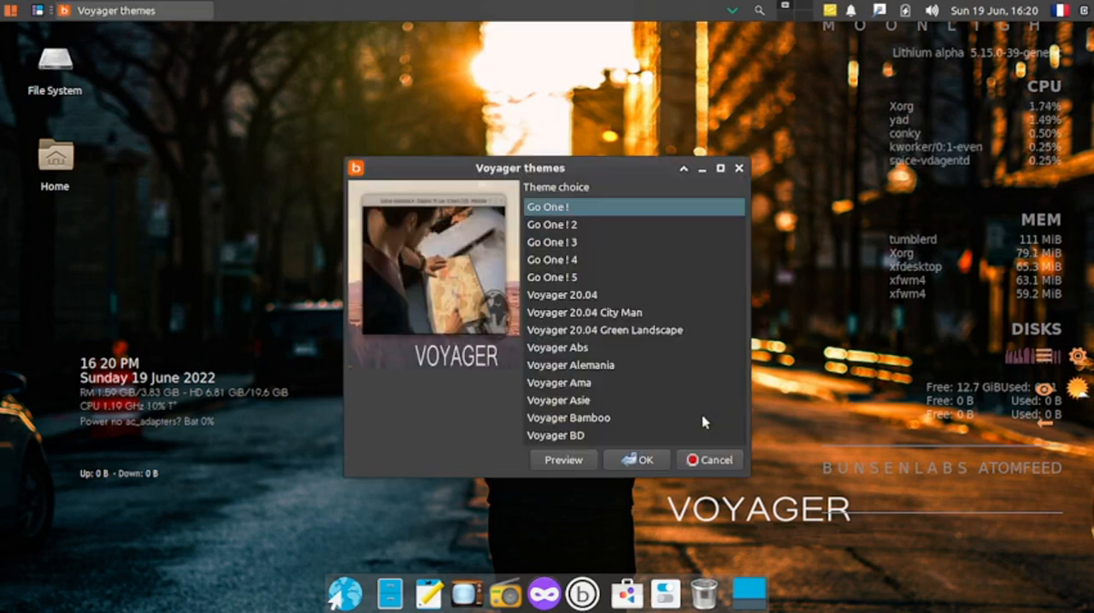
scroll(down, 3)
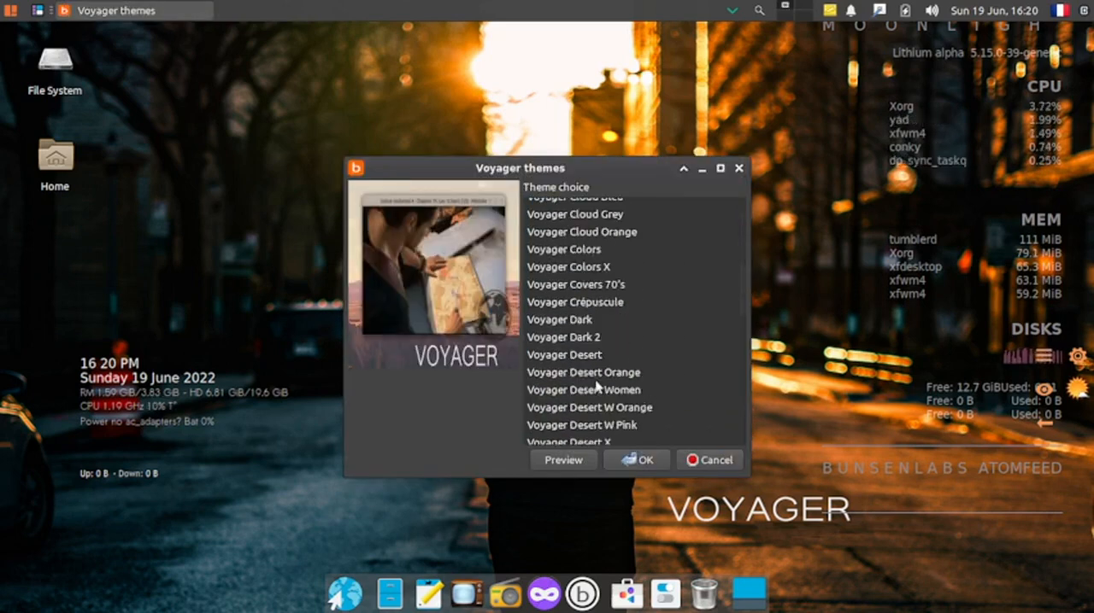
scroll(down, 3)
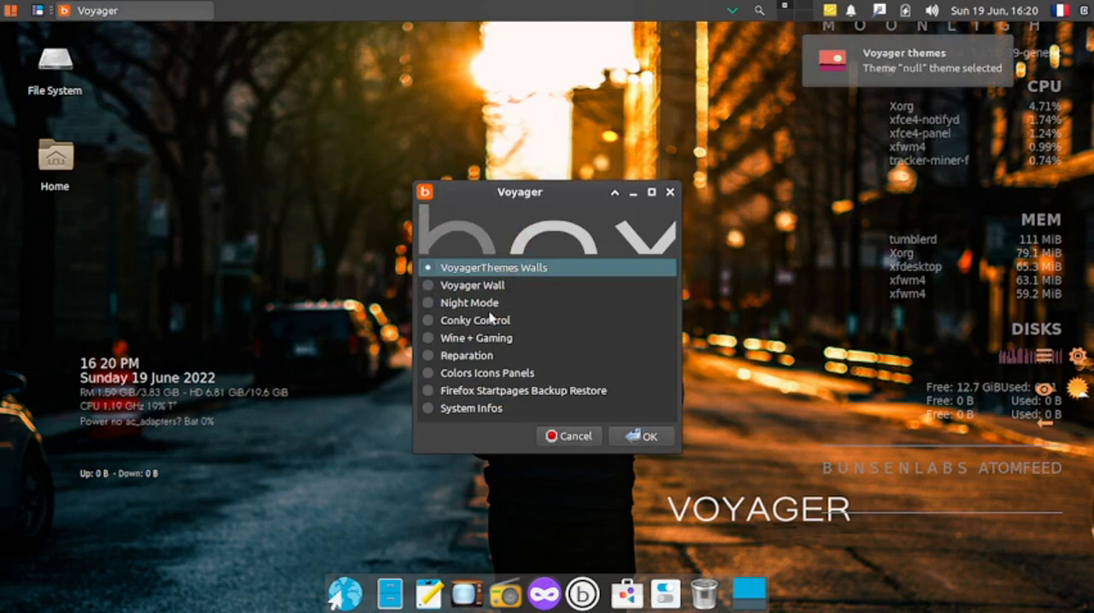
click(486, 373)
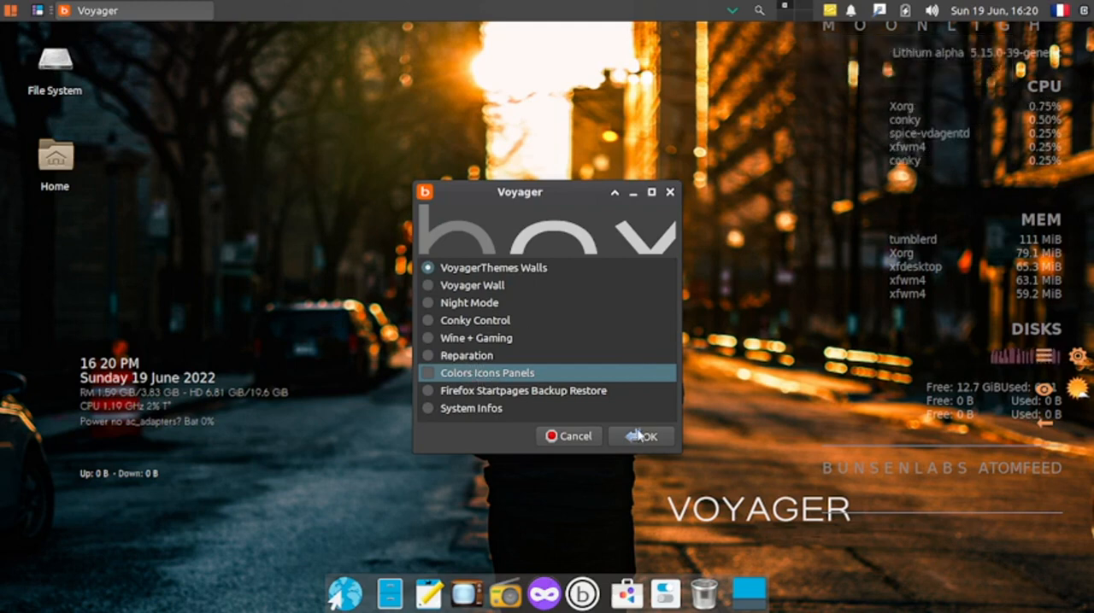
click(641, 436)
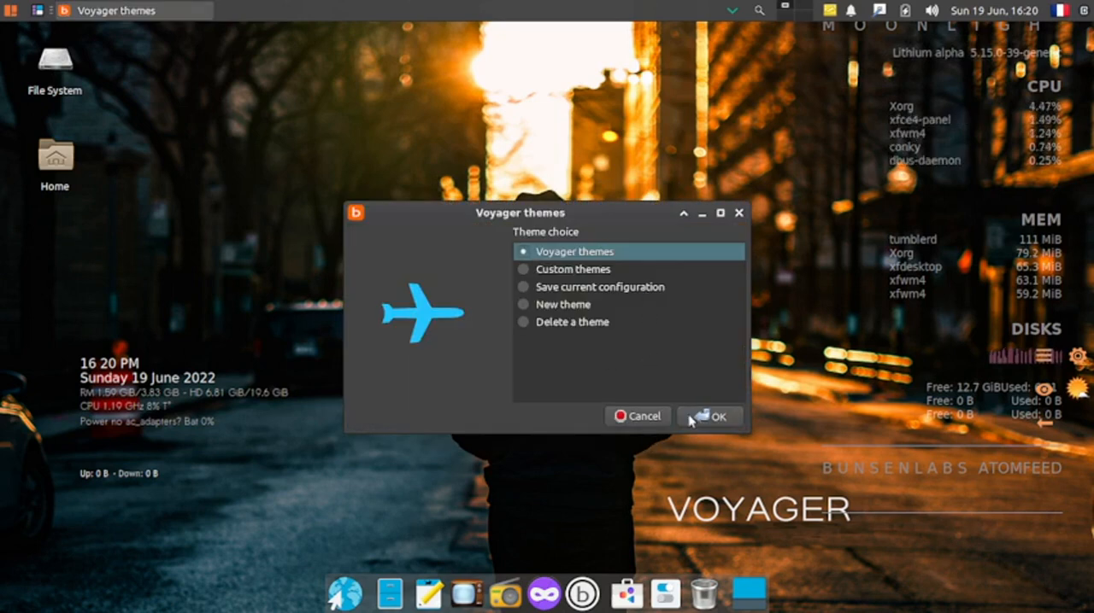
click(718, 417)
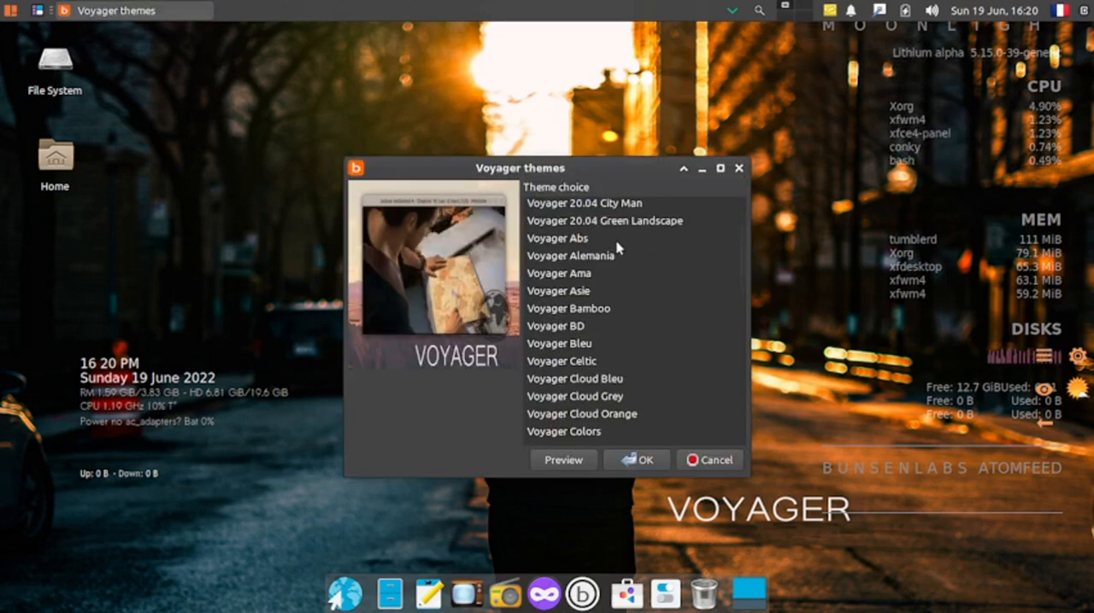
scroll(down, 3)
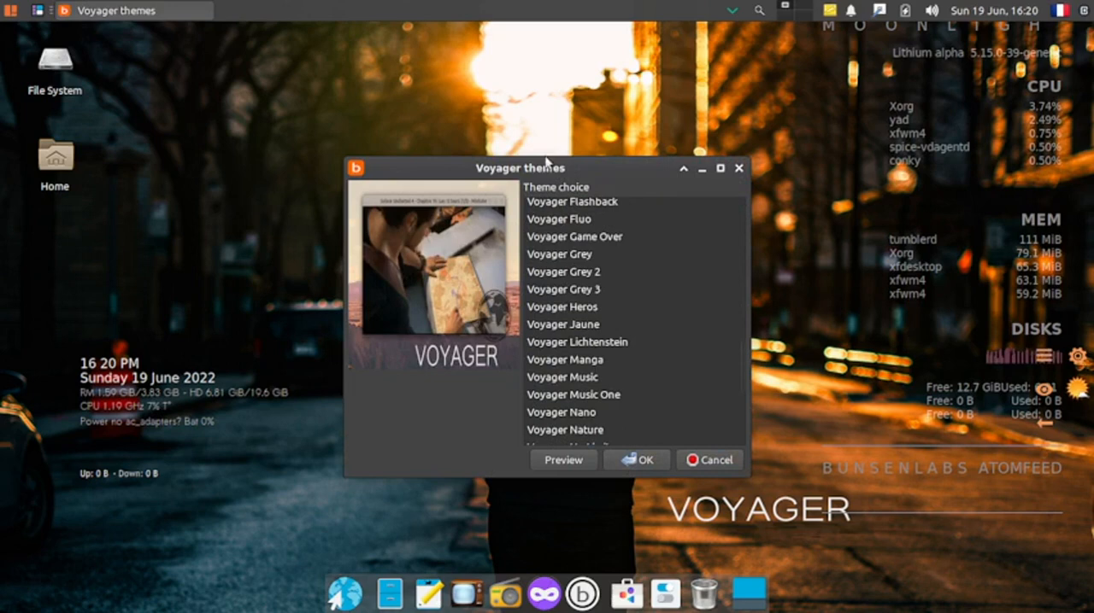
click(636, 460)
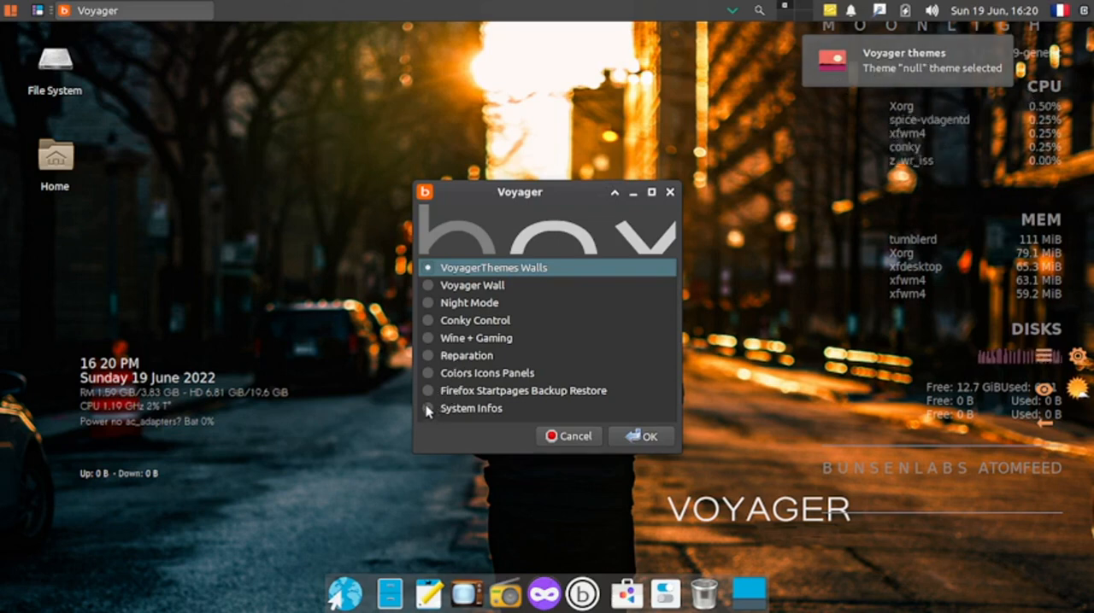
Step: Run System Infos to show the neofetch Ubuntu 22.04 summary in Xfce Terminal
click(472, 409)
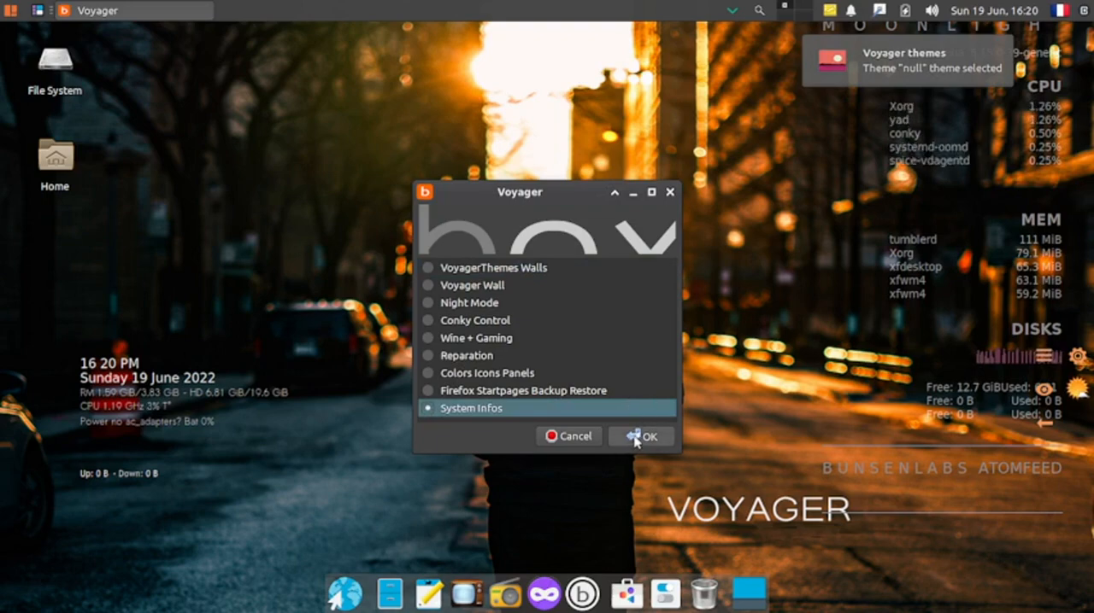
click(643, 437)
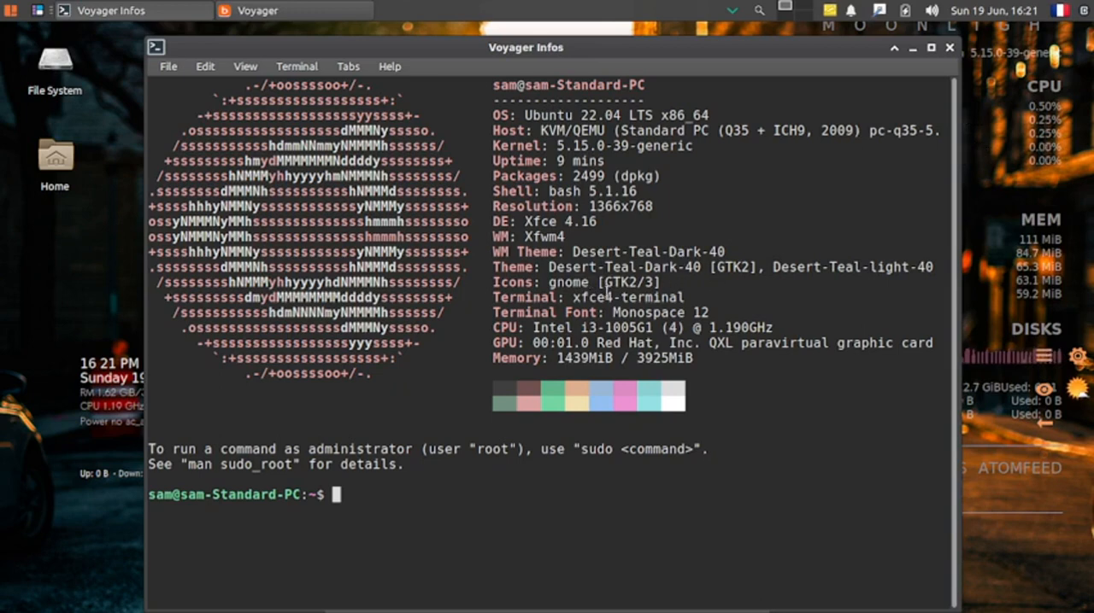
mouse_move(475, 333)
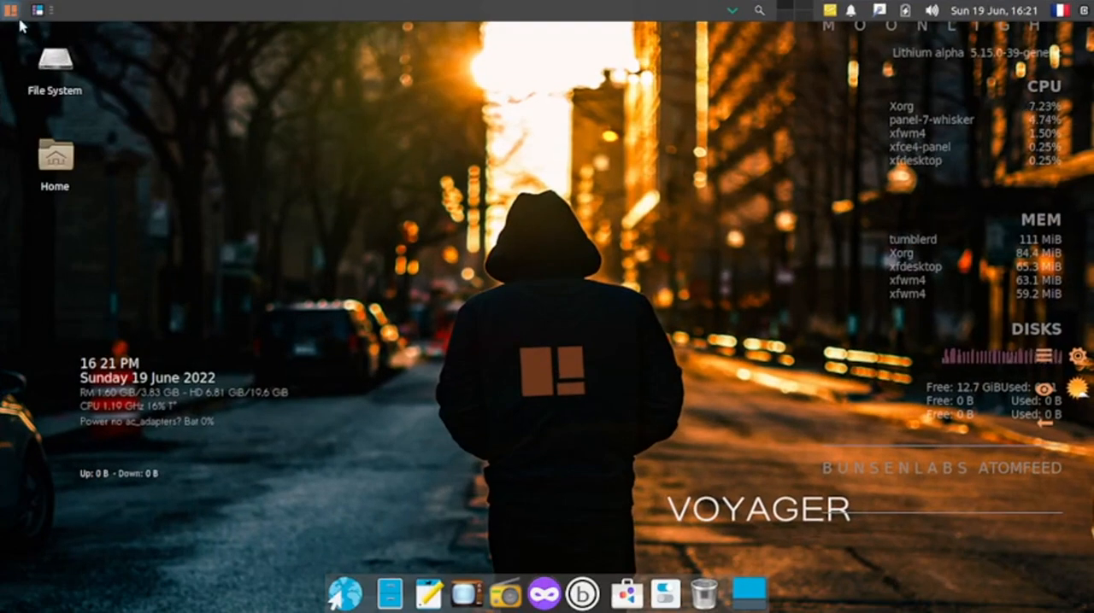
Step: Browse the Whisker menu's Accessories category where USB Image Writer is listed
click(12, 10)
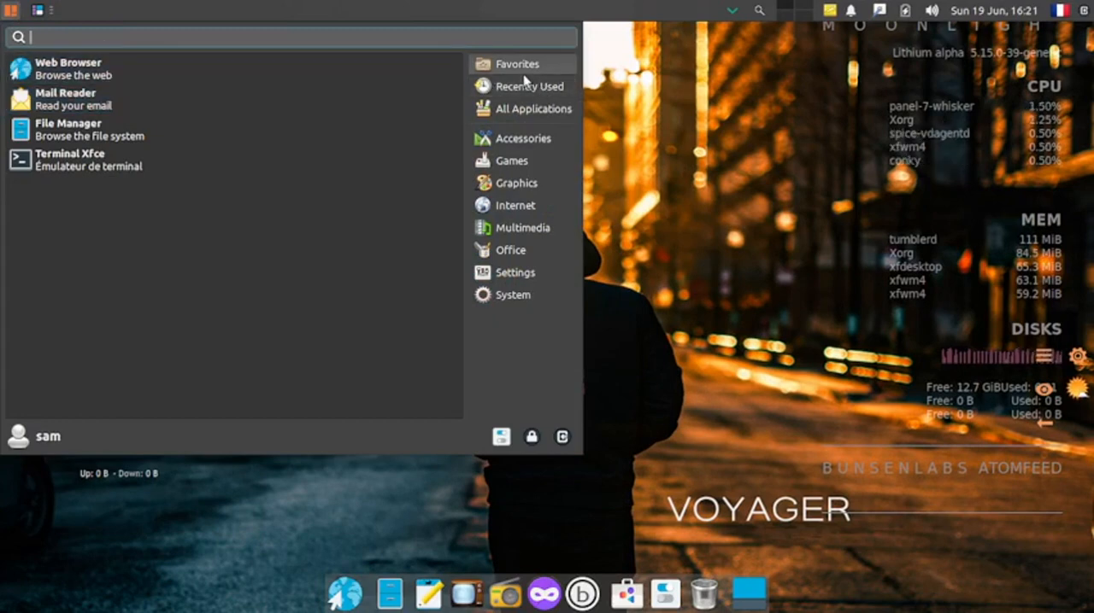
mouse_move(523, 138)
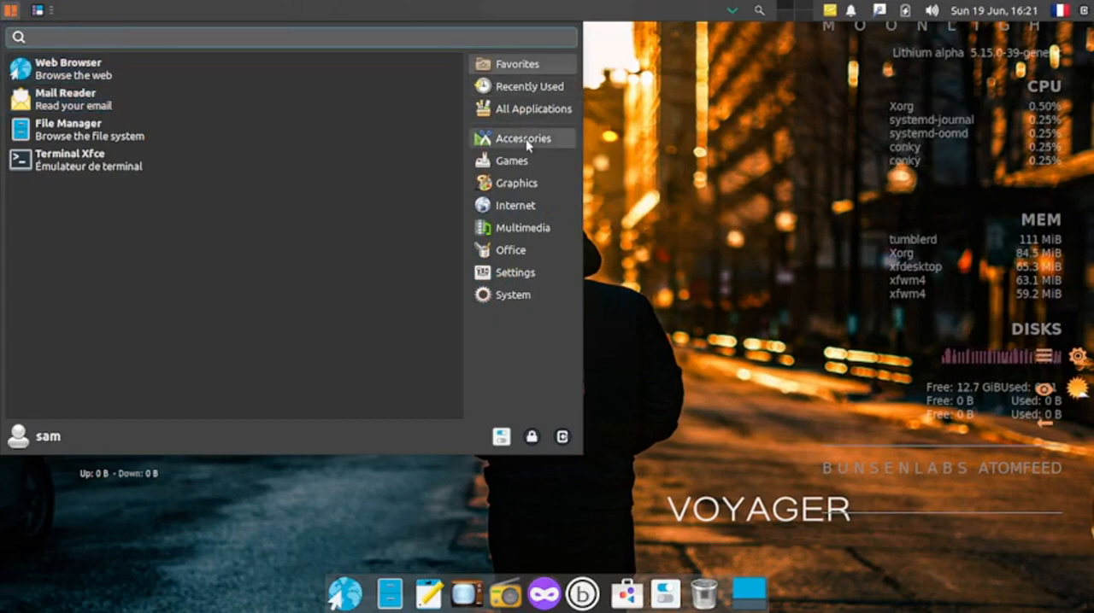
click(523, 136)
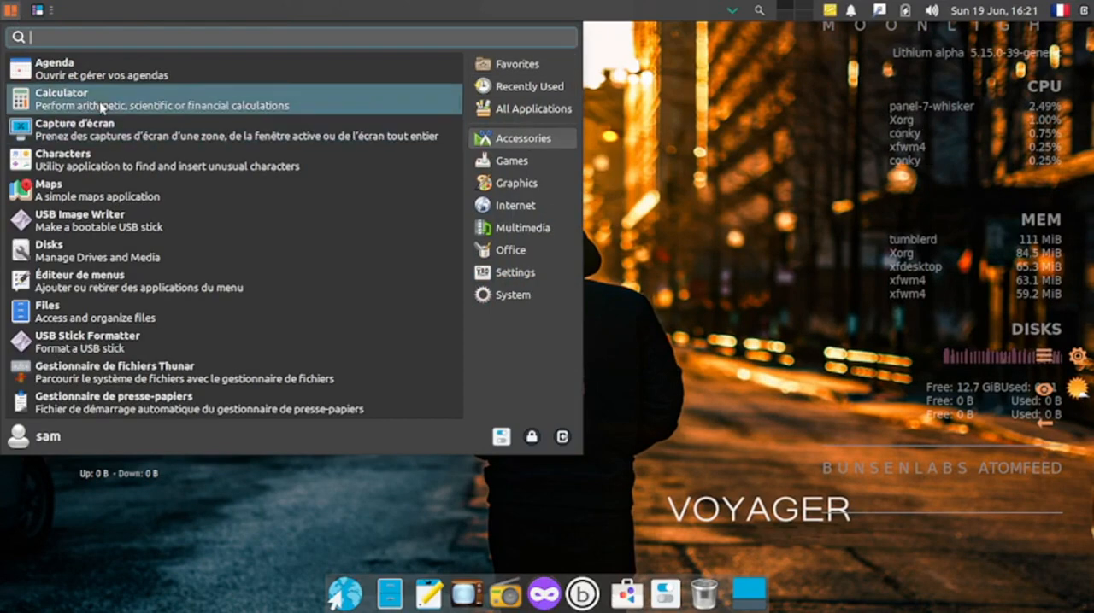
mouse_move(179, 72)
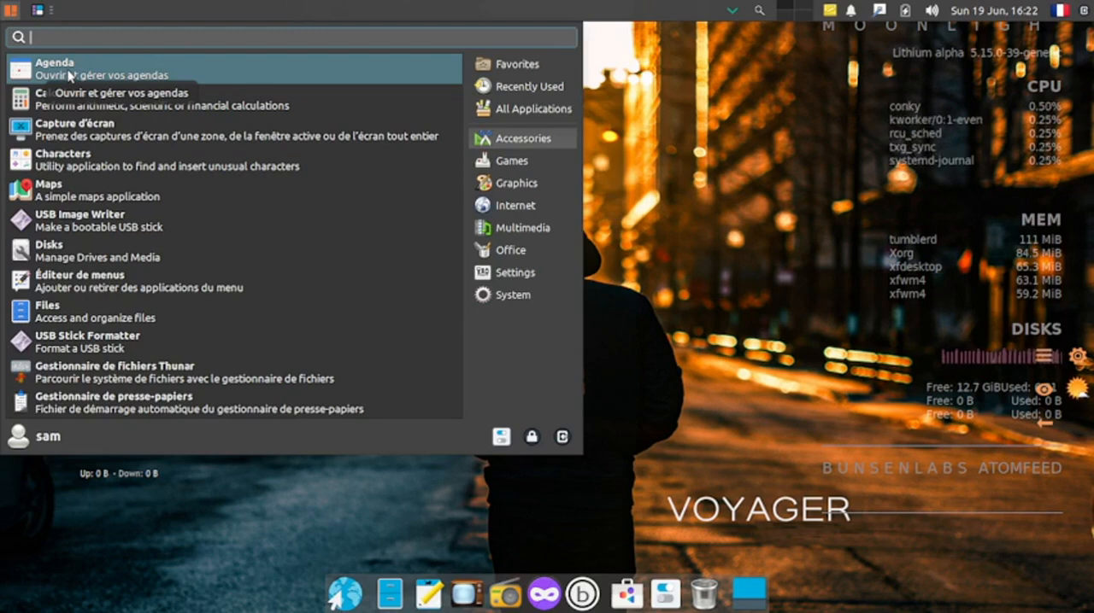
mouse_move(192, 24)
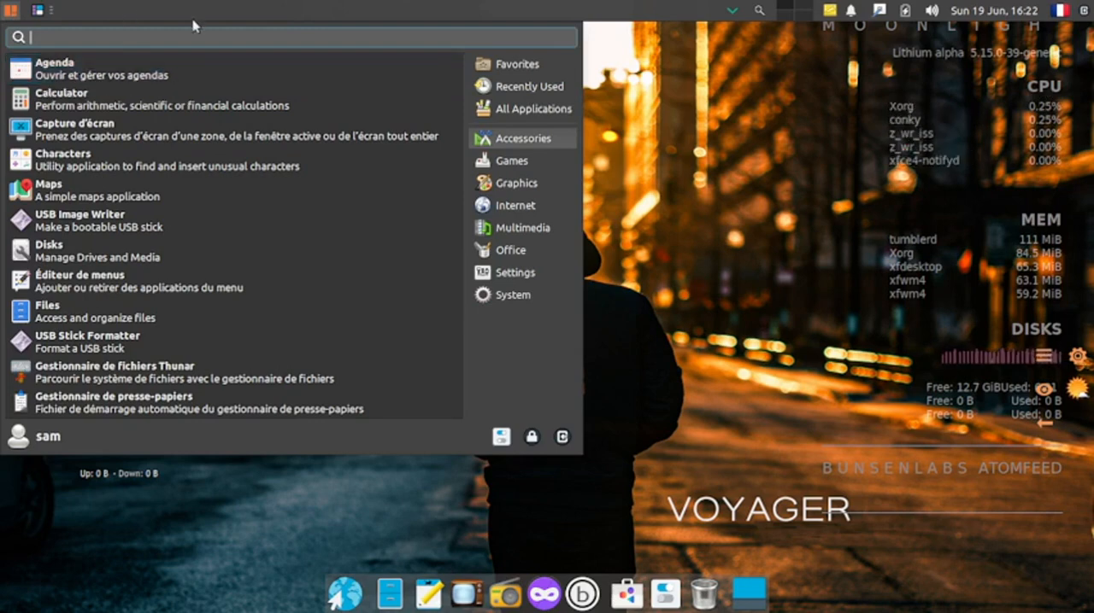
mouse_move(174, 130)
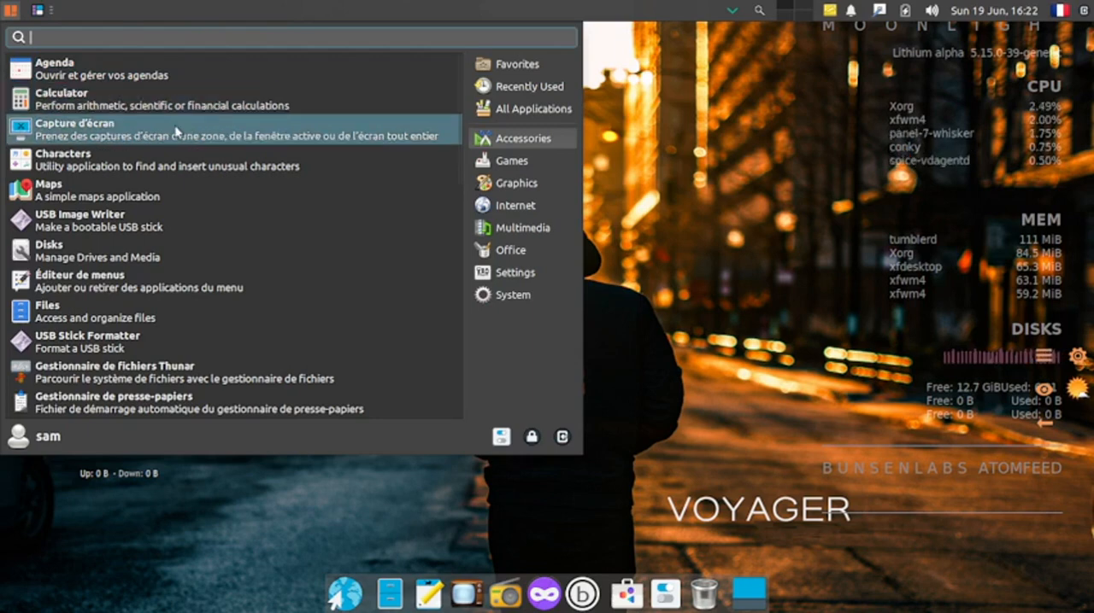
mouse_move(77, 135)
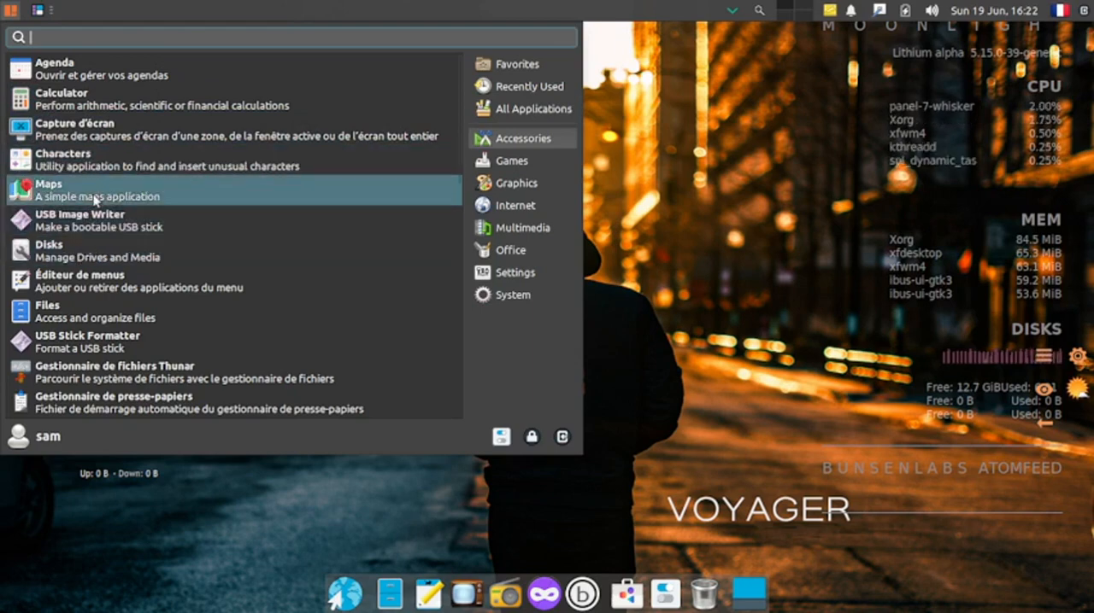
mouse_move(96, 197)
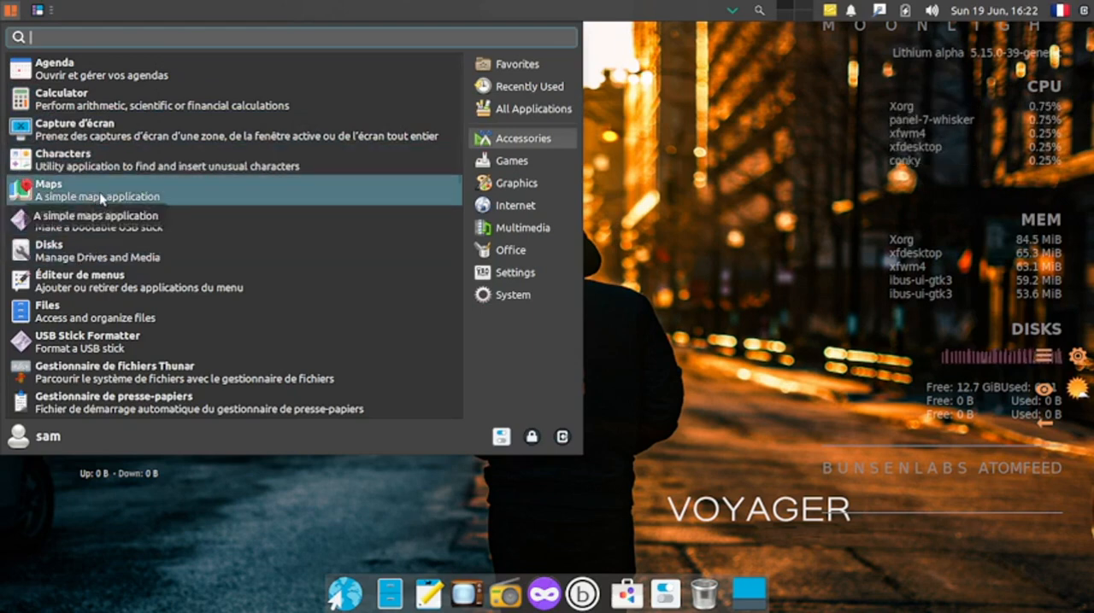
mouse_move(85, 220)
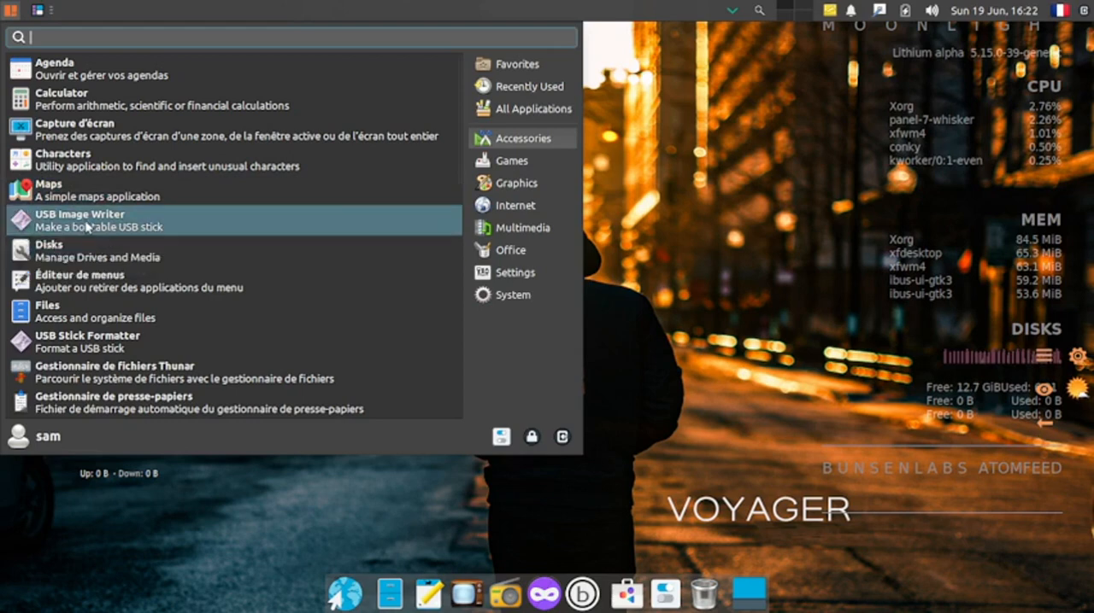
mouse_move(93, 226)
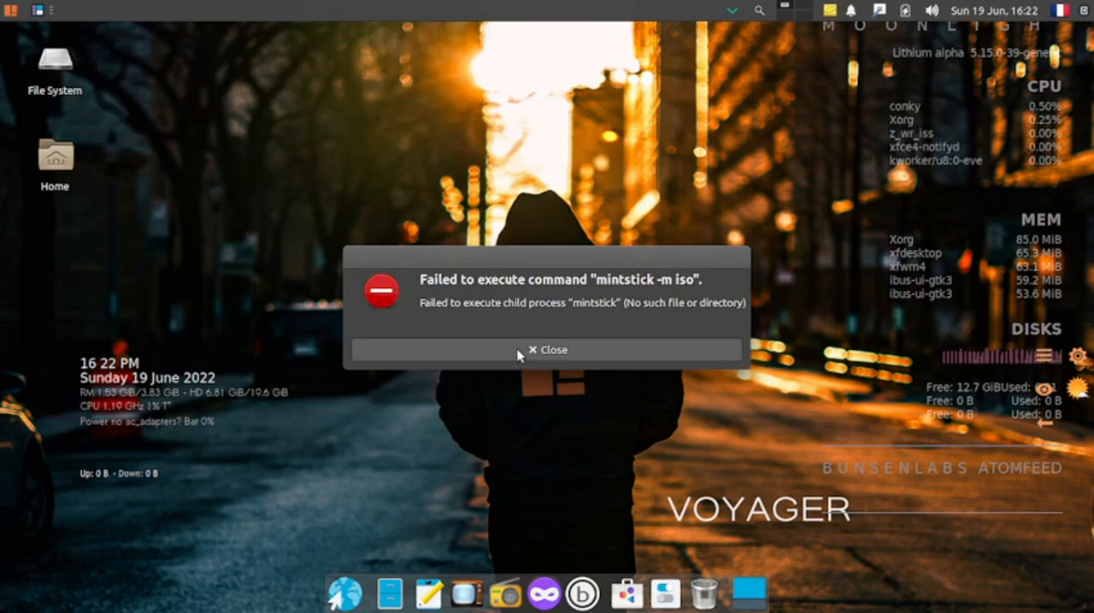
Step: Dismiss the mintstick error and launch Files from the Accessories list
click(547, 349)
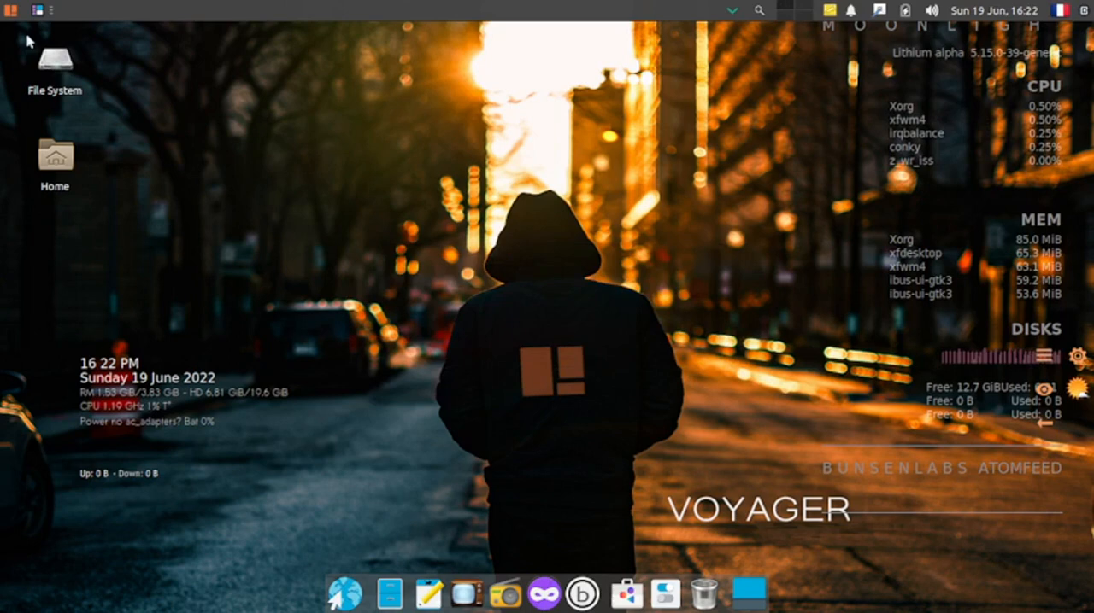
click(37, 11)
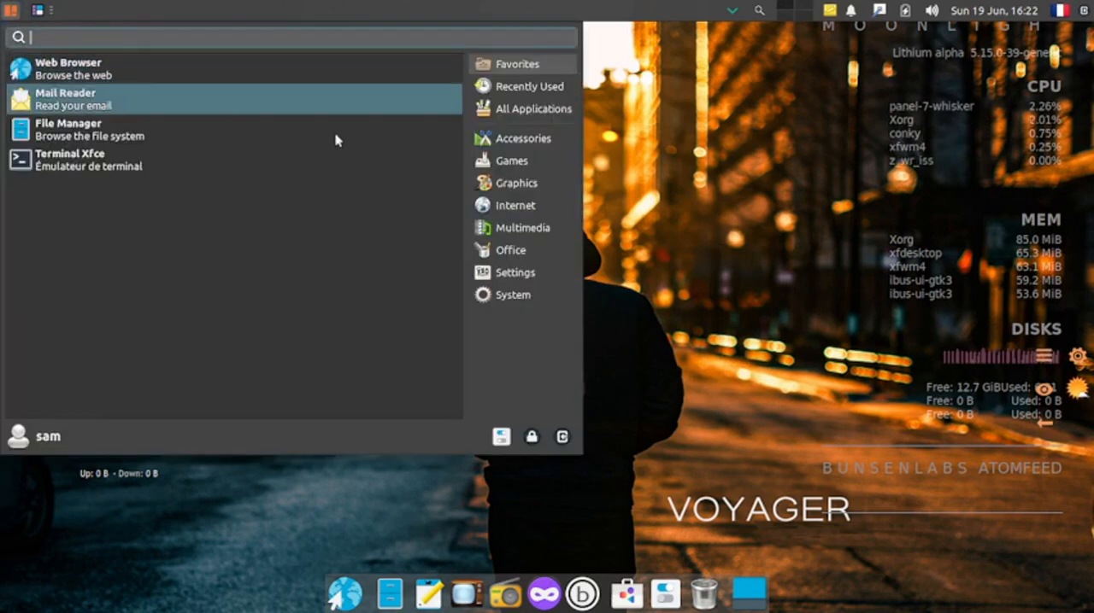
click(523, 138)
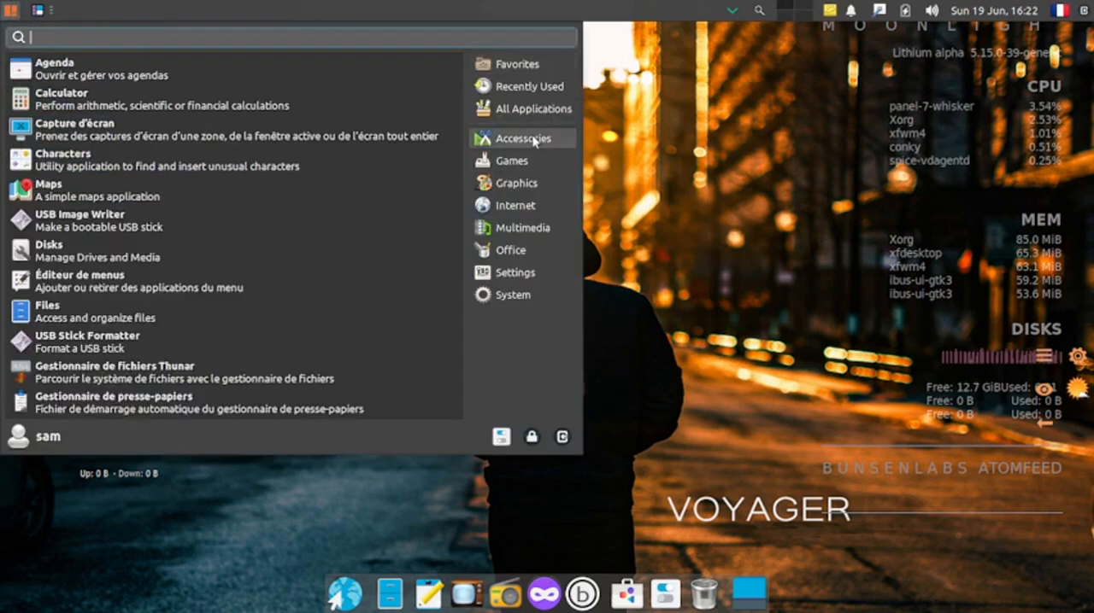
mouse_move(205, 189)
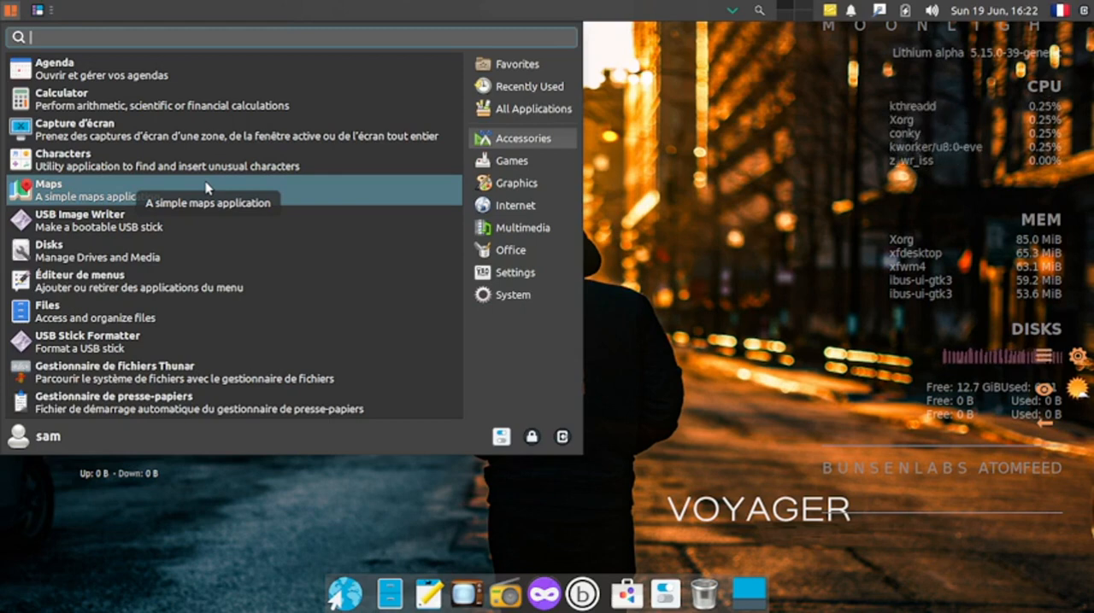
mouse_move(82, 221)
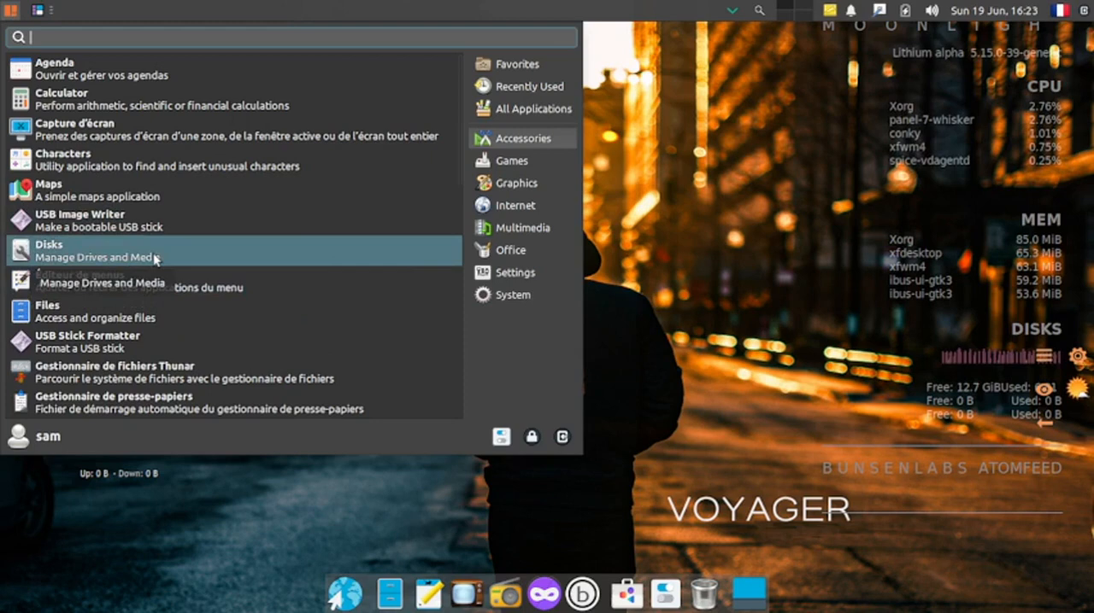
mouse_move(77, 280)
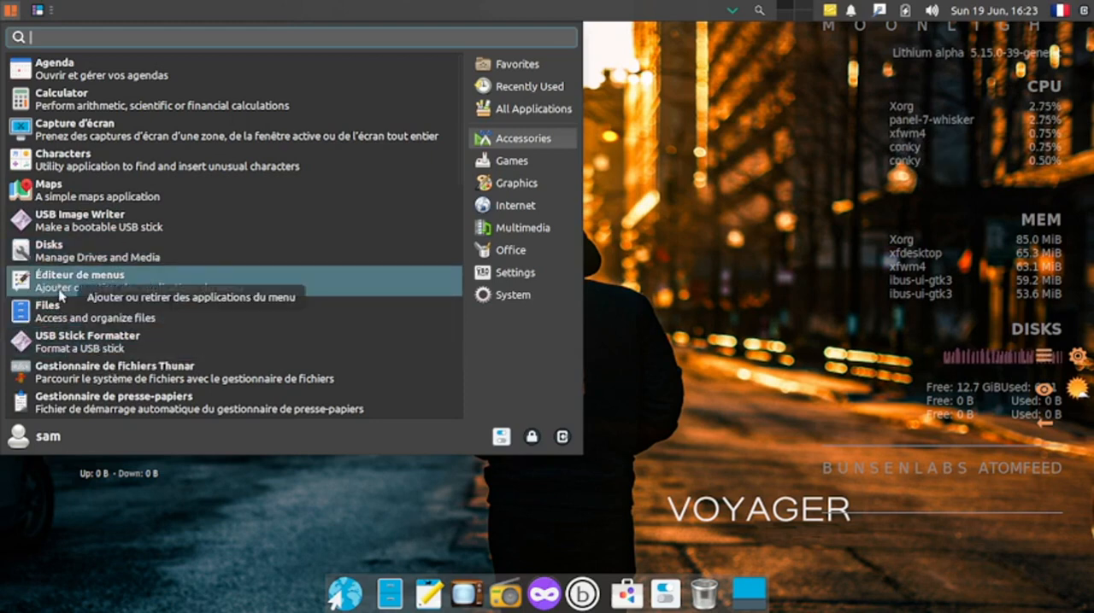
mouse_move(48, 311)
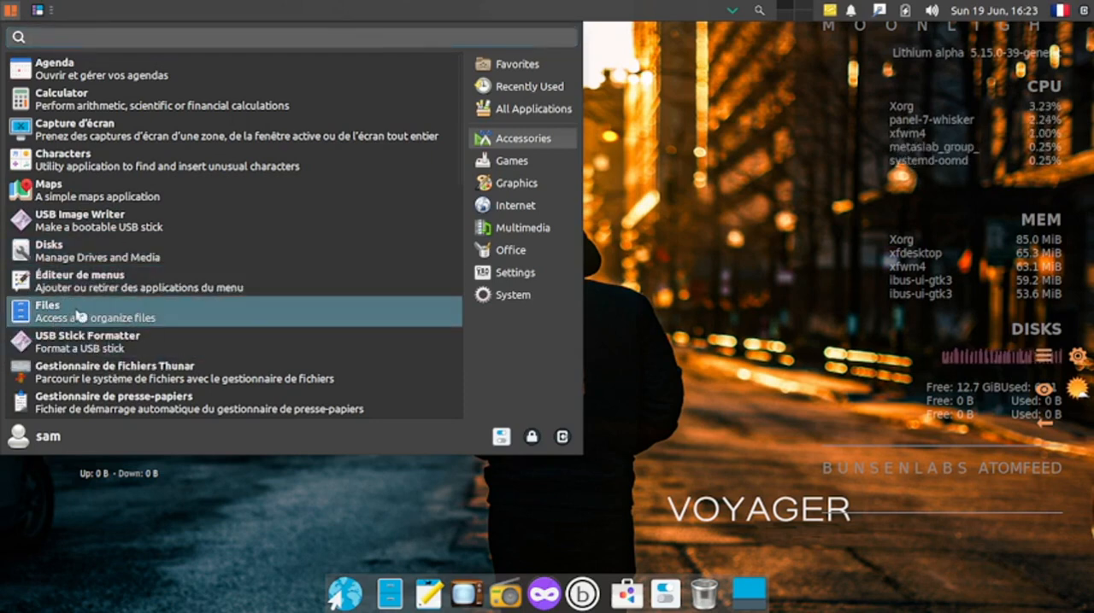
click(48, 311)
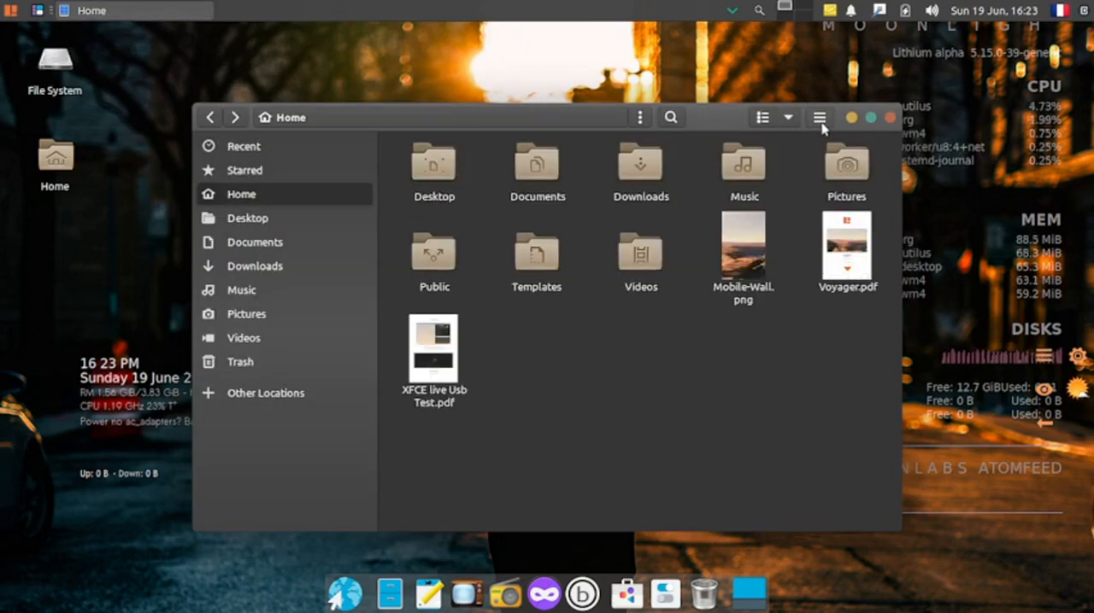
Step: Close the Files window on Home and return to the Accessories list
click(819, 116)
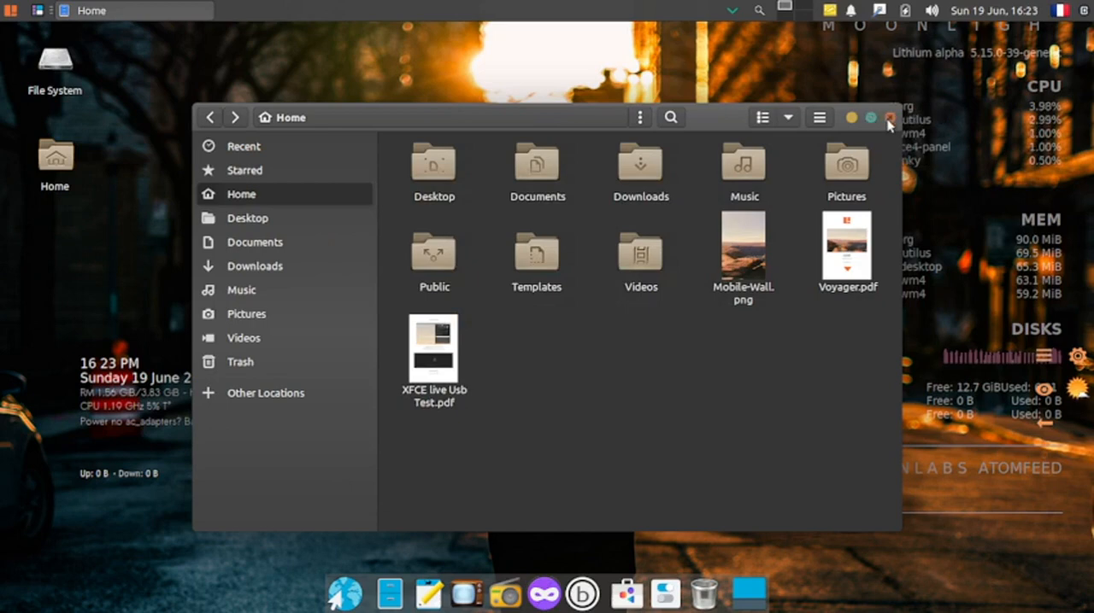
click(888, 116)
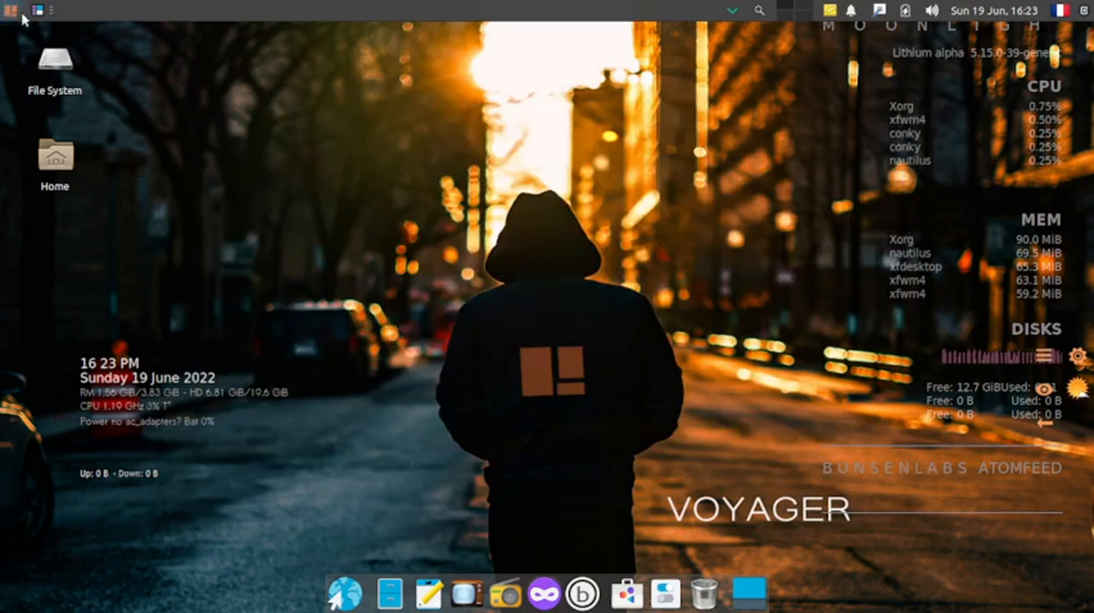
click(12, 10)
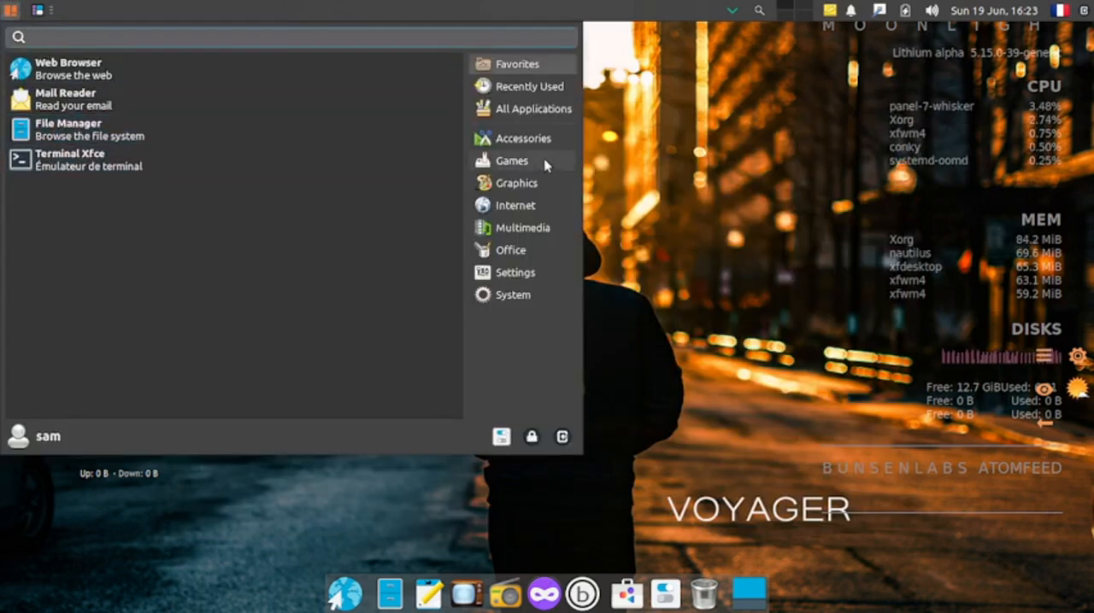
click(523, 137)
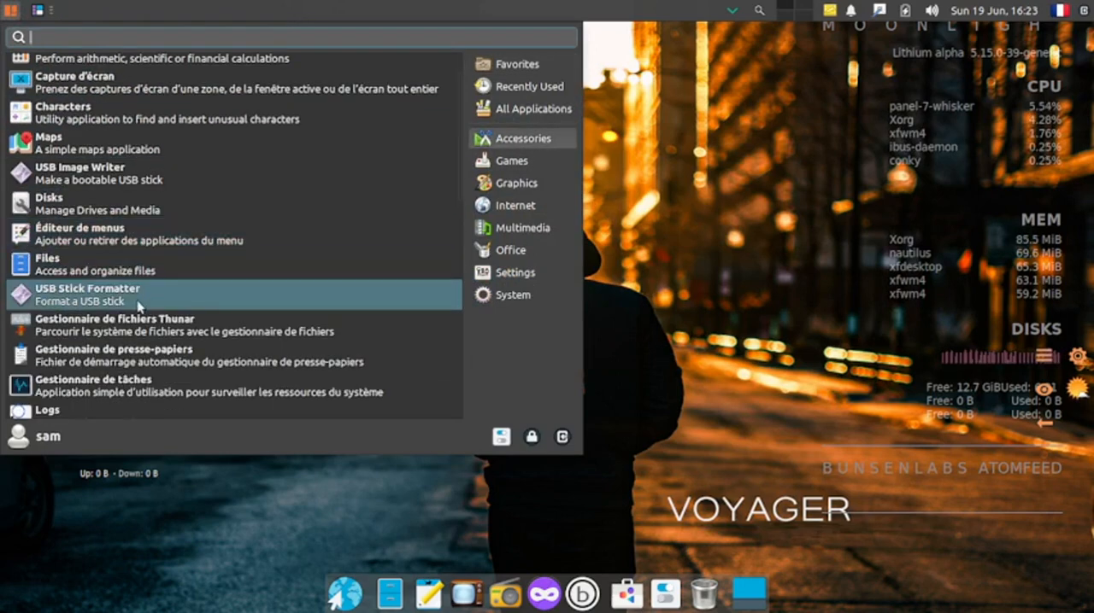
Step: Launch USB Stick Formatter, dismiss its mintstick error and scroll Accessories down to Logs
click(86, 289)
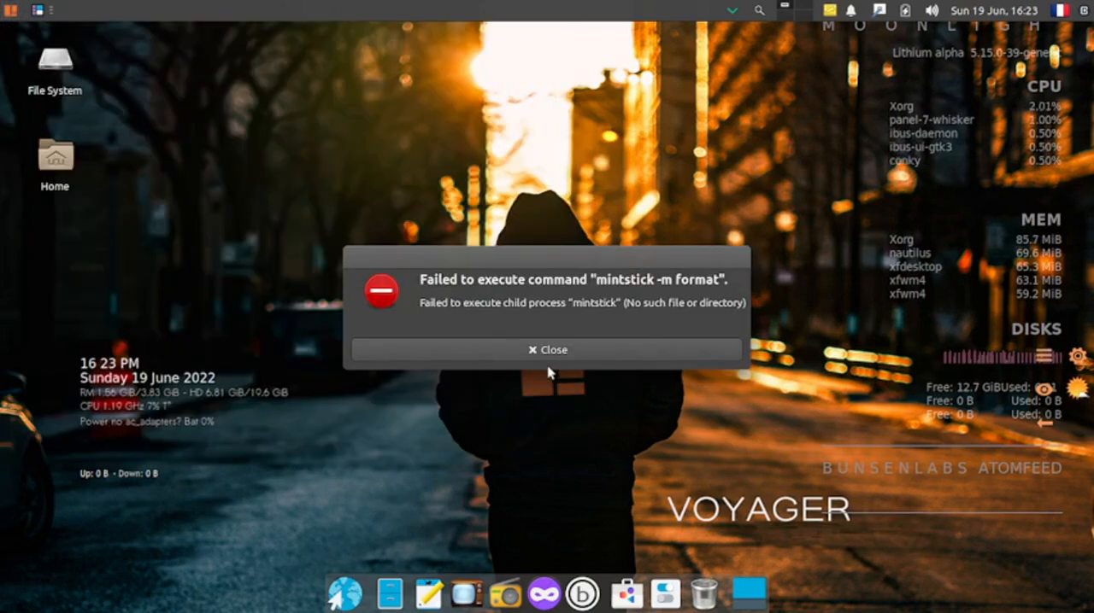
click(547, 349)
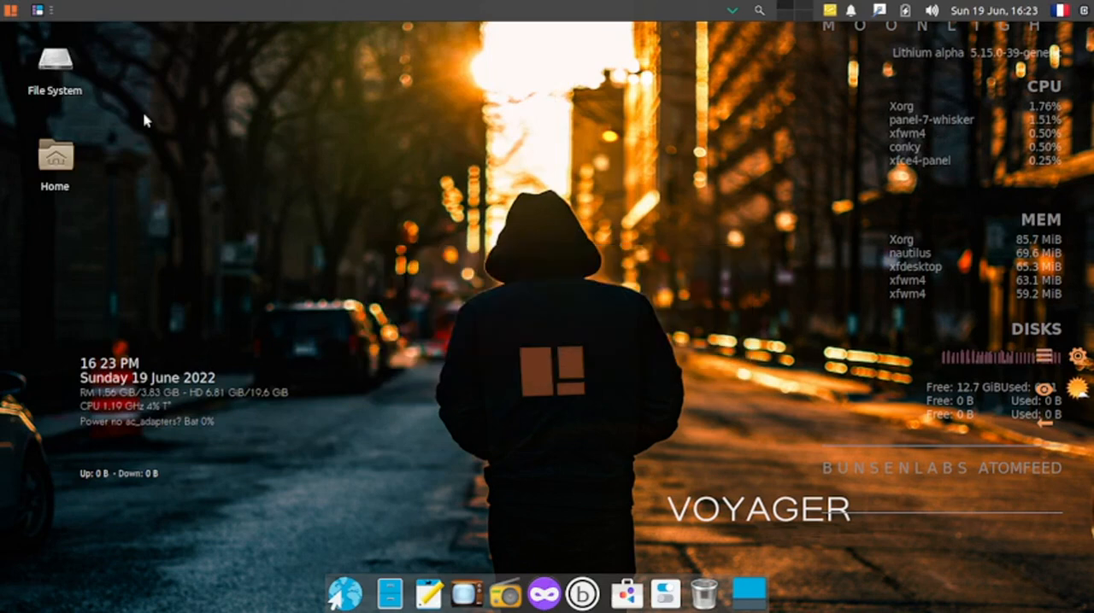
click(12, 10)
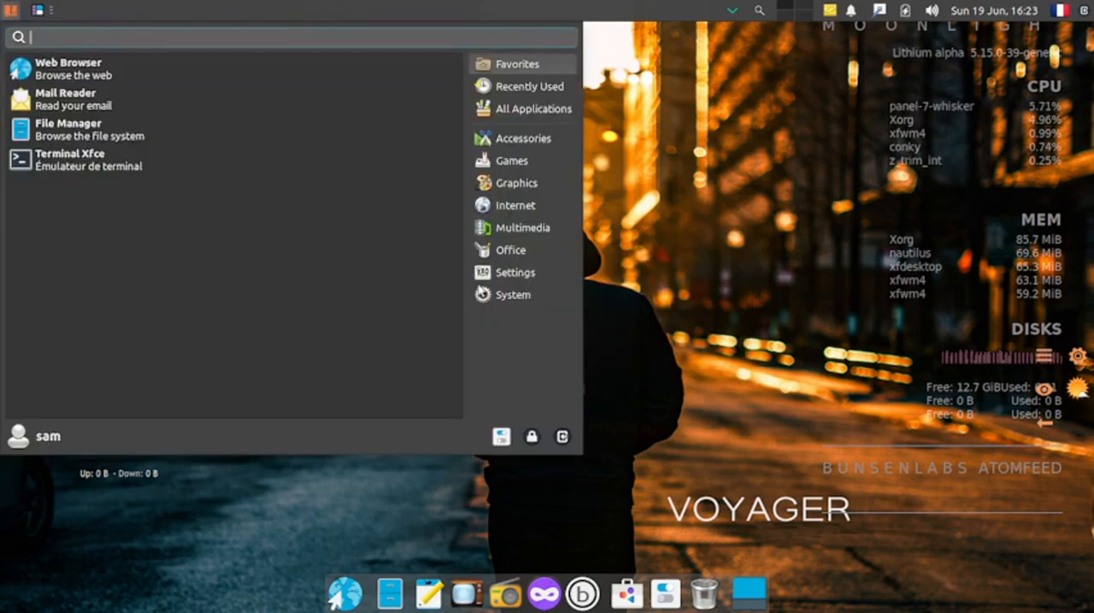
click(523, 137)
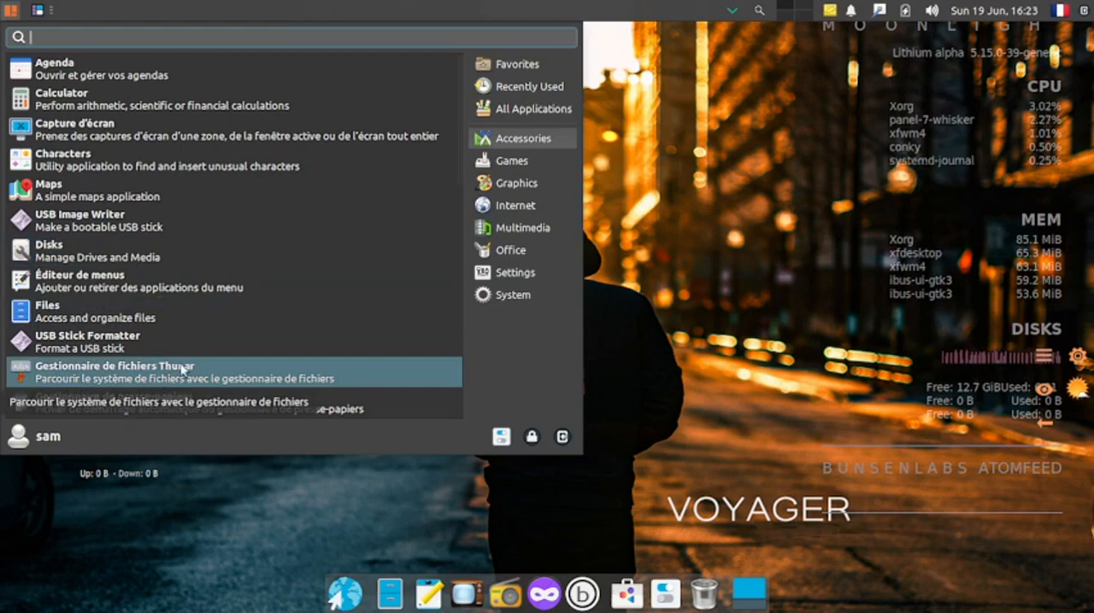
scroll(down, 3)
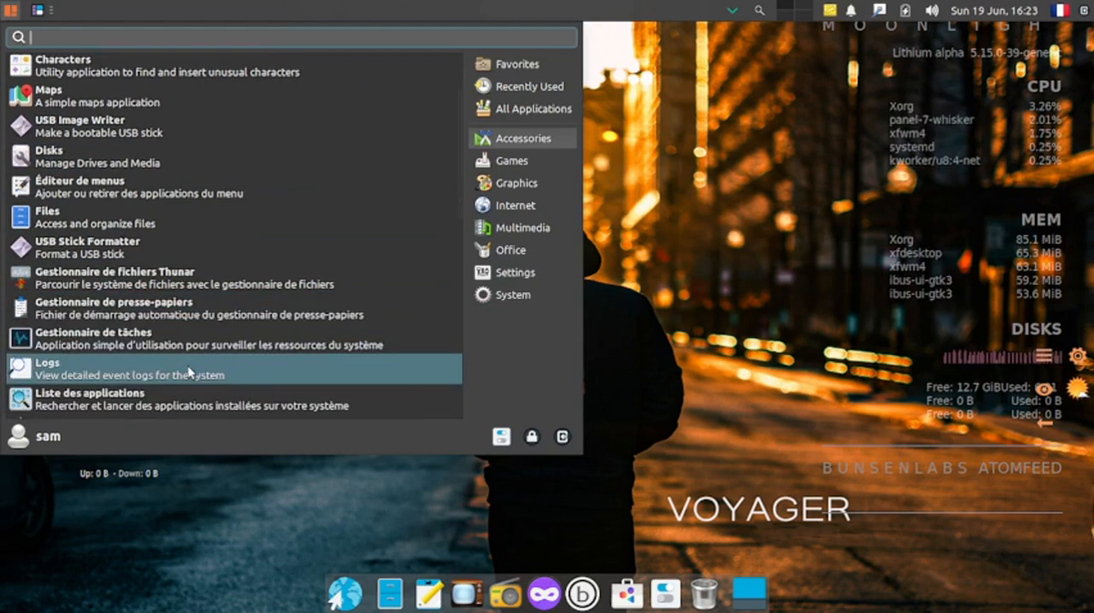
mouse_move(205, 339)
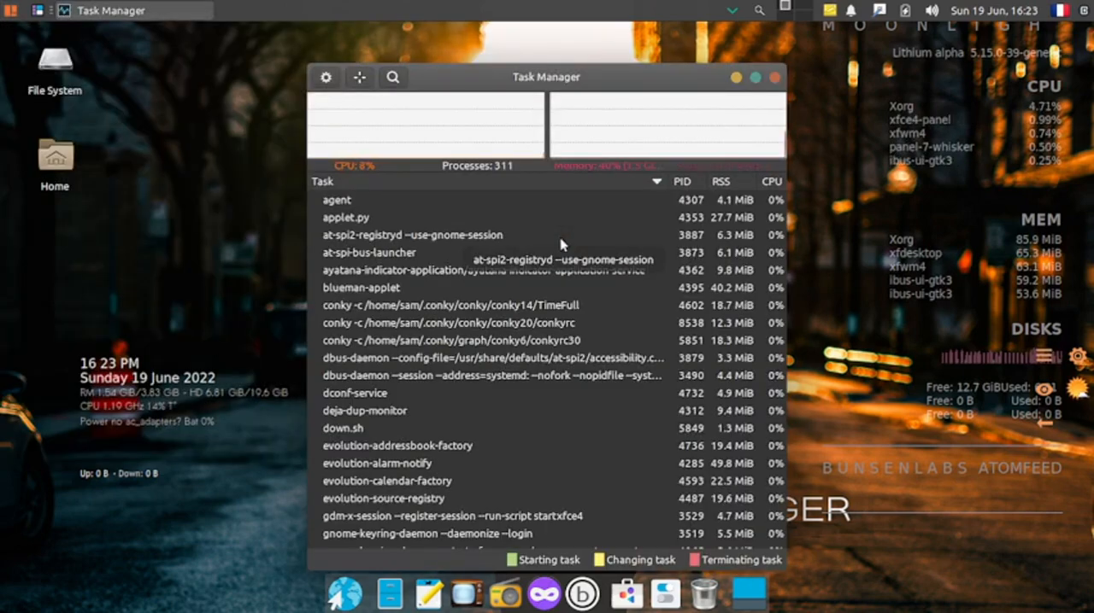
mouse_move(571, 82)
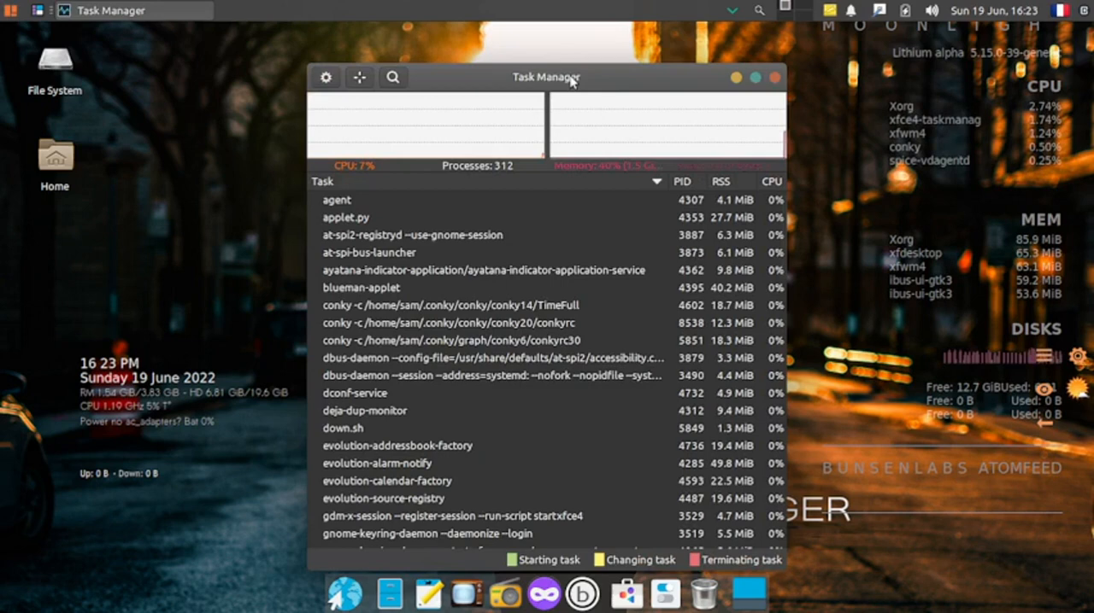
mouse_move(355, 176)
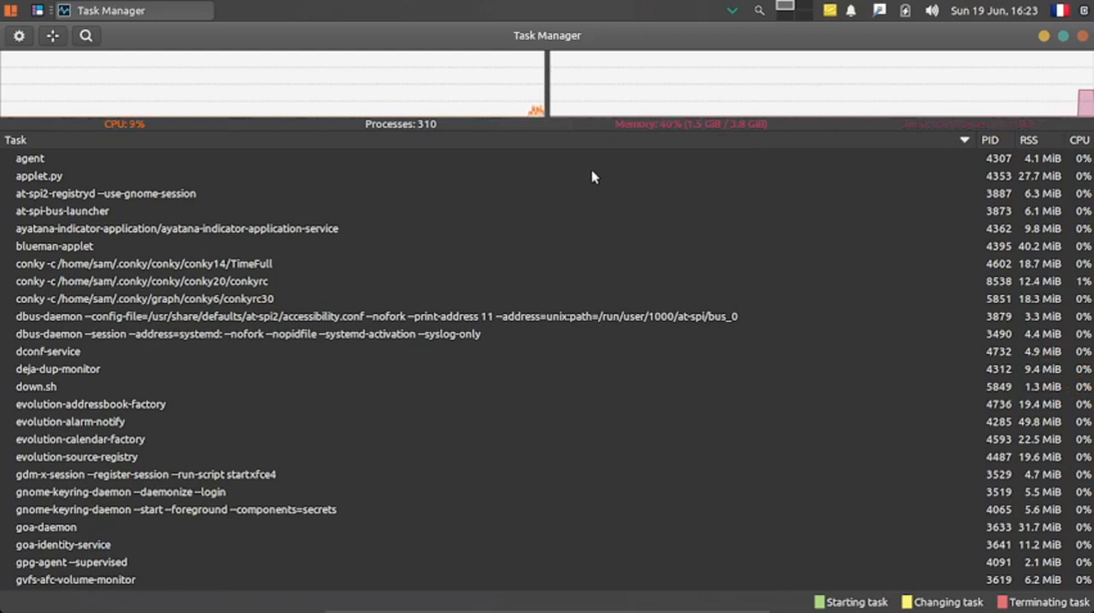
mouse_move(904, 126)
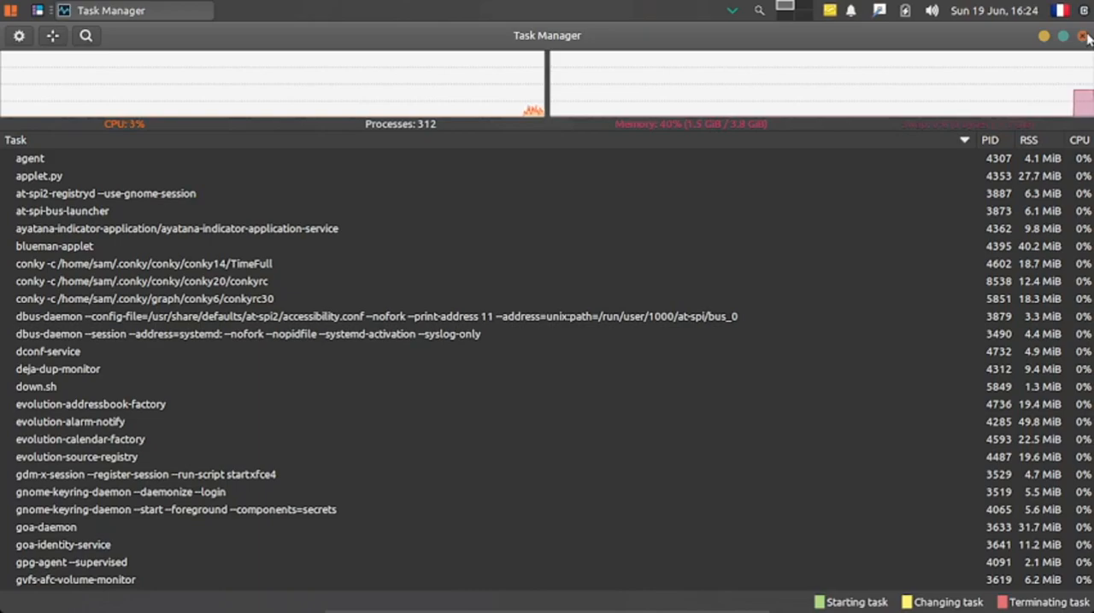
Step: Close Task Manager and bring the Whisker menu back up over the desktop
click(1084, 35)
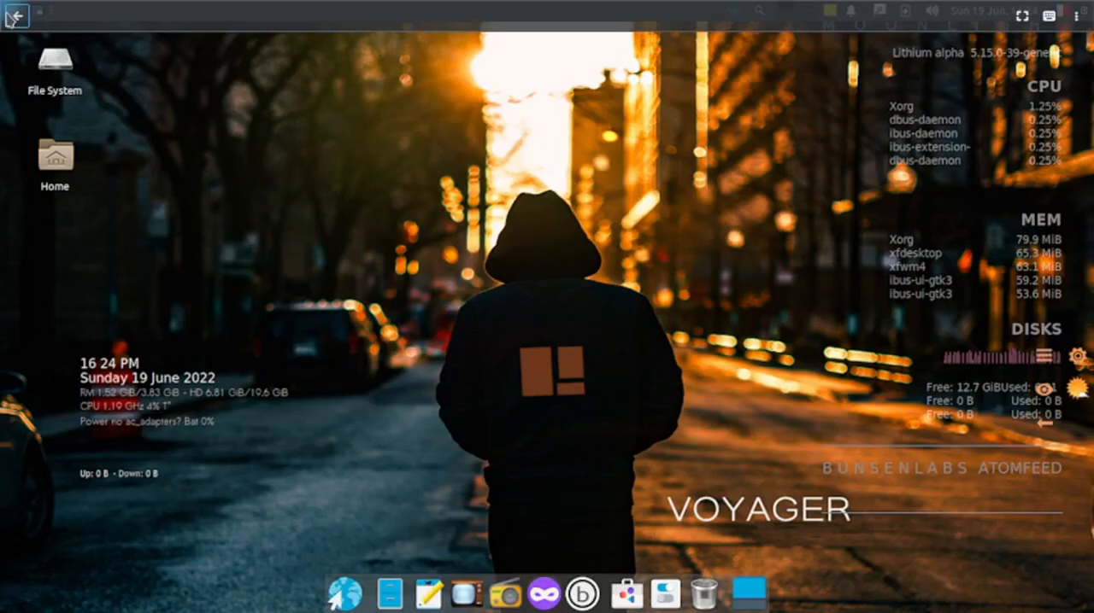
click(10, 14)
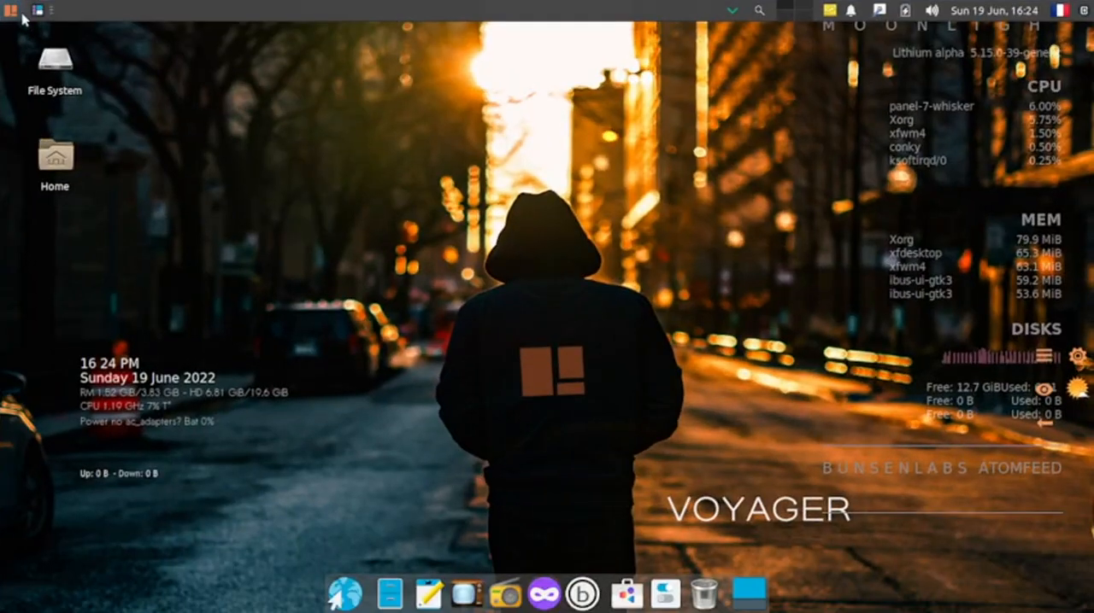
click(14, 11)
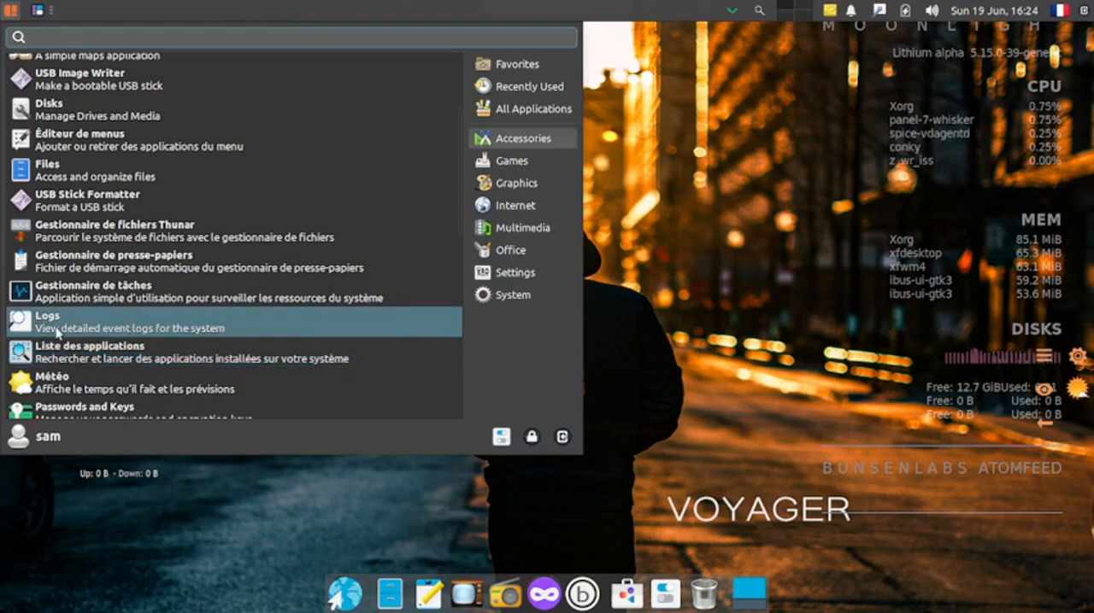
mouse_move(153, 291)
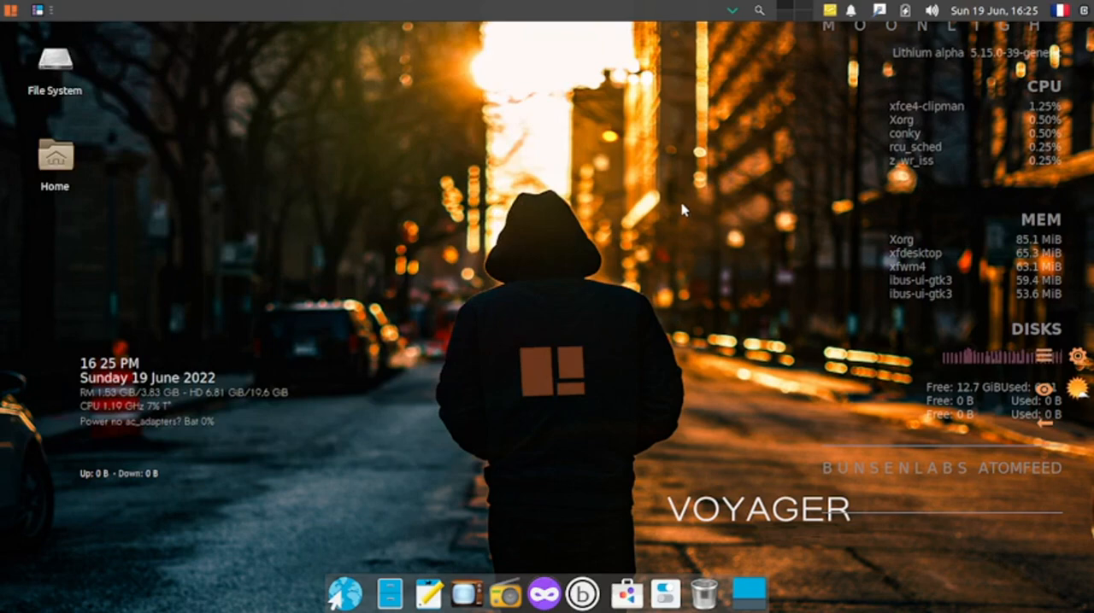
mouse_move(694, 475)
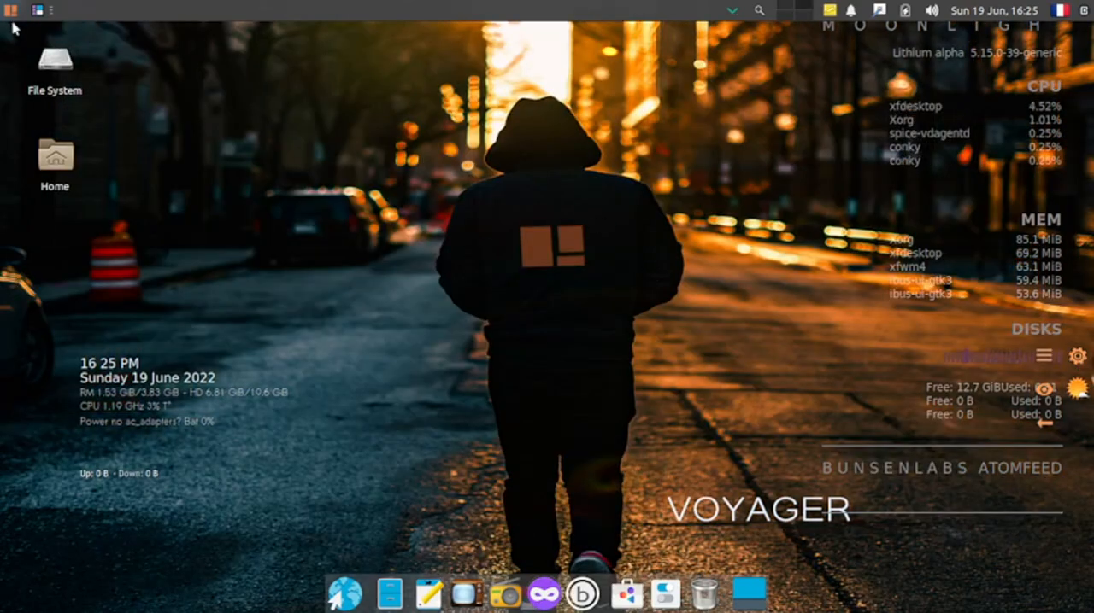
Step: Scroll the Accessories list from the clipboard manager down to Backups
click(10, 11)
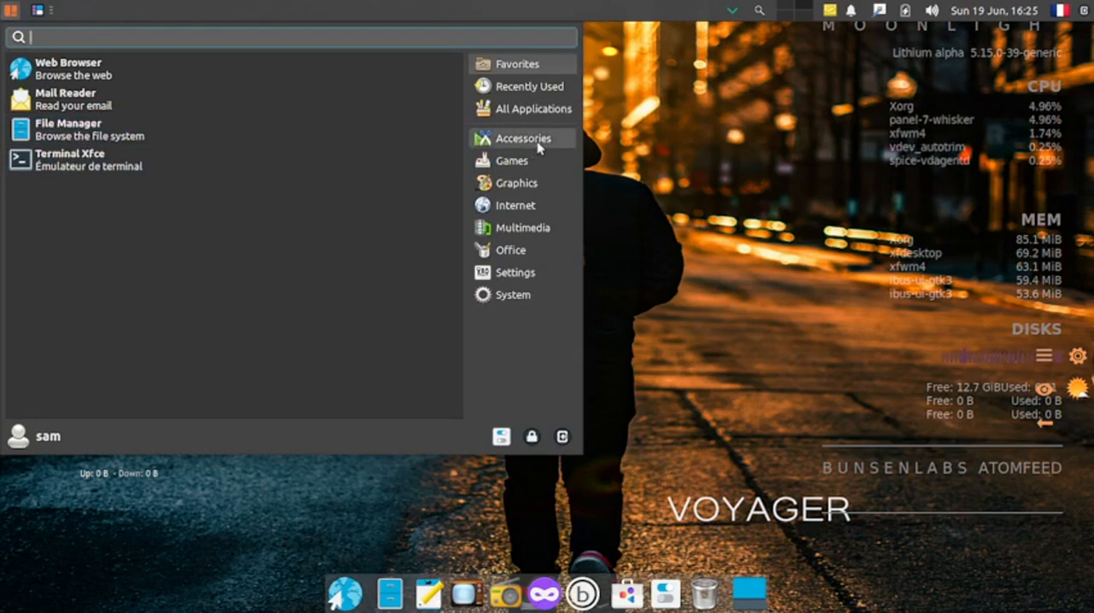
click(523, 136)
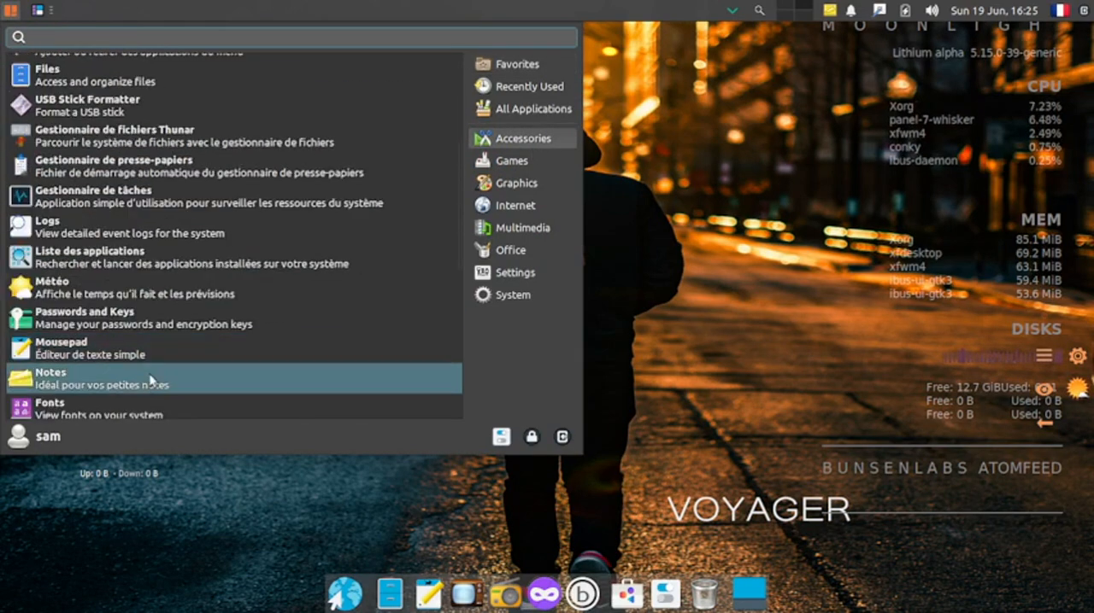
scroll(down, 3)
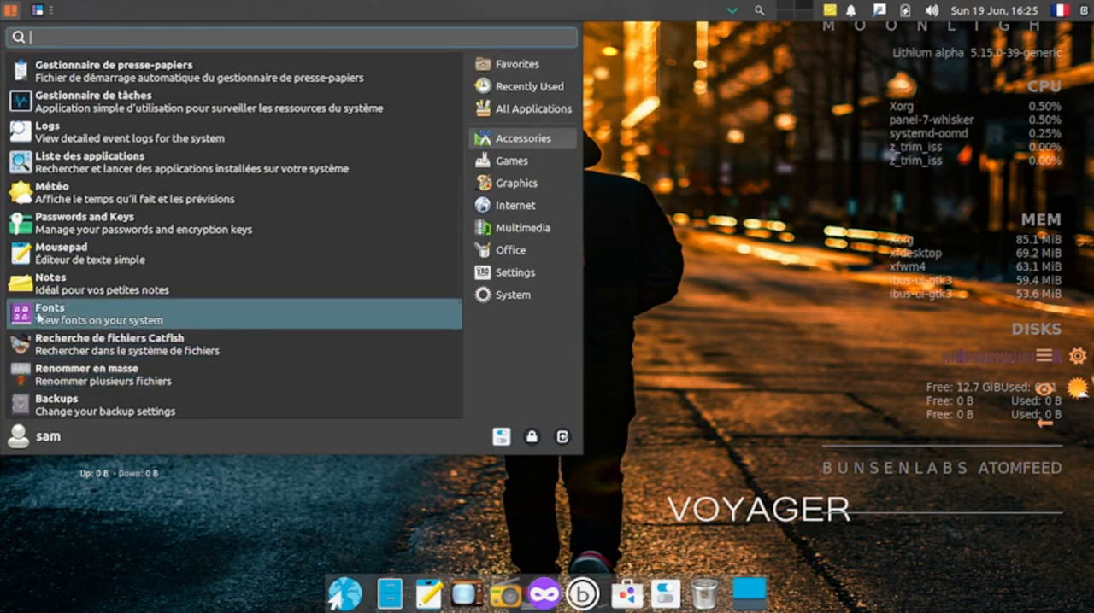
mouse_move(137, 320)
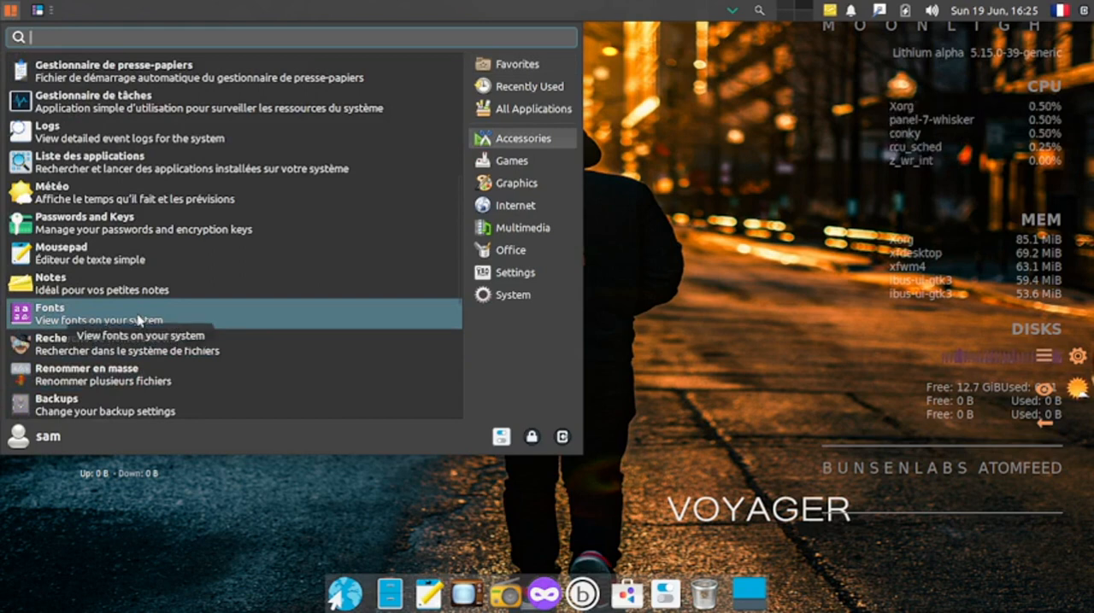
mouse_move(212, 306)
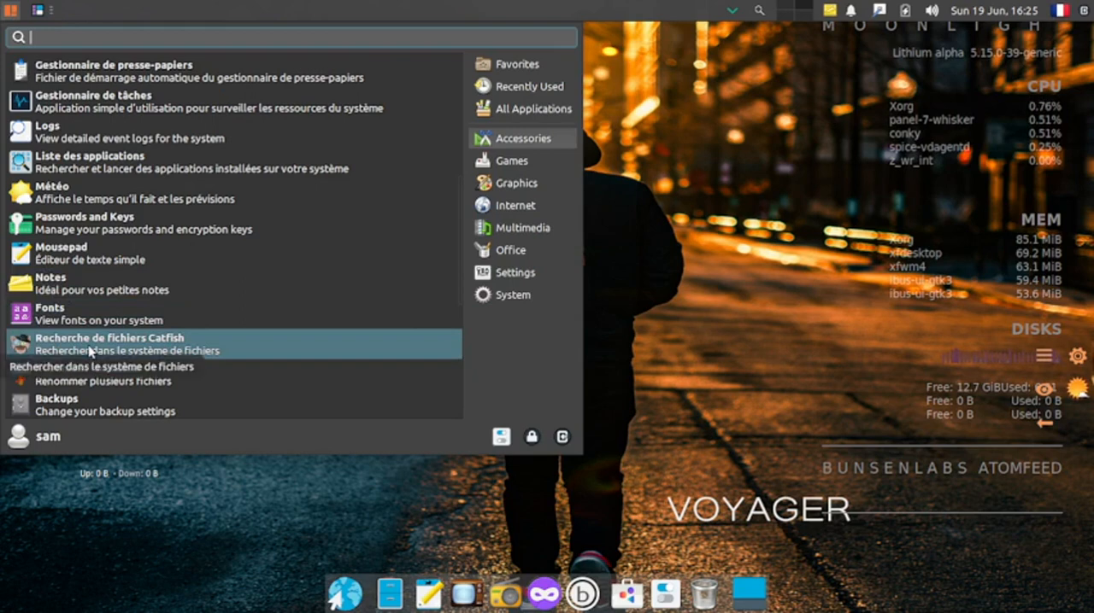
mouse_move(92, 374)
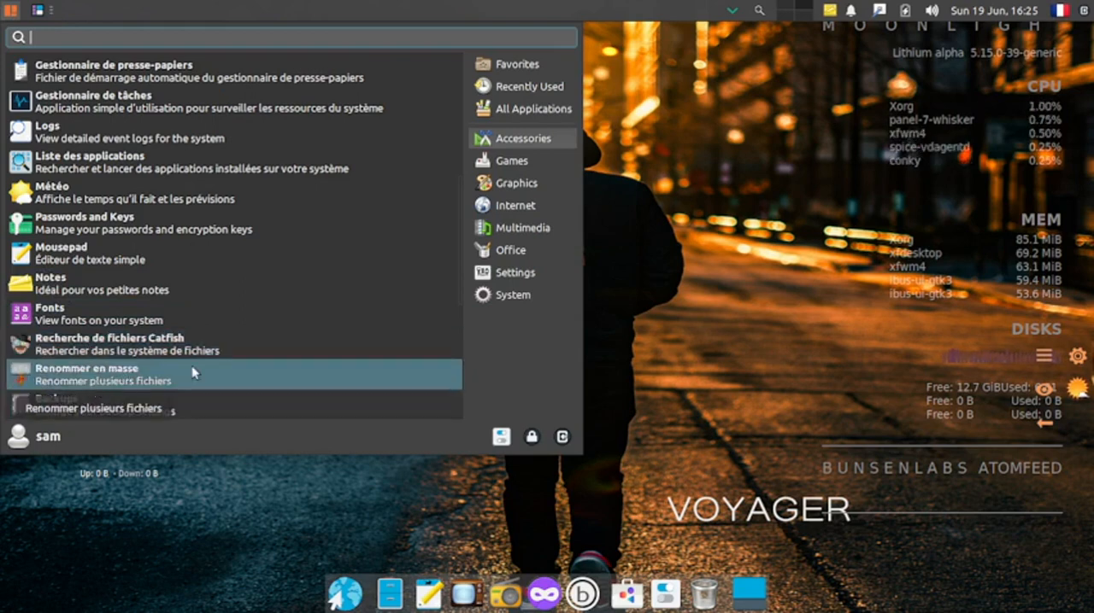
scroll(down, 3)
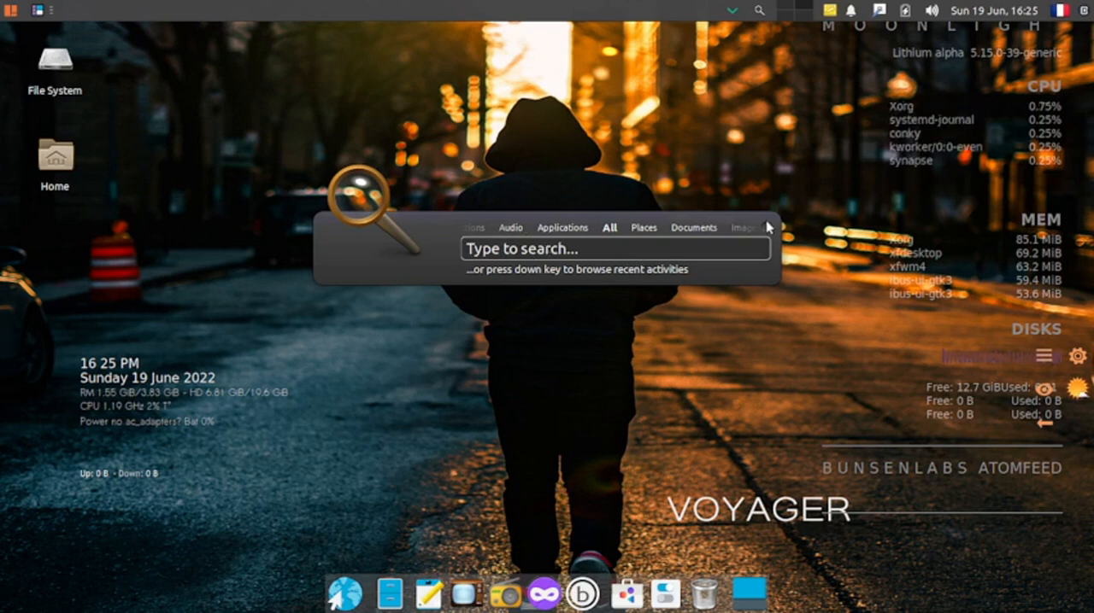
Step: Show the About Synapse window (version 0.2.99.4) from the launcher's options
click(766, 228)
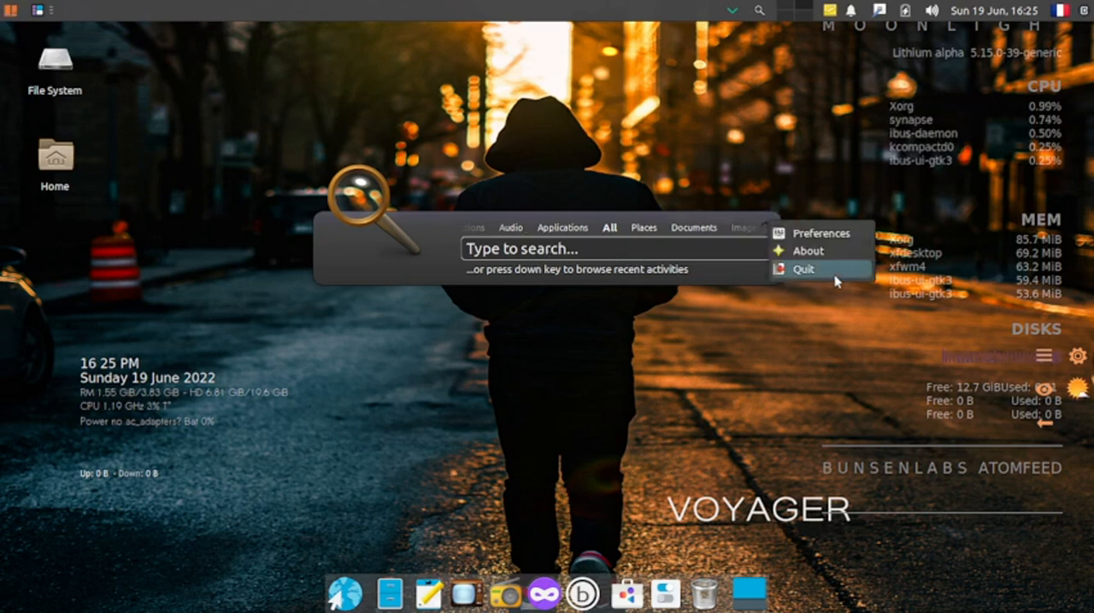
click(807, 249)
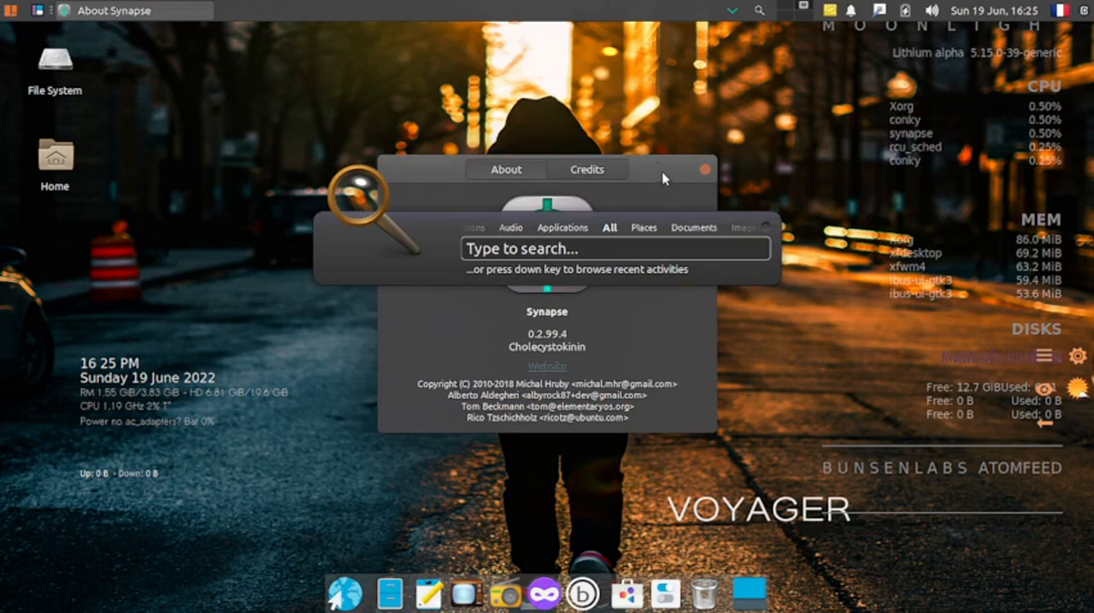
mouse_move(714, 222)
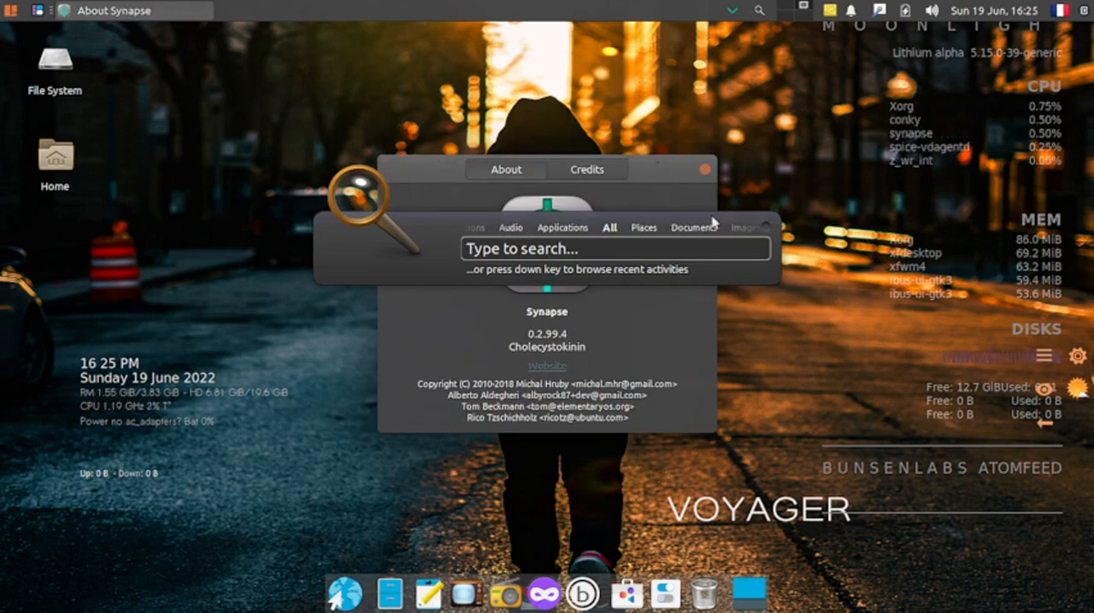
mouse_move(636, 171)
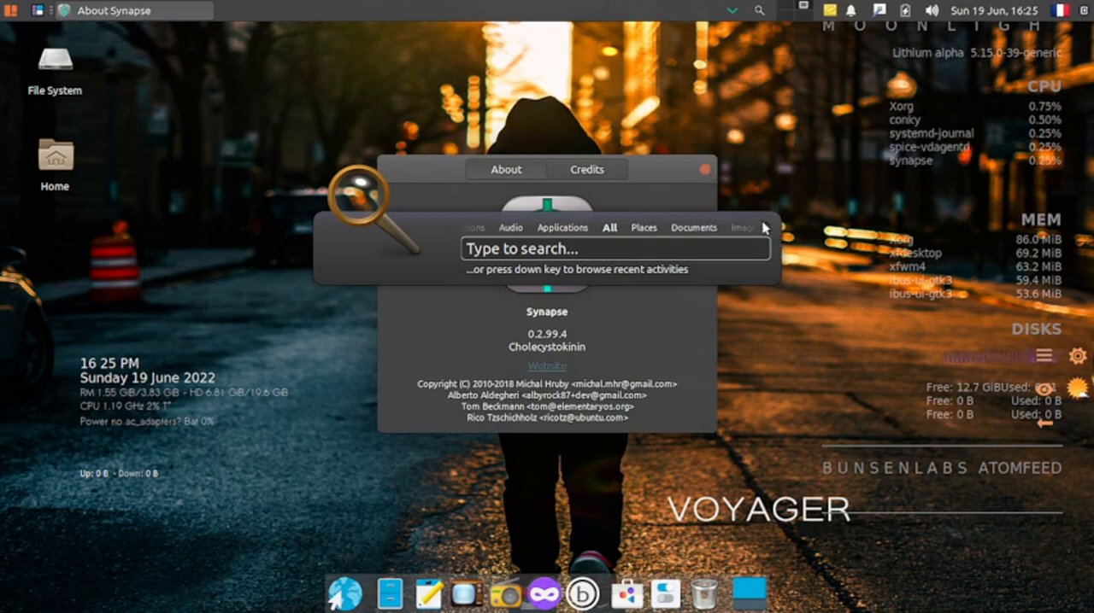
mouse_move(458, 333)
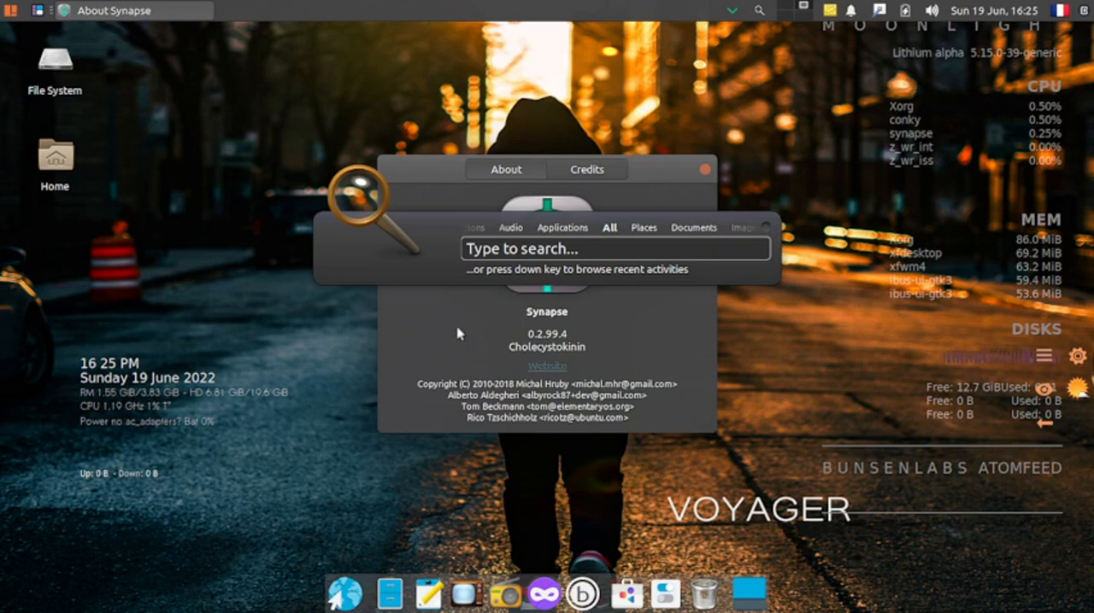
mouse_move(437, 182)
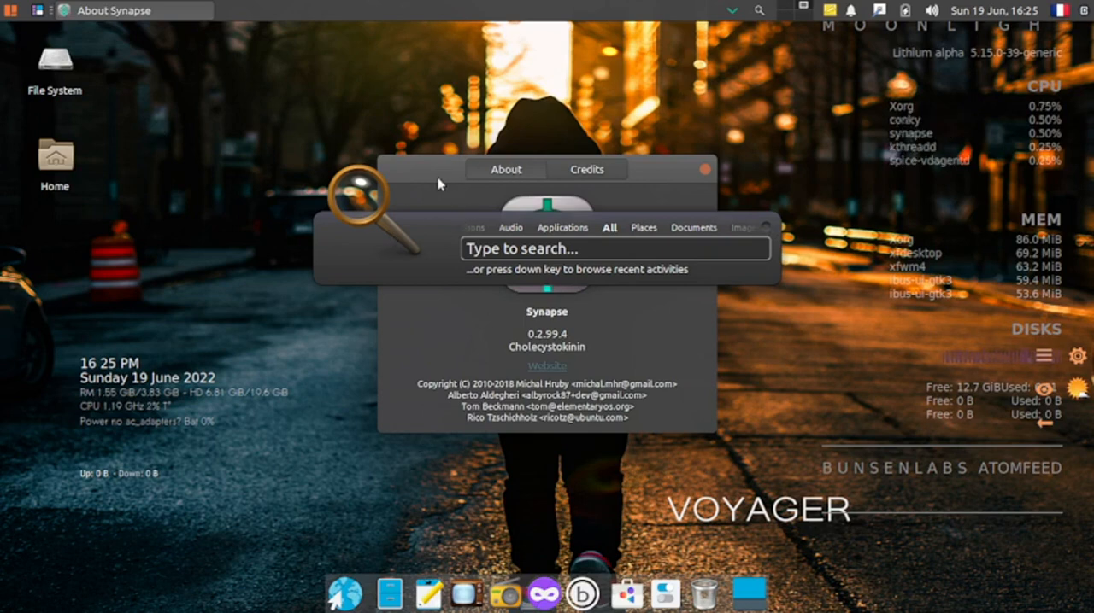
mouse_move(732, 140)
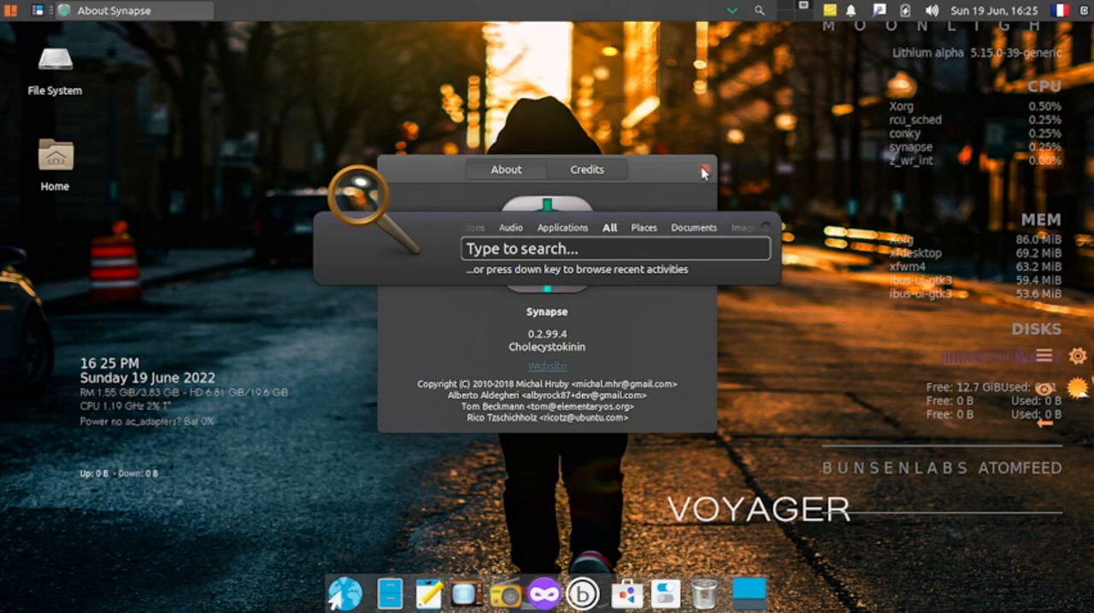
mouse_move(767, 232)
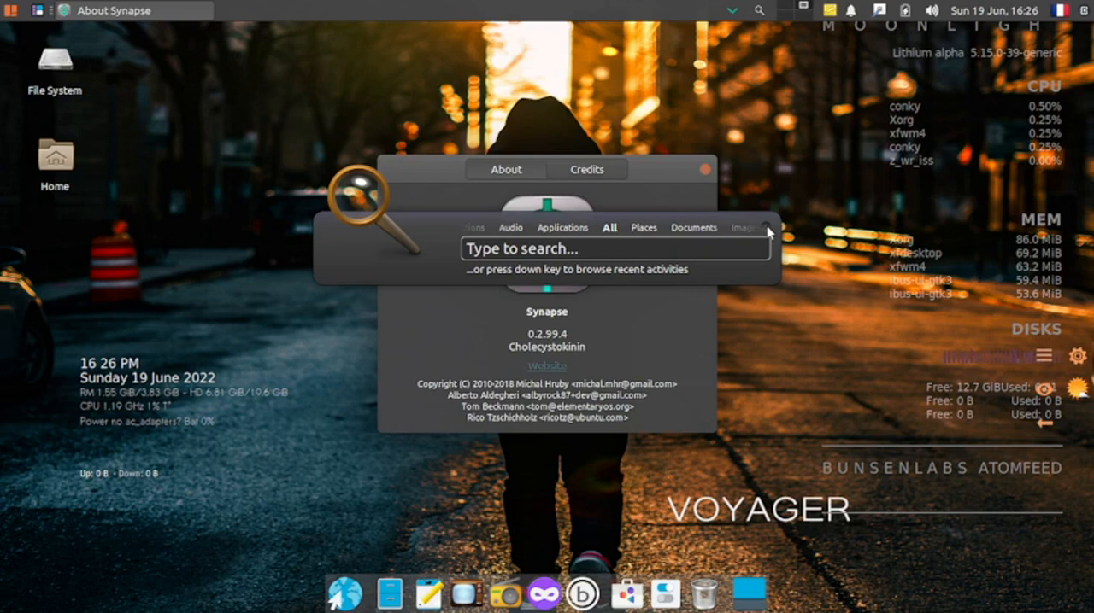
mouse_move(749, 201)
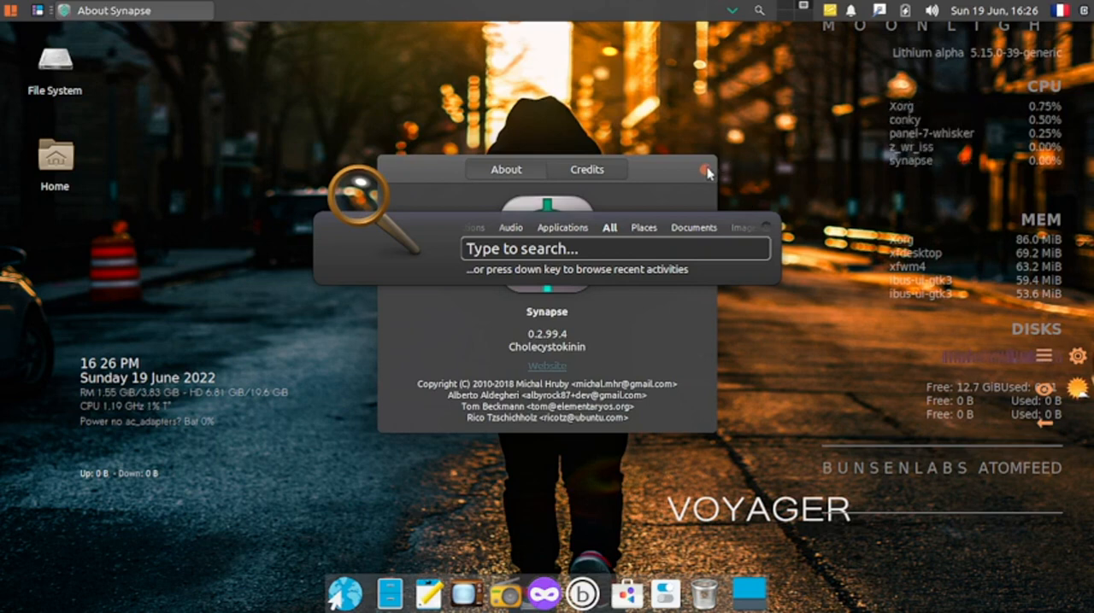
mouse_move(776, 235)
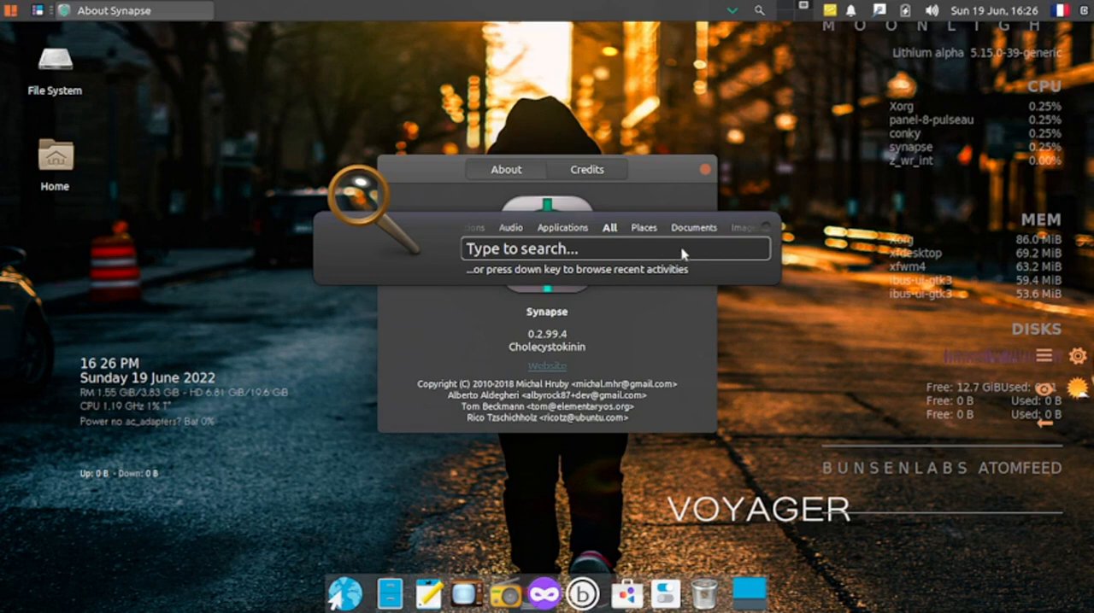
mouse_move(527, 468)
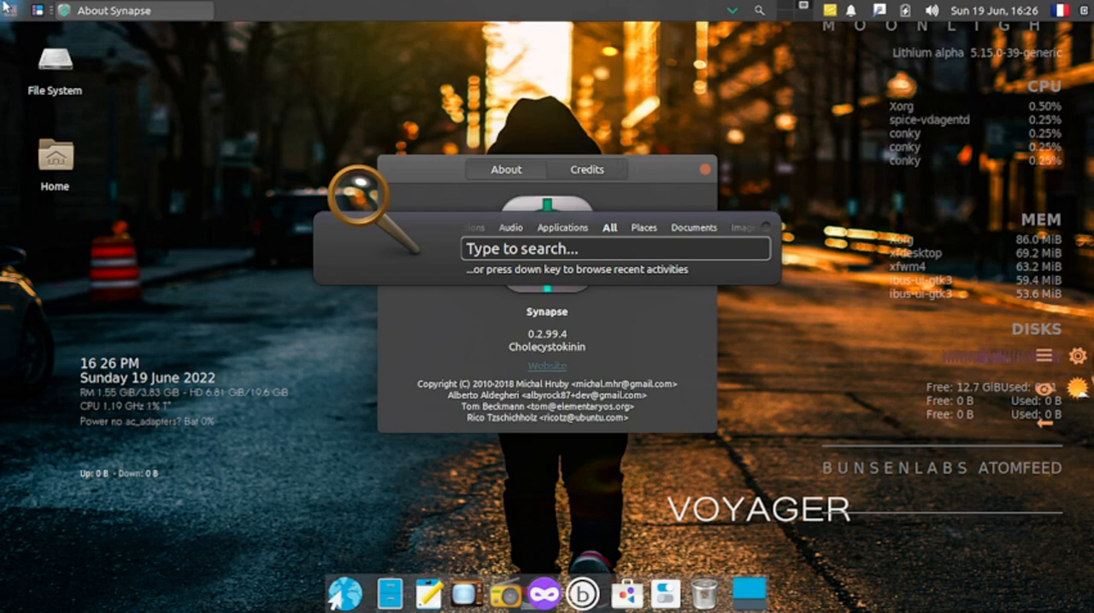
mouse_move(554, 176)
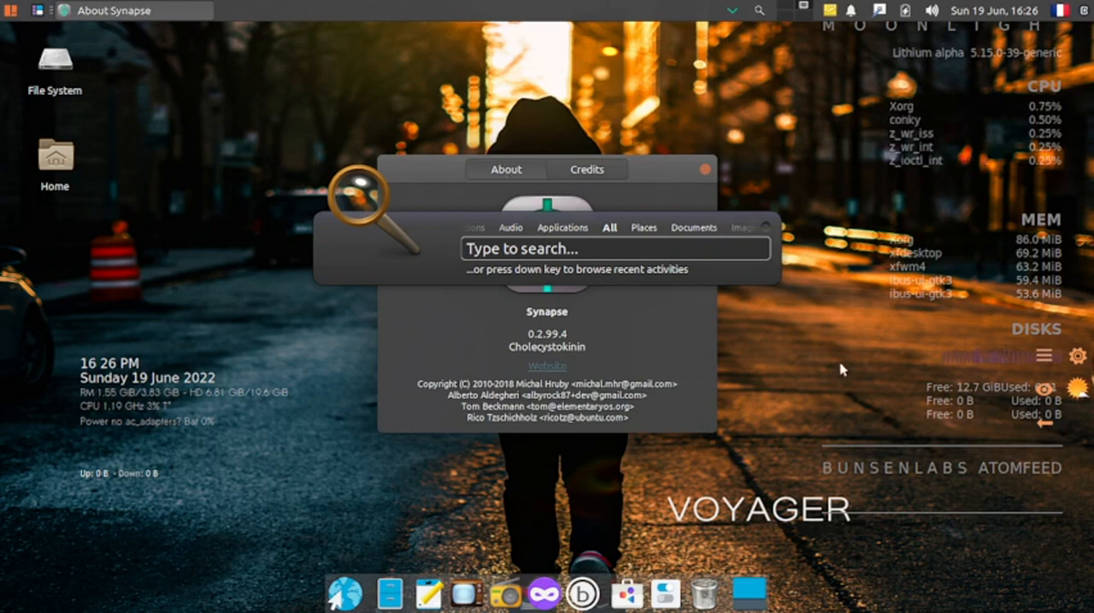
mouse_move(943, 275)
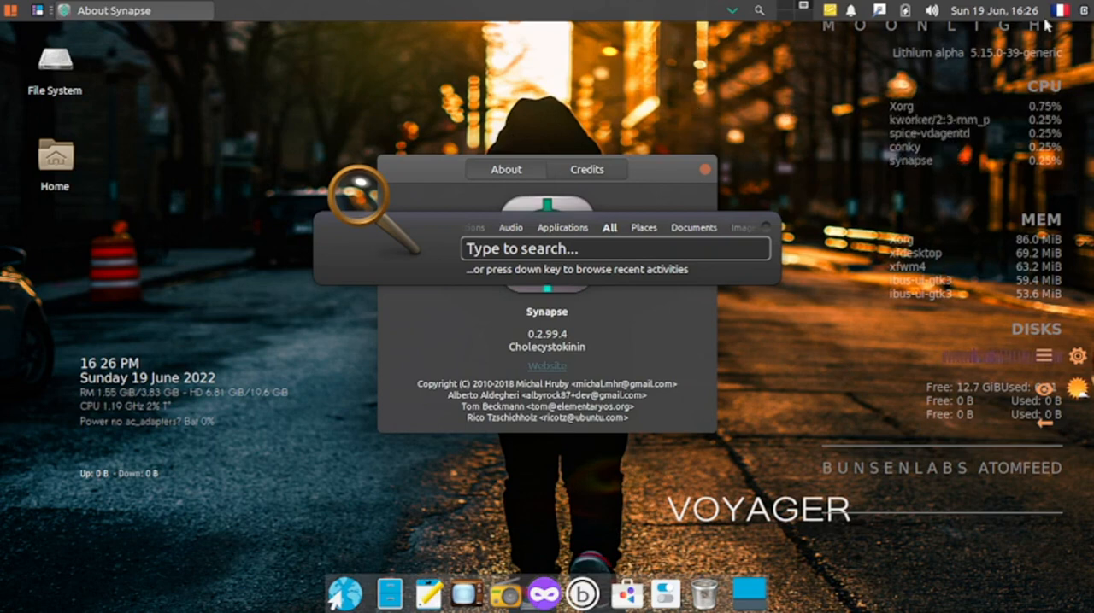
mouse_move(1075, 26)
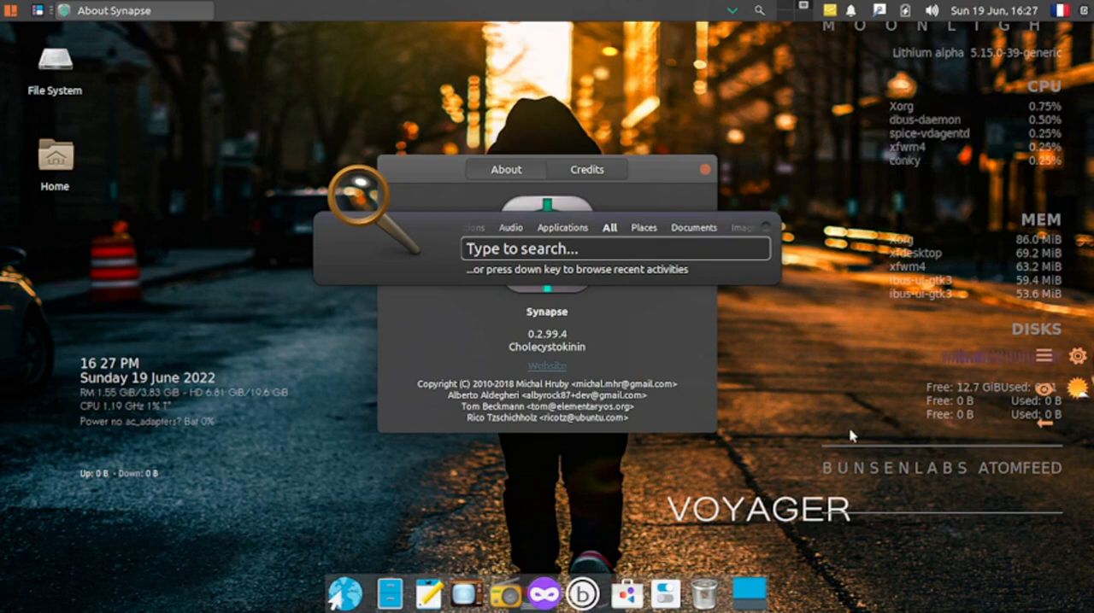
mouse_move(400, 272)
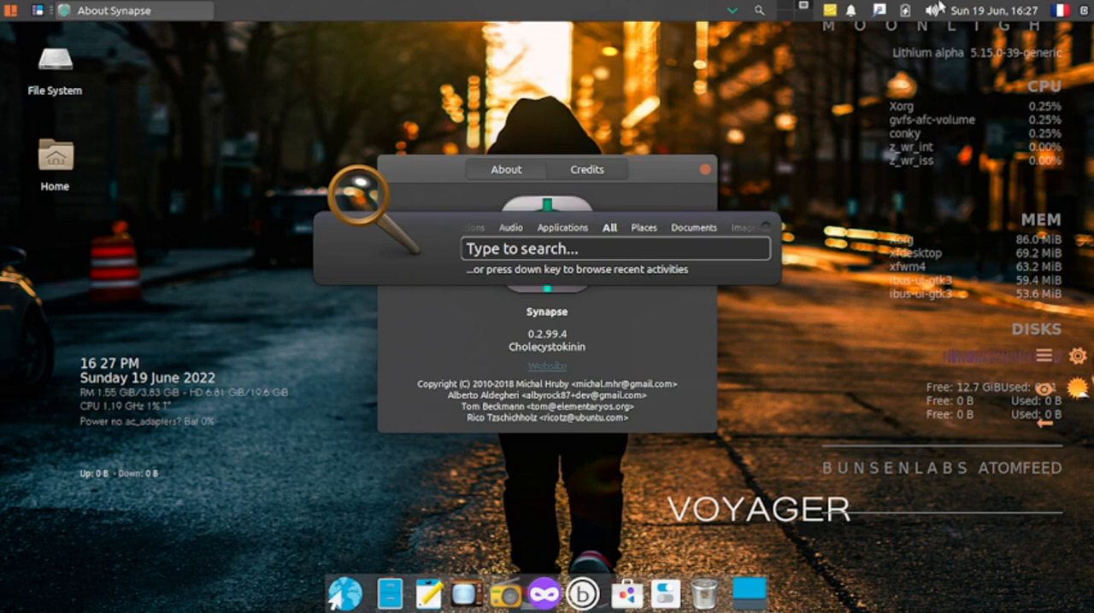
mouse_move(786, 7)
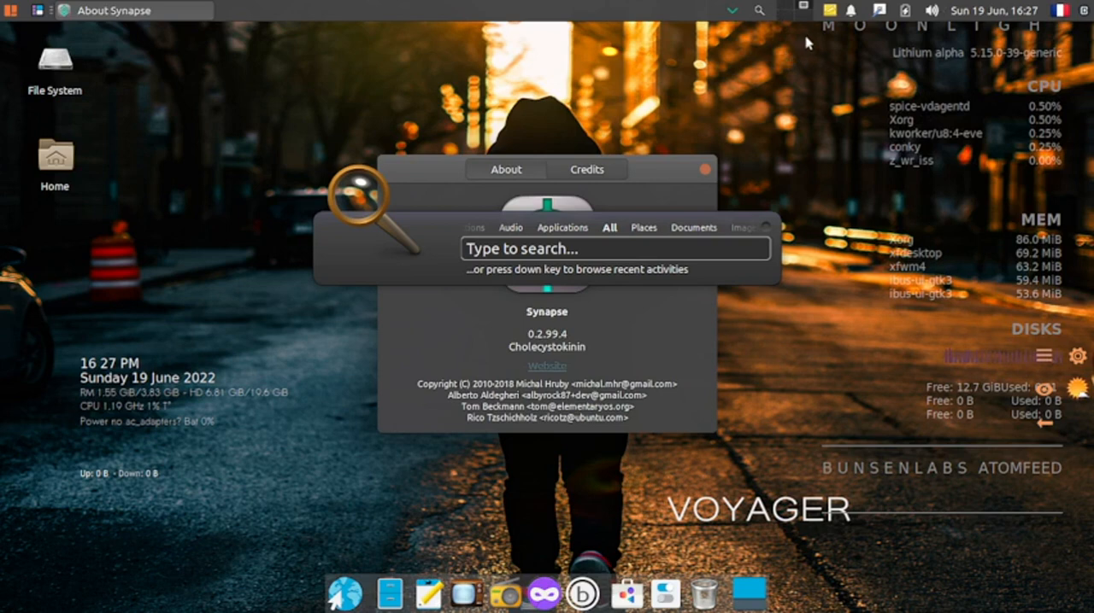
mouse_move(937, 58)
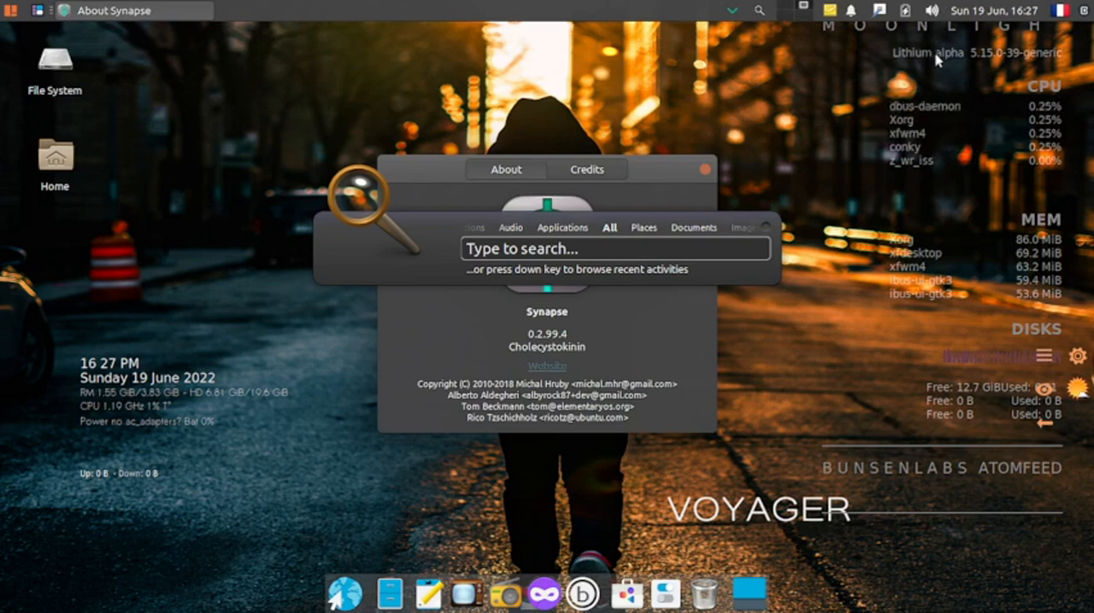
mouse_move(780, 82)
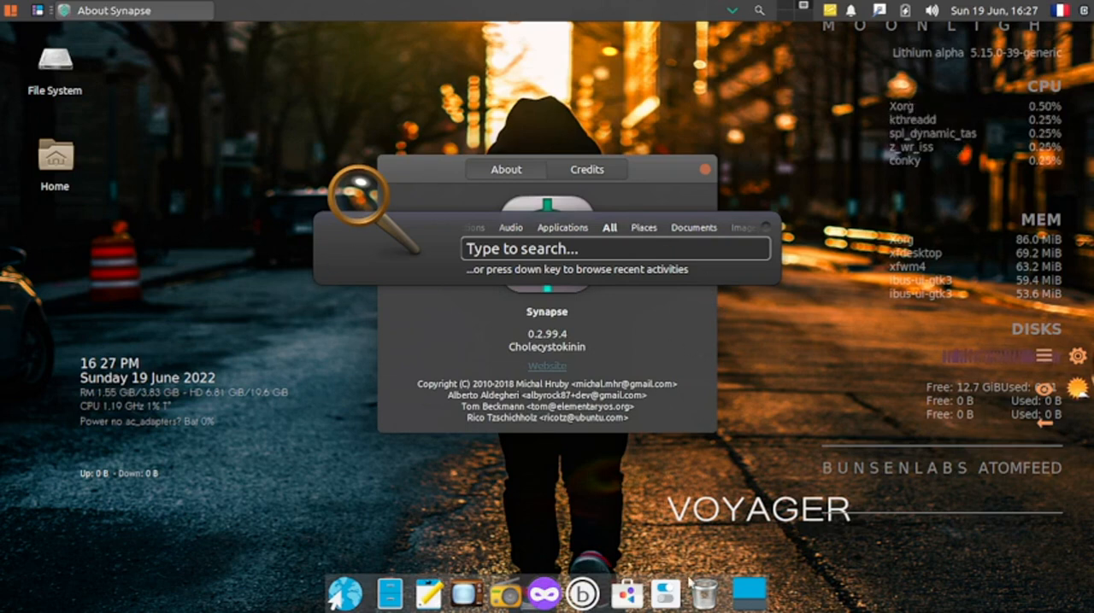
mouse_move(1078, 6)
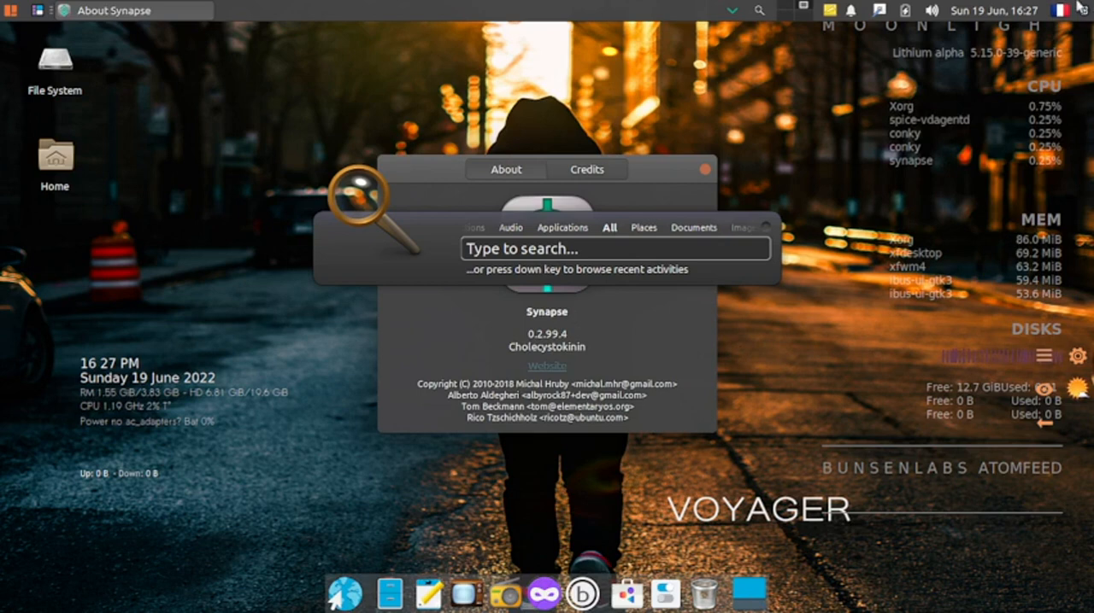
mouse_move(15, 24)
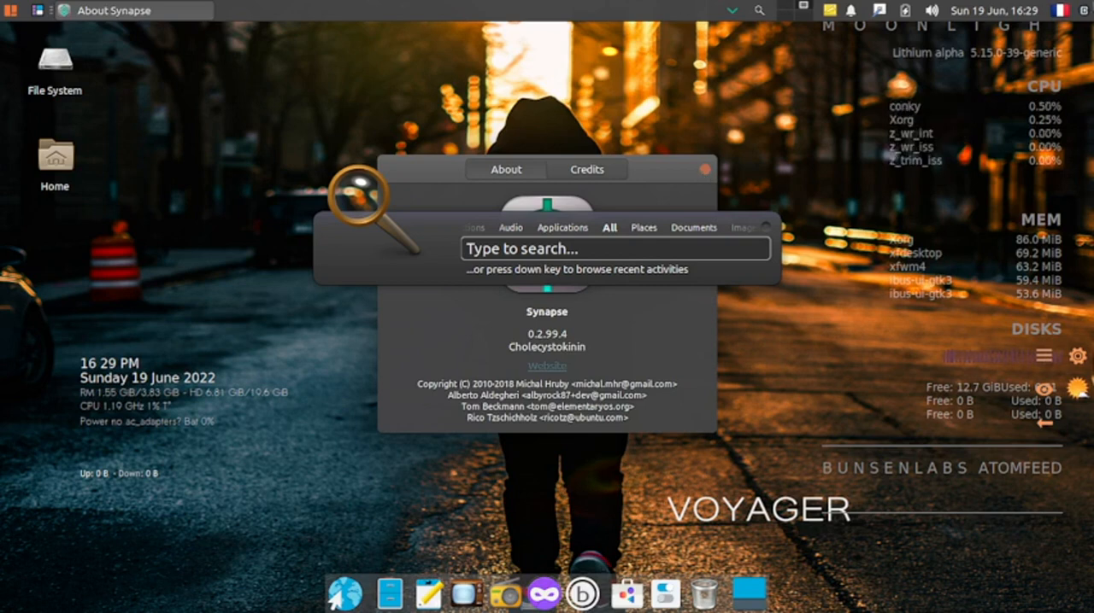
mouse_move(780, 370)
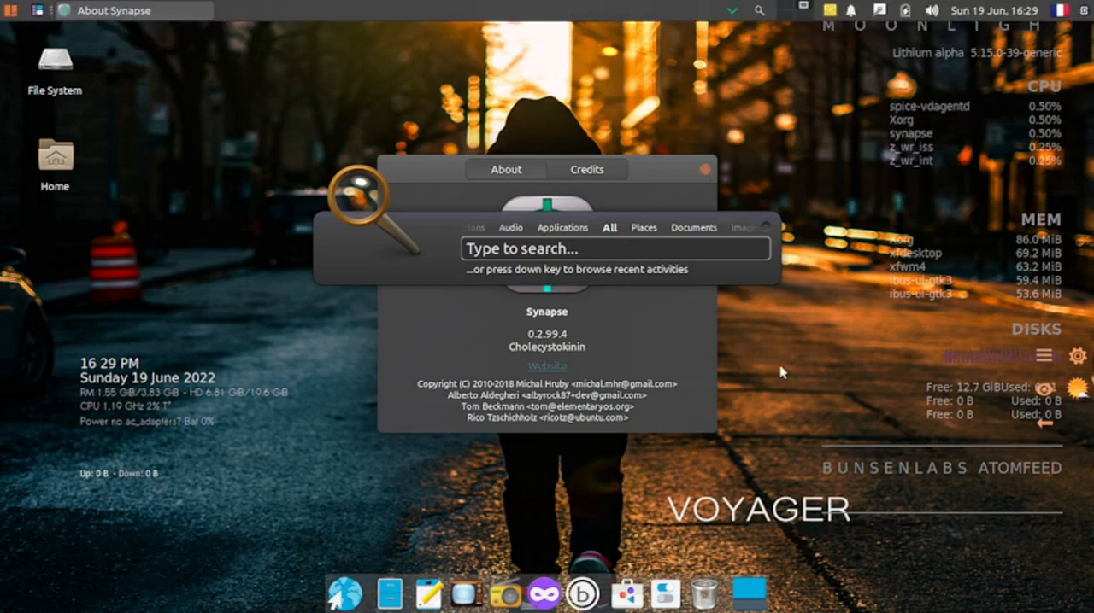